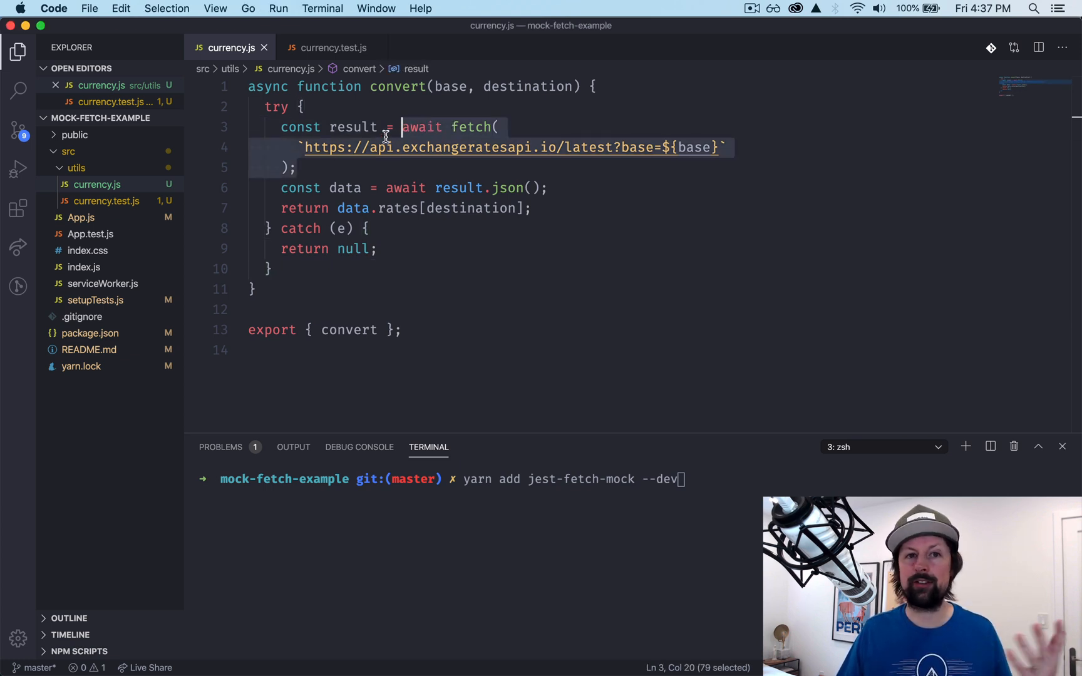
{"action": "mouse_move", "coordinate": [442, 176]}
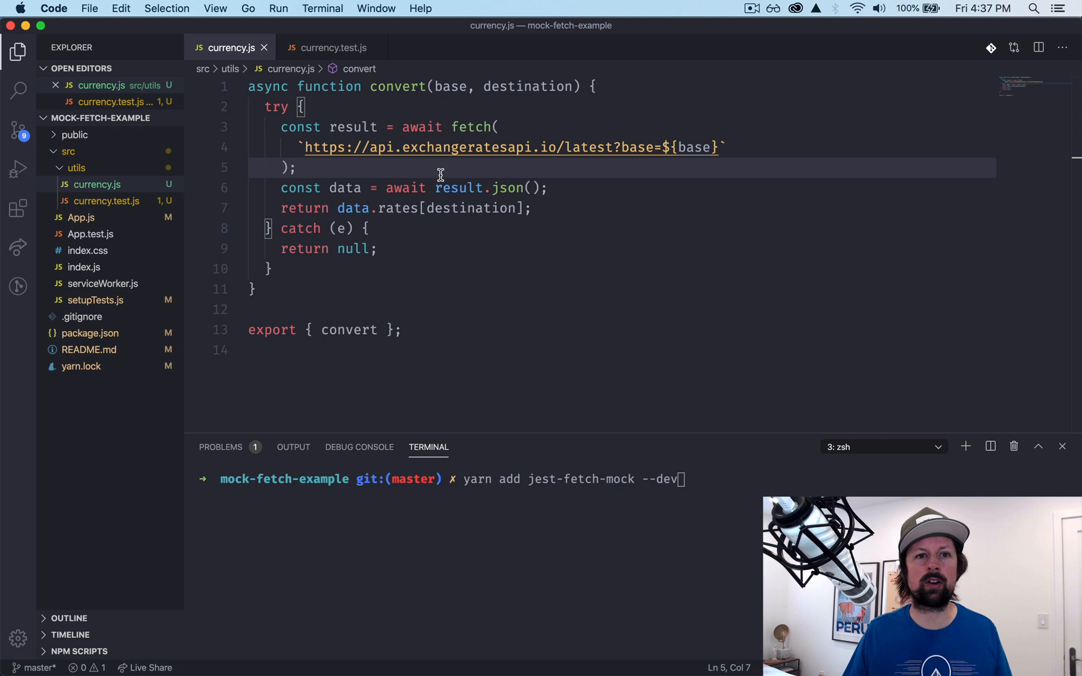
{"action": "mouse_move", "coordinate": [436, 174]}
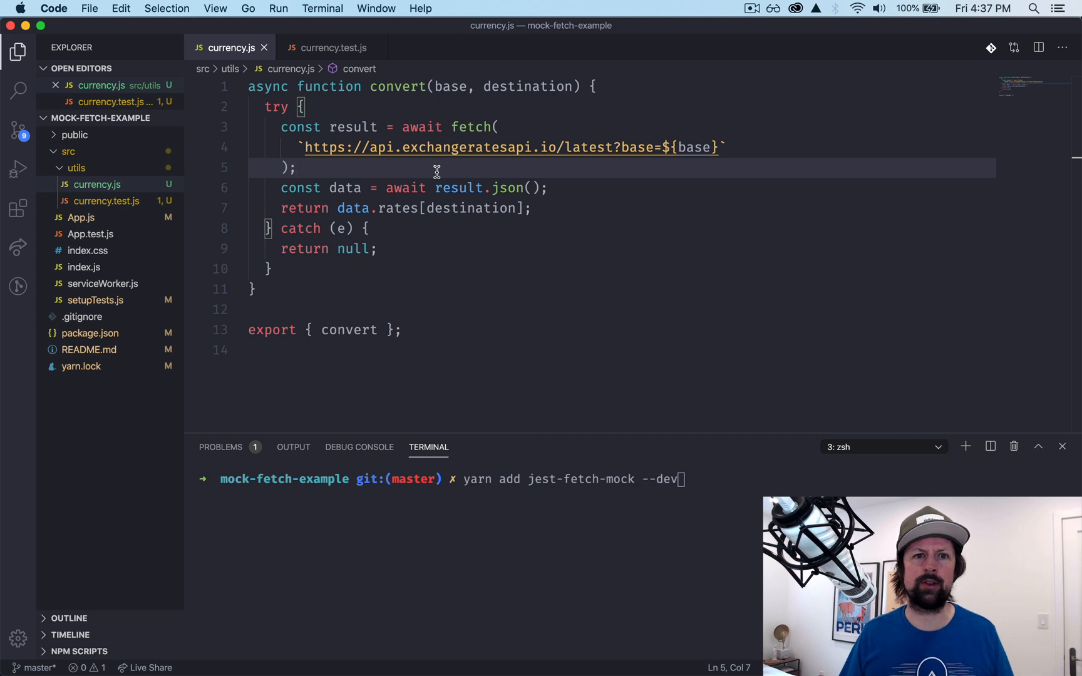
{"action": "mouse_move", "coordinate": [410, 159]}
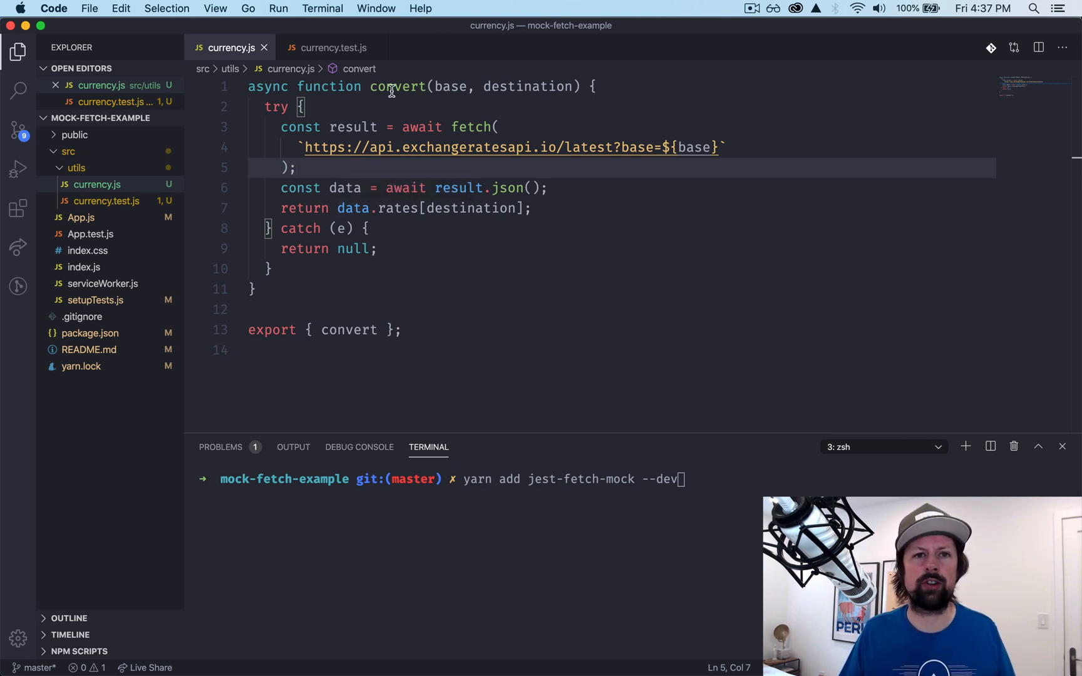
Review convert in currency.js — base parameter, catch returning null, export — while adding jest-fetch-mock via yarn
{"action": "double_click", "coordinate": [450, 86]}
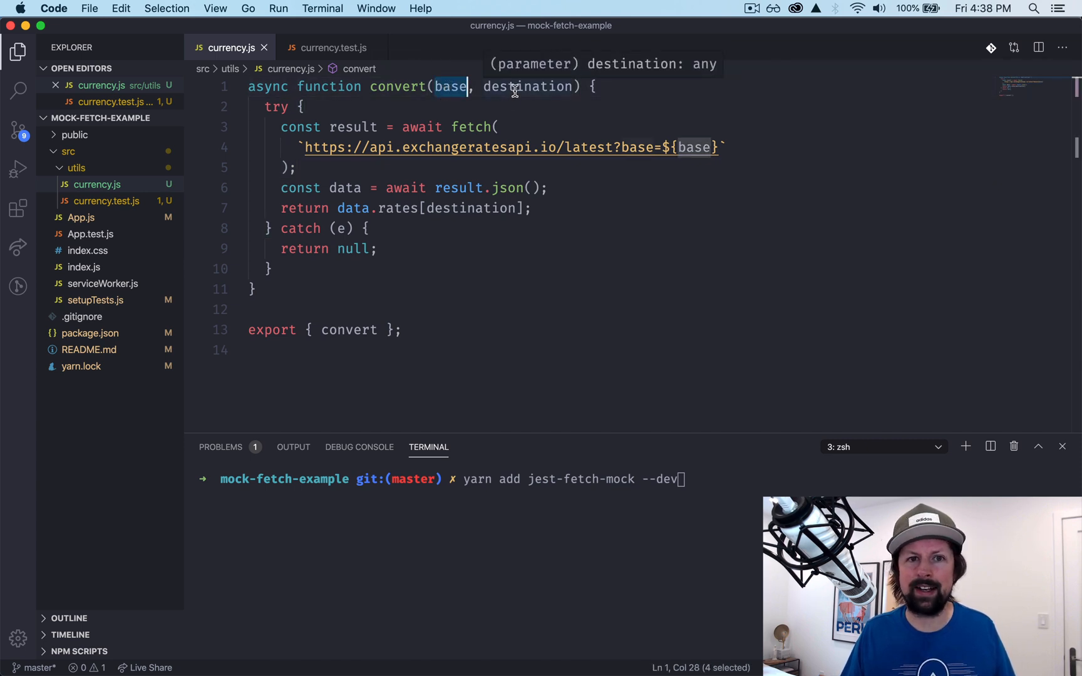
{"action": "left_click", "coordinate": [295, 147]}
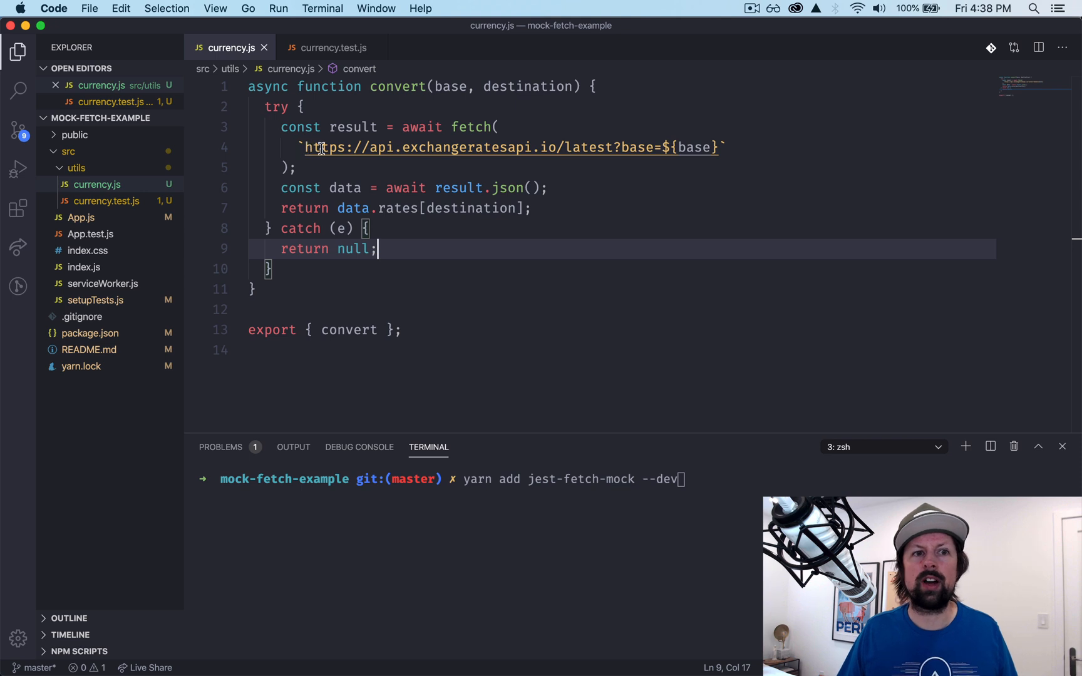
{"action": "mouse_move", "coordinate": [344, 188]}
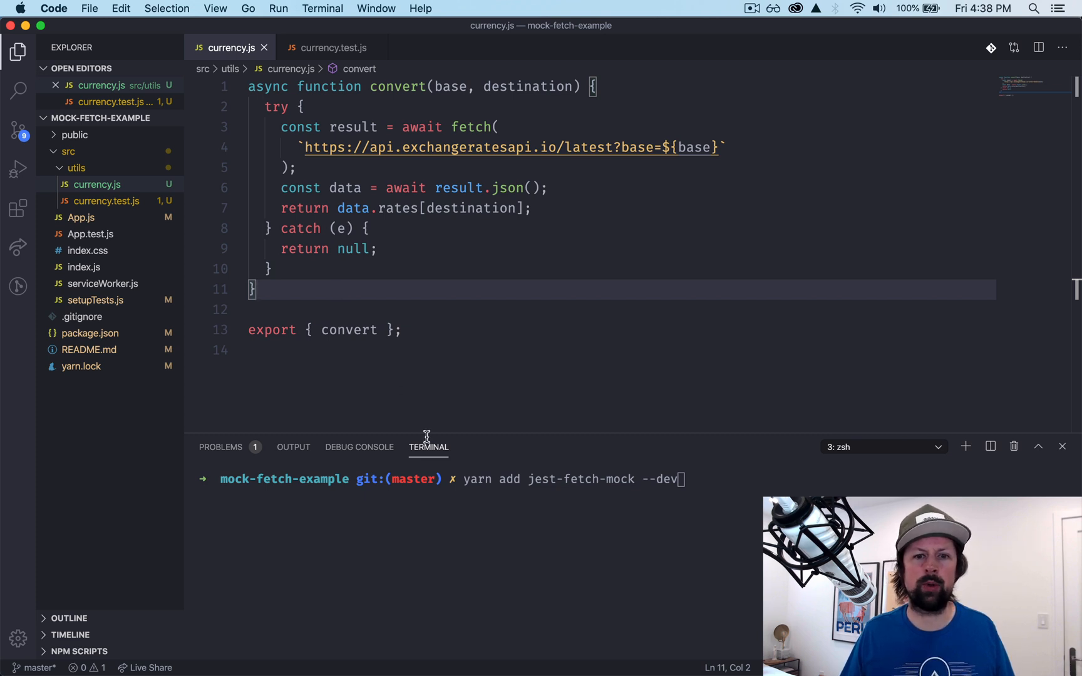
{"action": "double_click", "coordinate": [580, 478]}
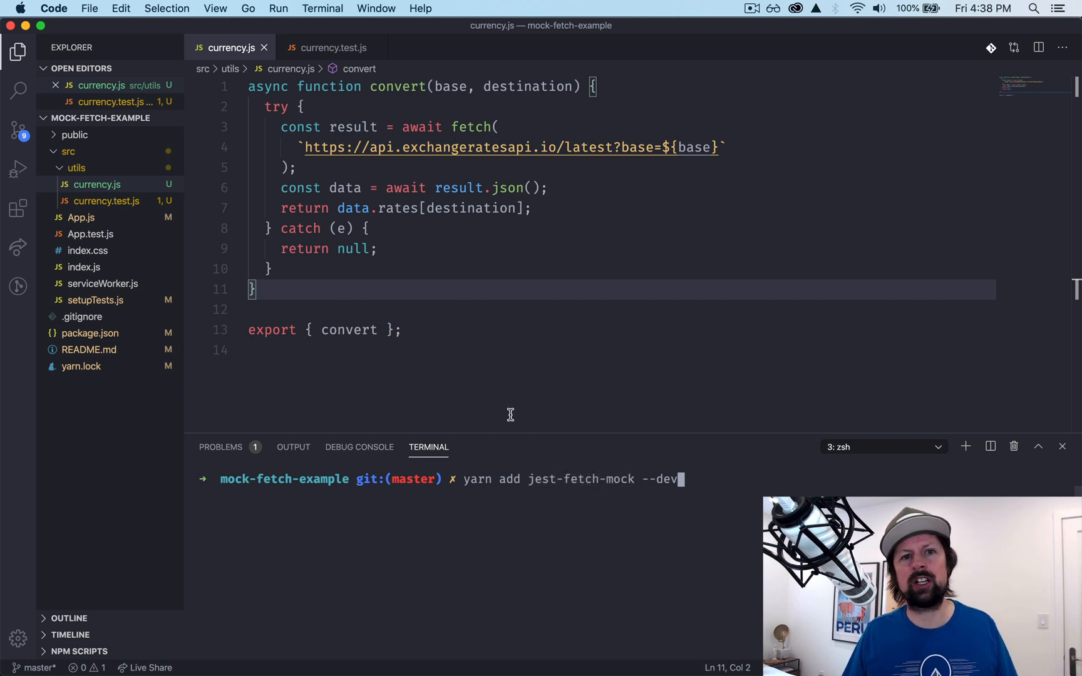
{"action": "mouse_move", "coordinate": [436, 351]}
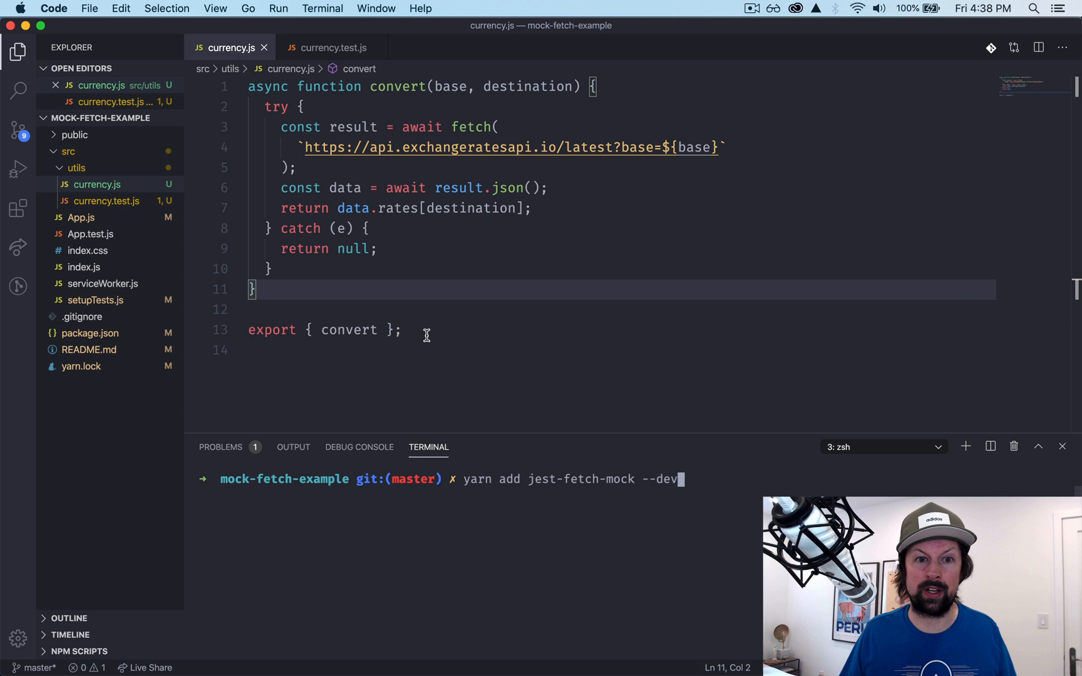
{"action": "left_click", "coordinate": [406, 329]}
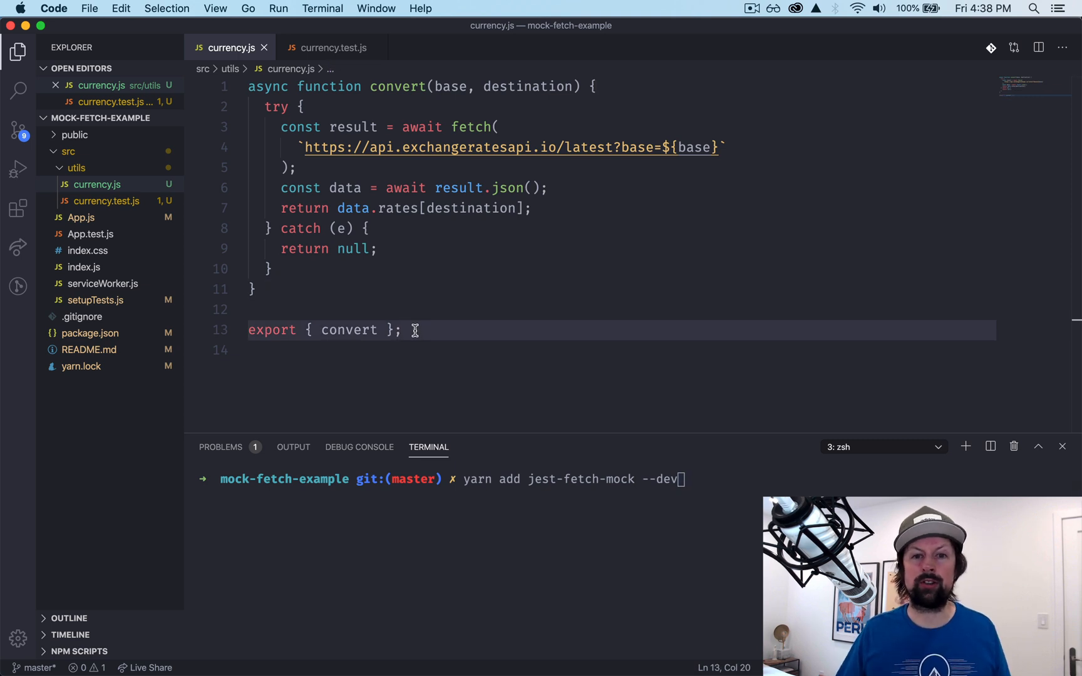
{"action": "mouse_move", "coordinate": [429, 339]}
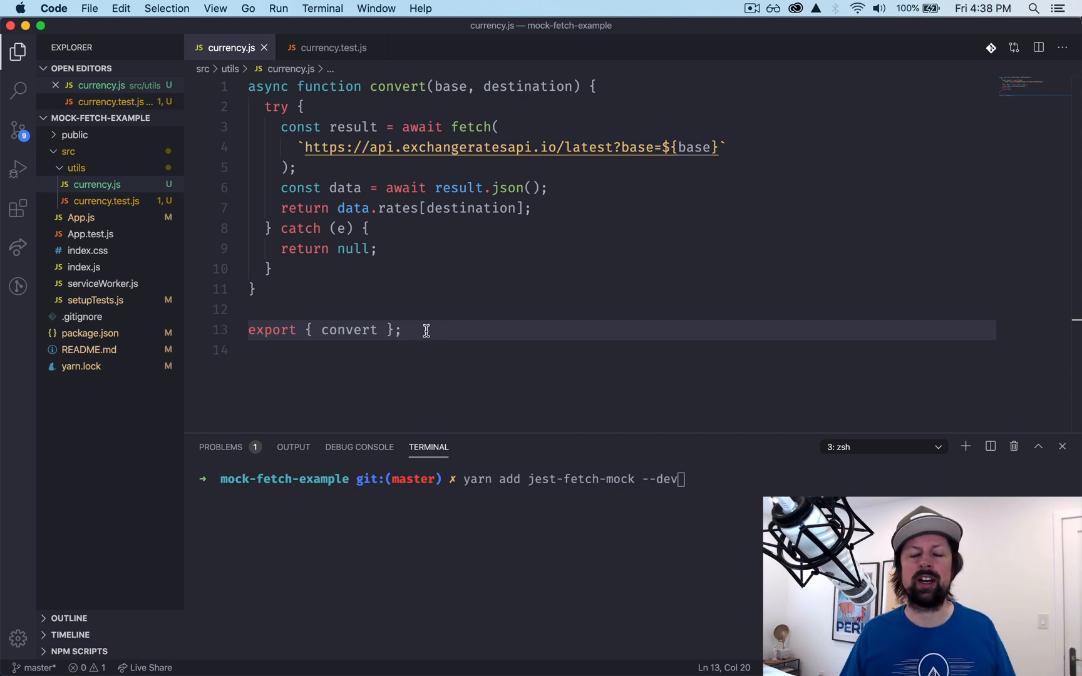
{"action": "mouse_move", "coordinate": [423, 339]}
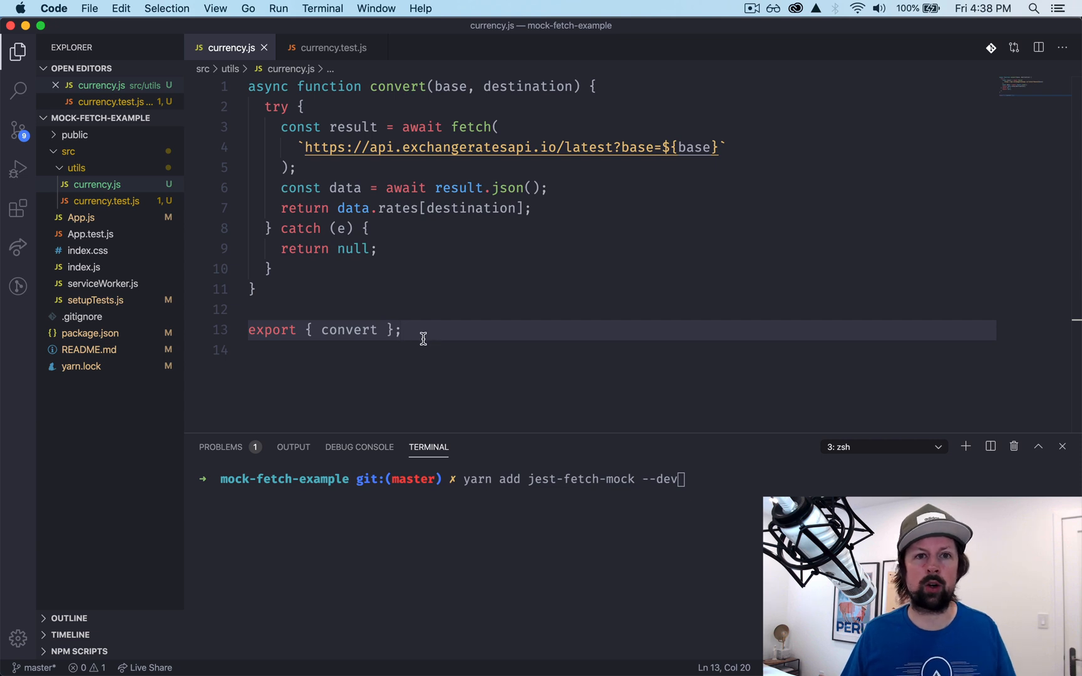
{"action": "mouse_move", "coordinate": [558, 523]}
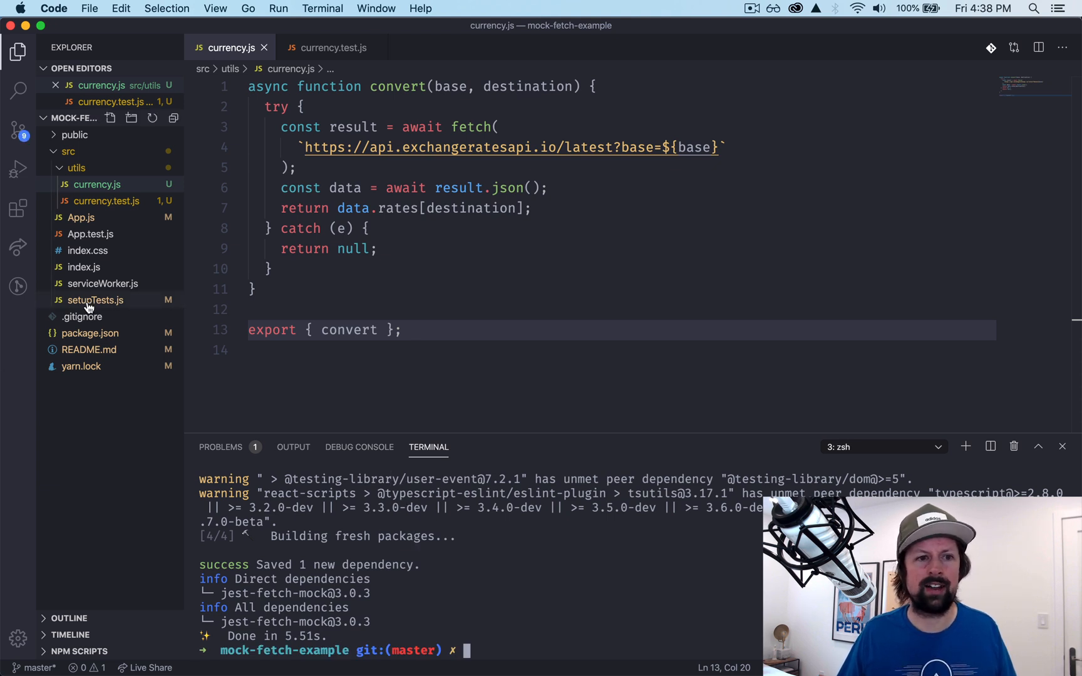
{"action": "mouse_move", "coordinate": [95, 300]}
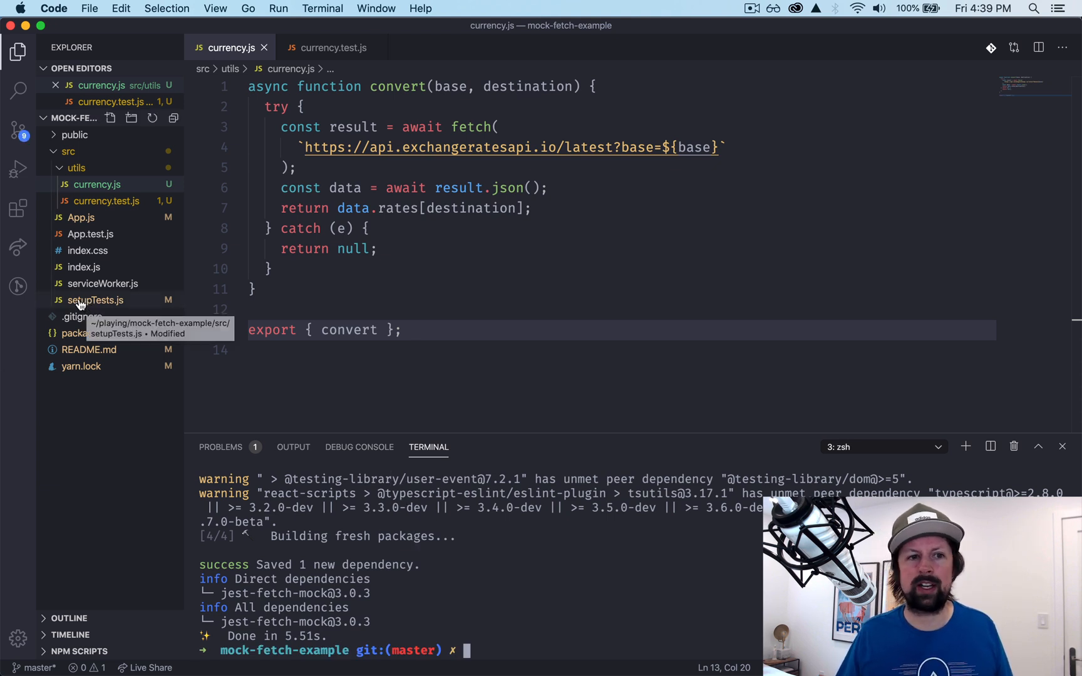
In setupTests.js, import fetchMock from "jest-fetch-mock" and call fetchMock.enableMocks()
{"action": "left_click", "coordinate": [96, 300]}
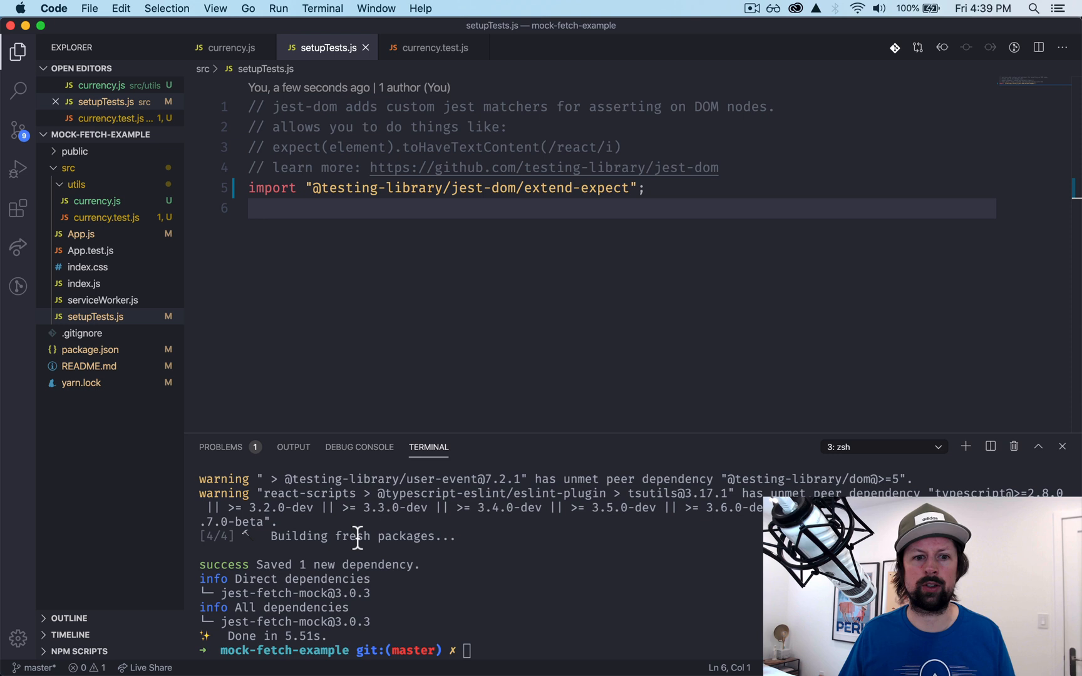
{"action": "mouse_move", "coordinate": [281, 239]}
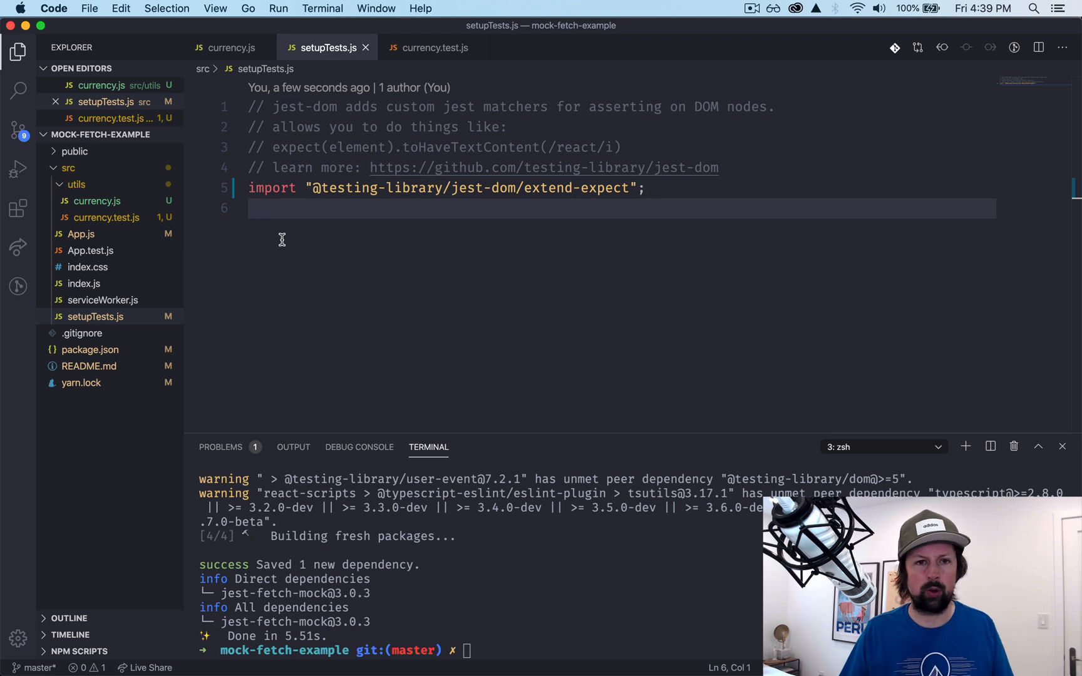
{"action": "type", "text": "import"}
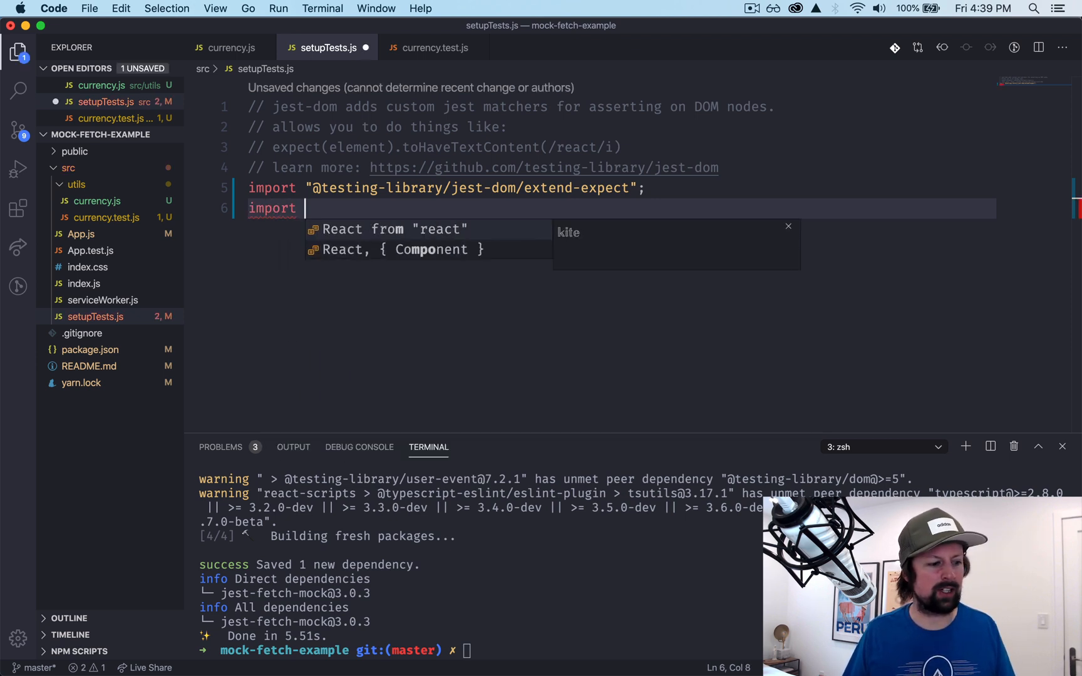
{"action": "type", "text": "fetchMock fro"}
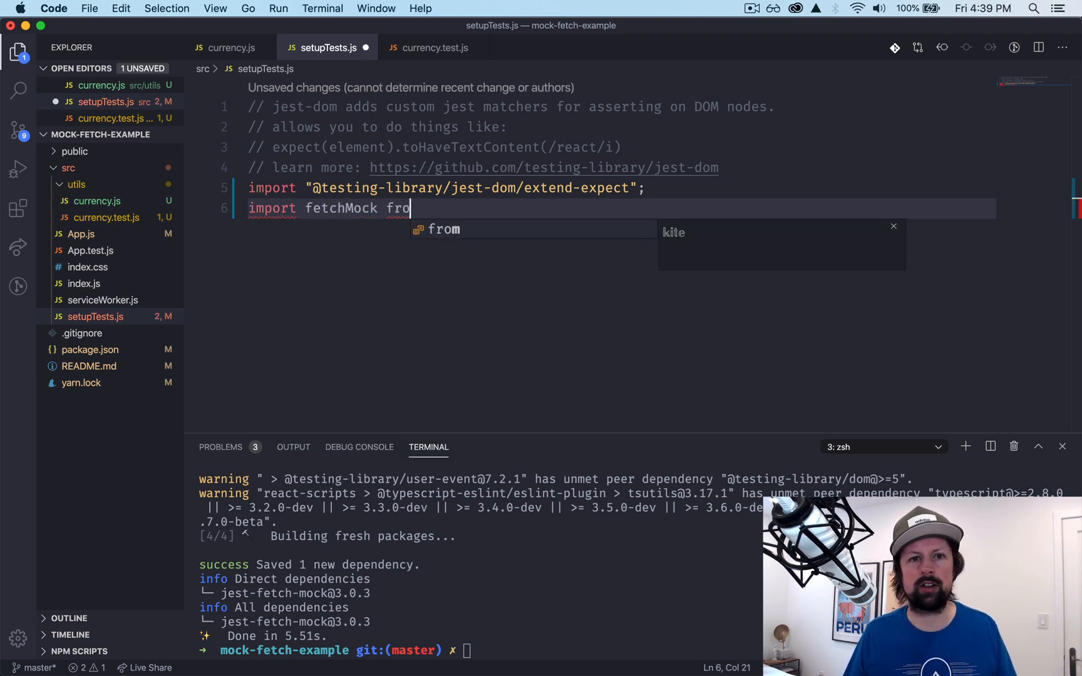
{"action": "type", "text": "m \"\""}
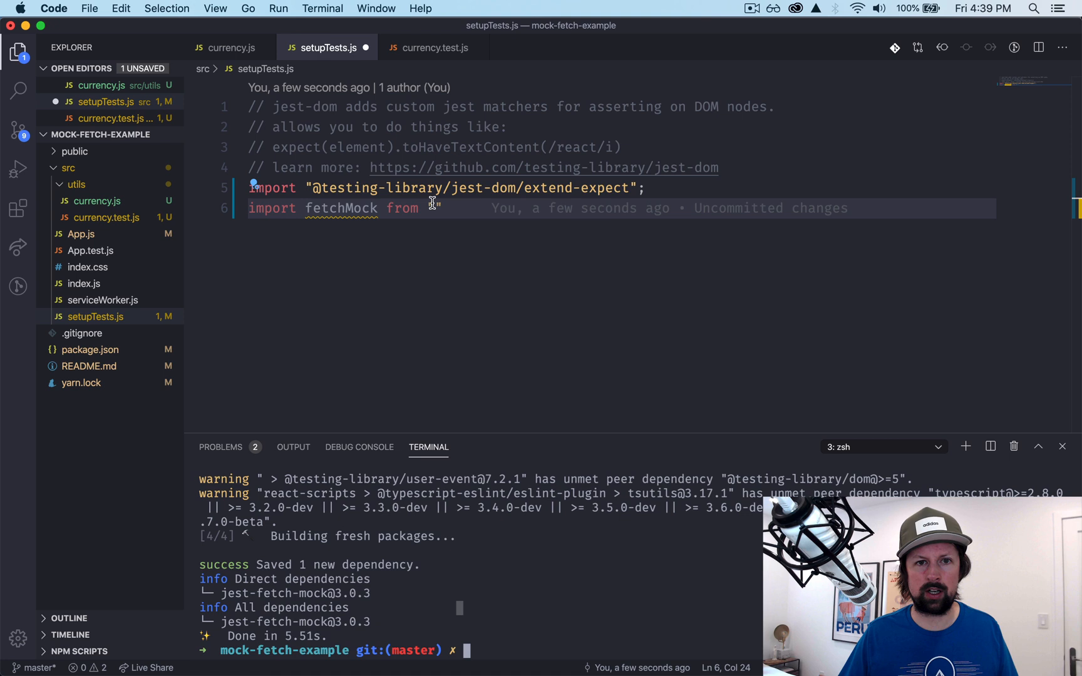
{"action": "type", "text": "jest-mo"}
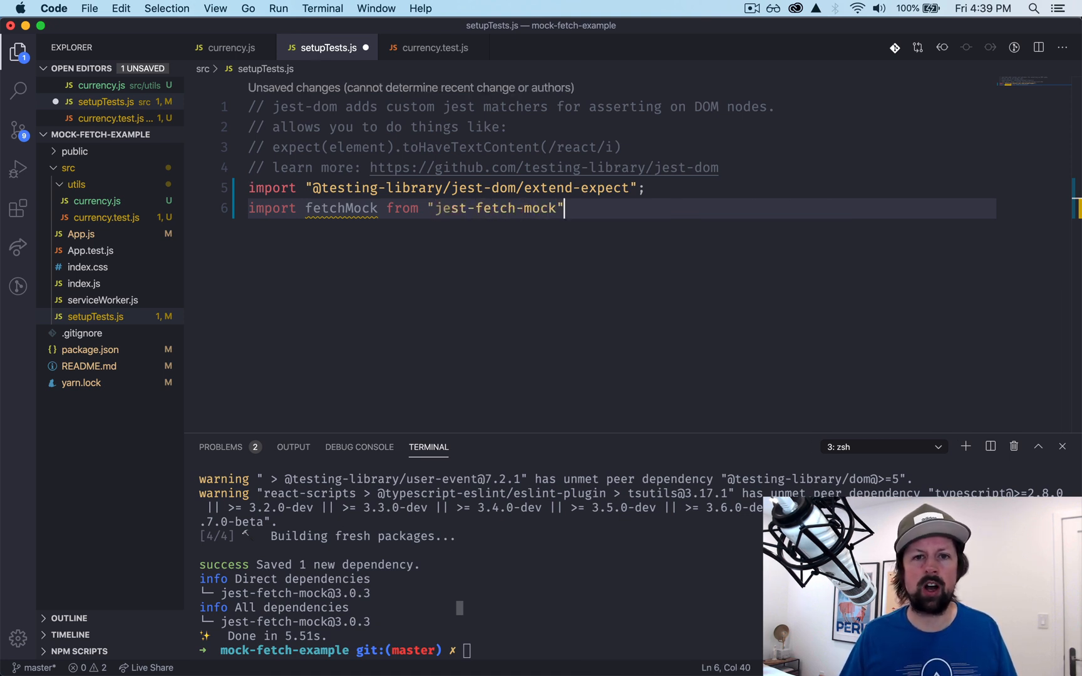
{"action": "type", "text": "fetchMock.enableMocks();"}
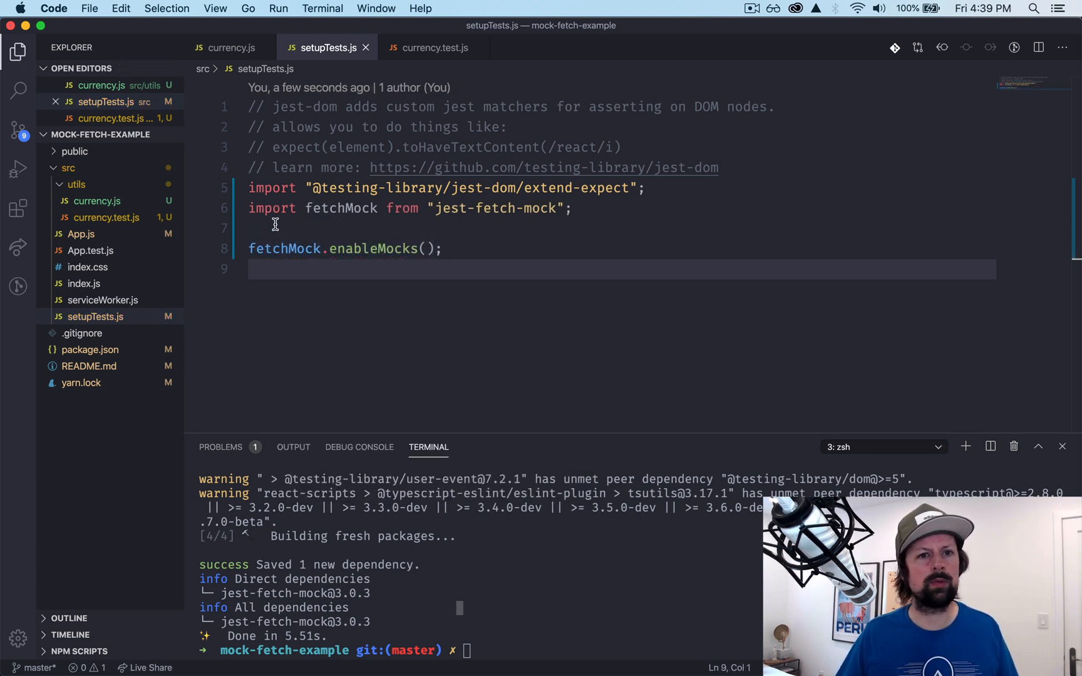
{"action": "mouse_move", "coordinate": [308, 261]}
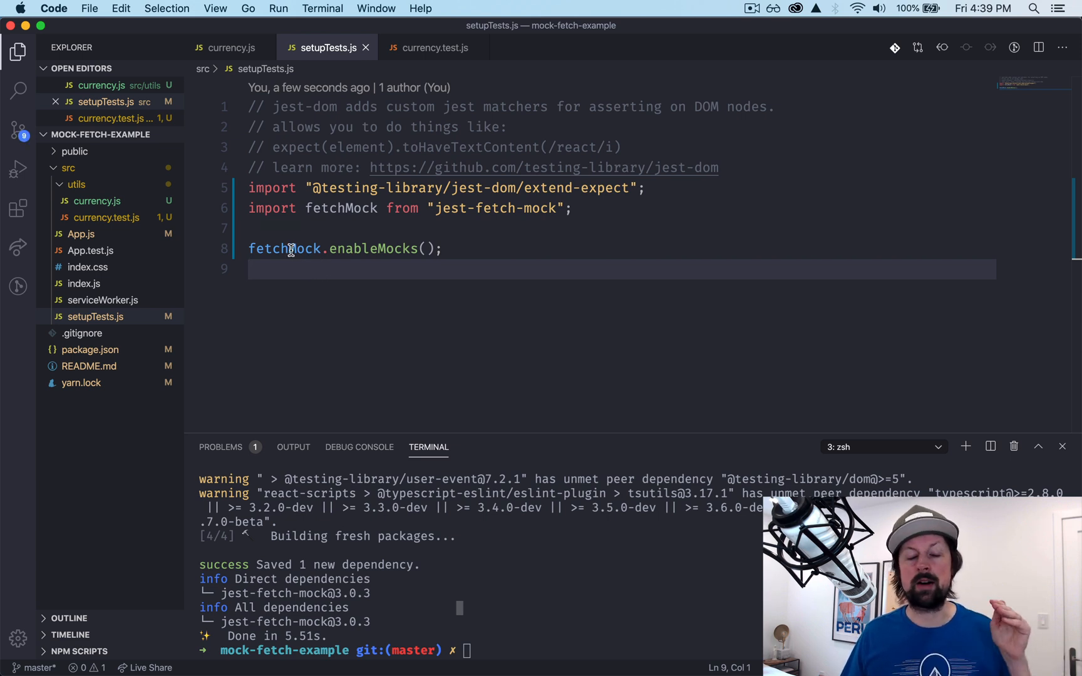
{"action": "mouse_move", "coordinate": [283, 248]}
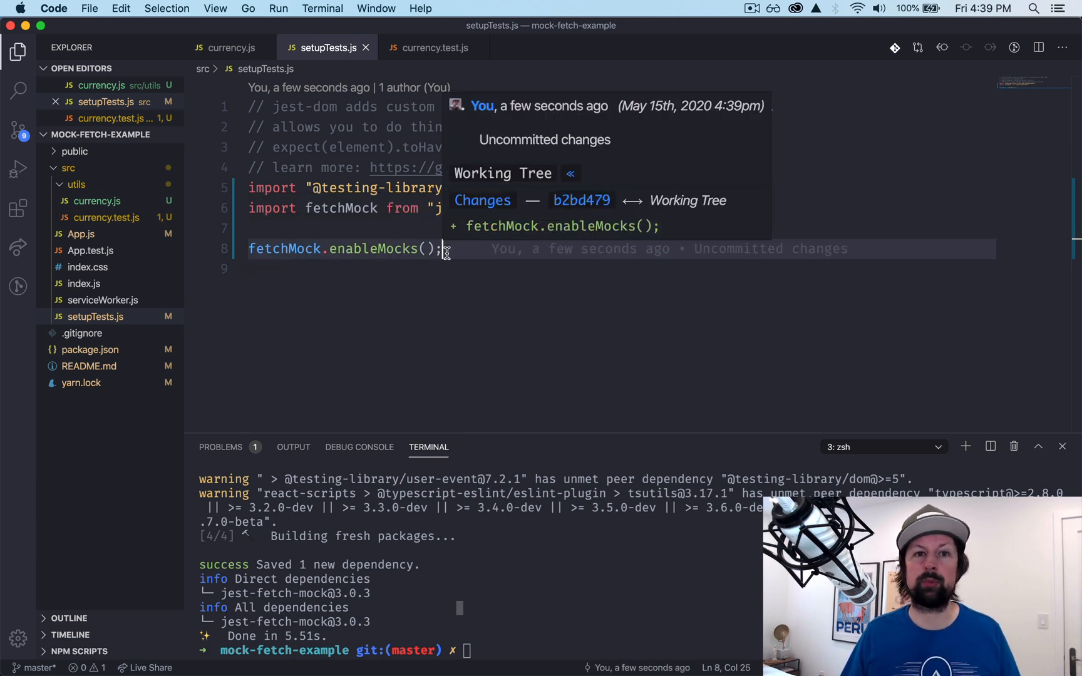
{"action": "mouse_move", "coordinate": [359, 77]}
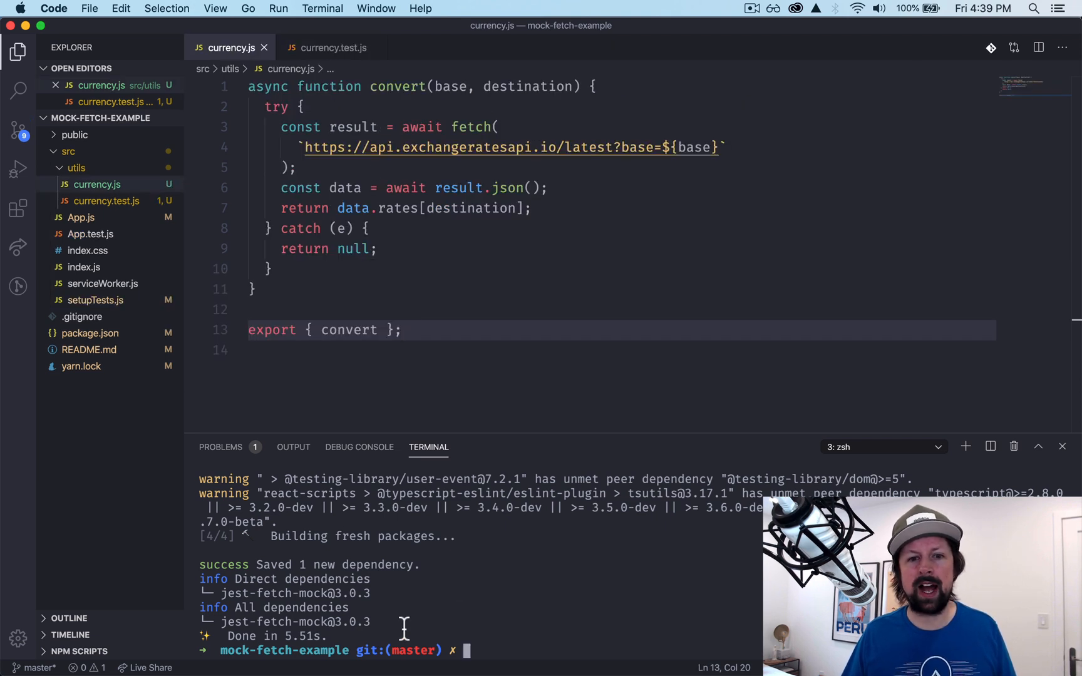
{"action": "type", "text": "yarn te"}
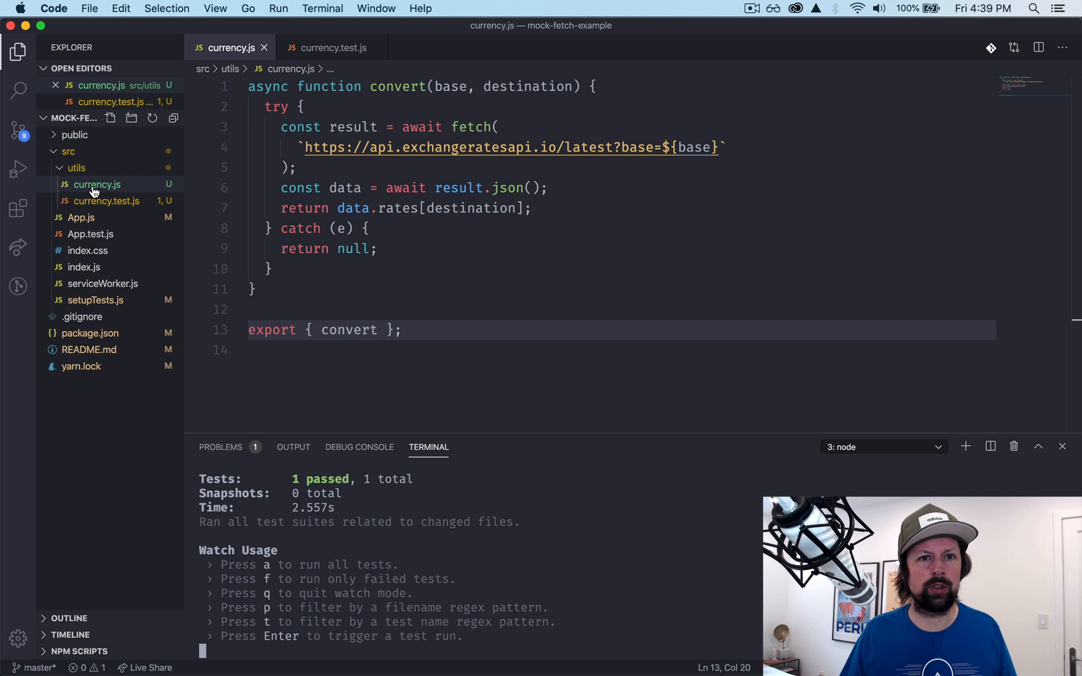
{"action": "mouse_move", "coordinate": [280, 127]}
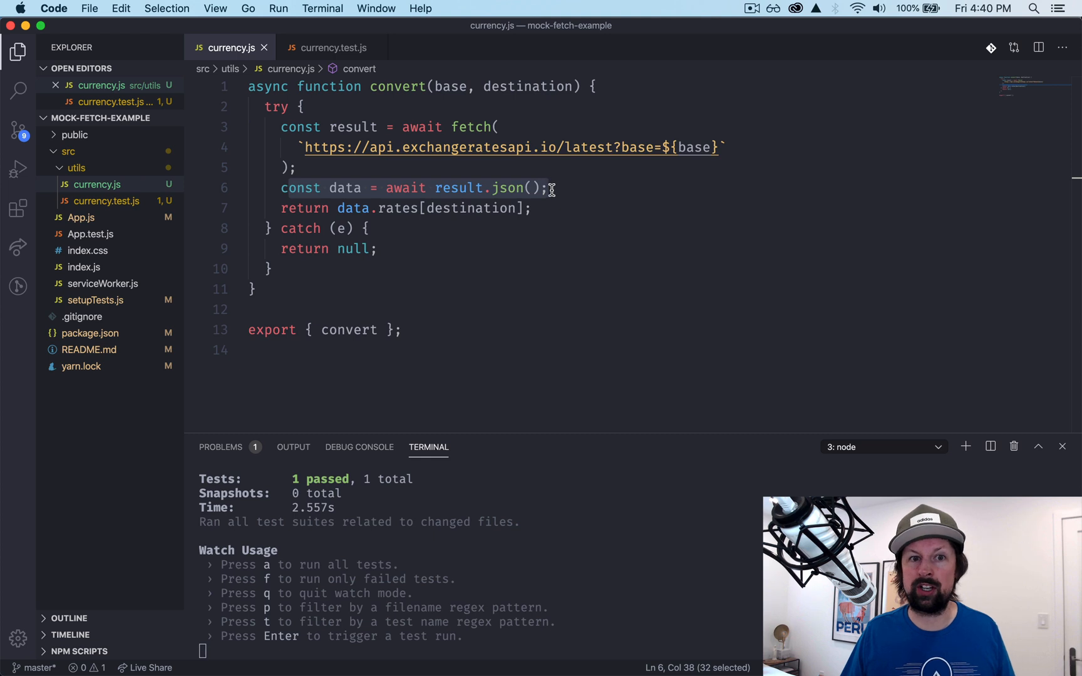
{"action": "double_click", "coordinate": [397, 208]}
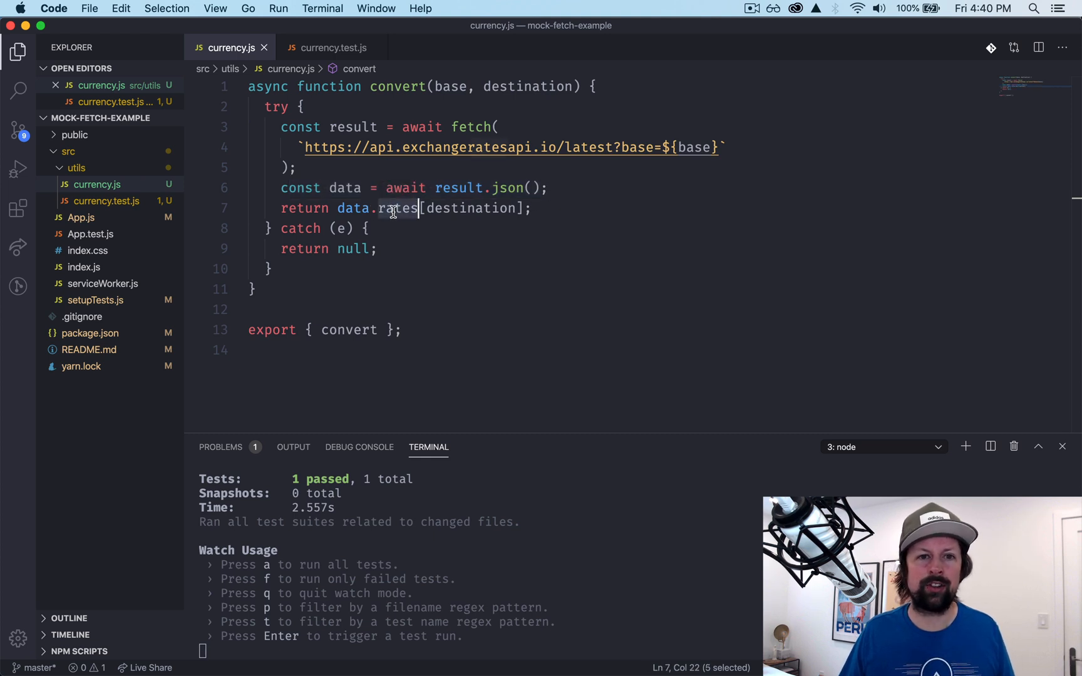
{"action": "double_click", "coordinate": [468, 208]}
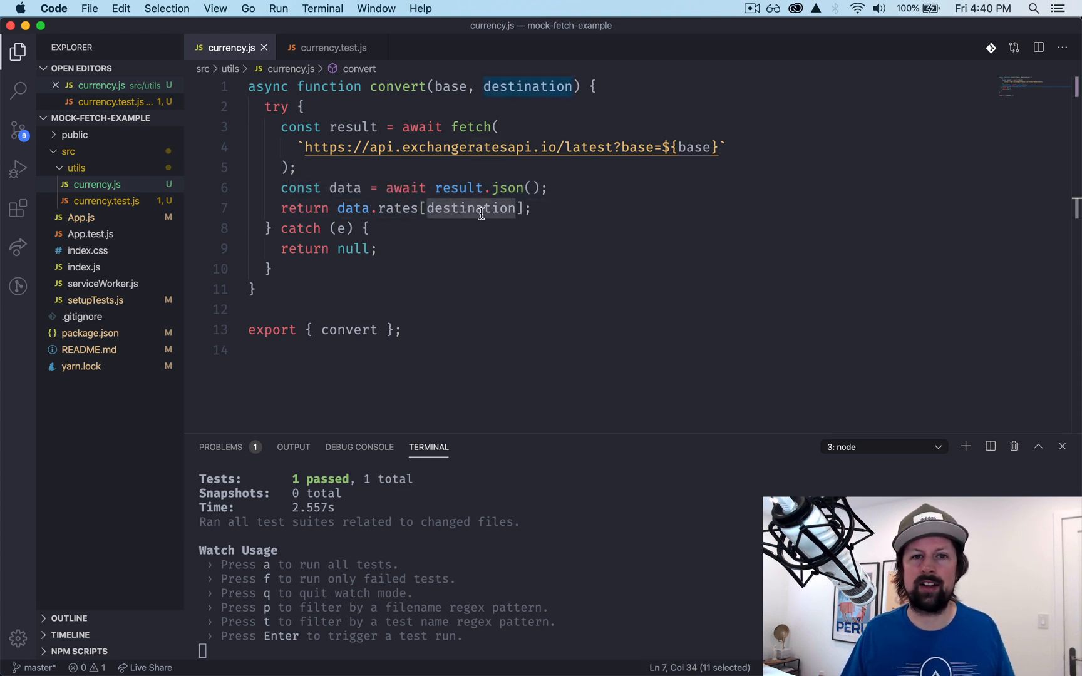
{"action": "mouse_move", "coordinate": [471, 208]}
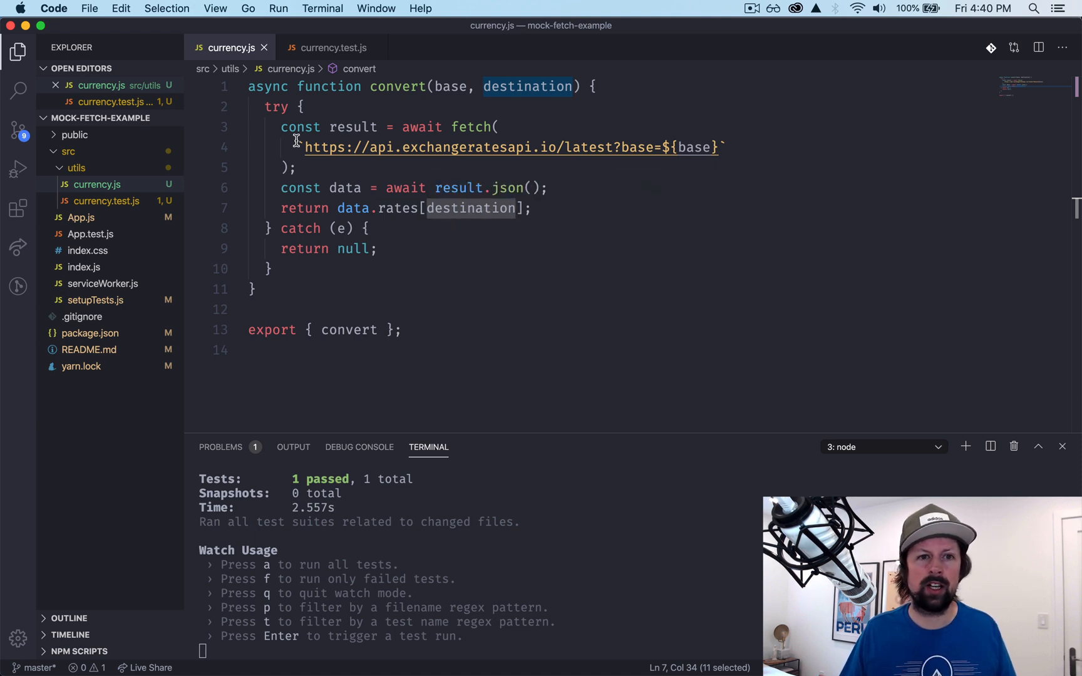
{"action": "left_click_drag", "start_coordinate": [281, 127], "coordinate": [540, 208]}
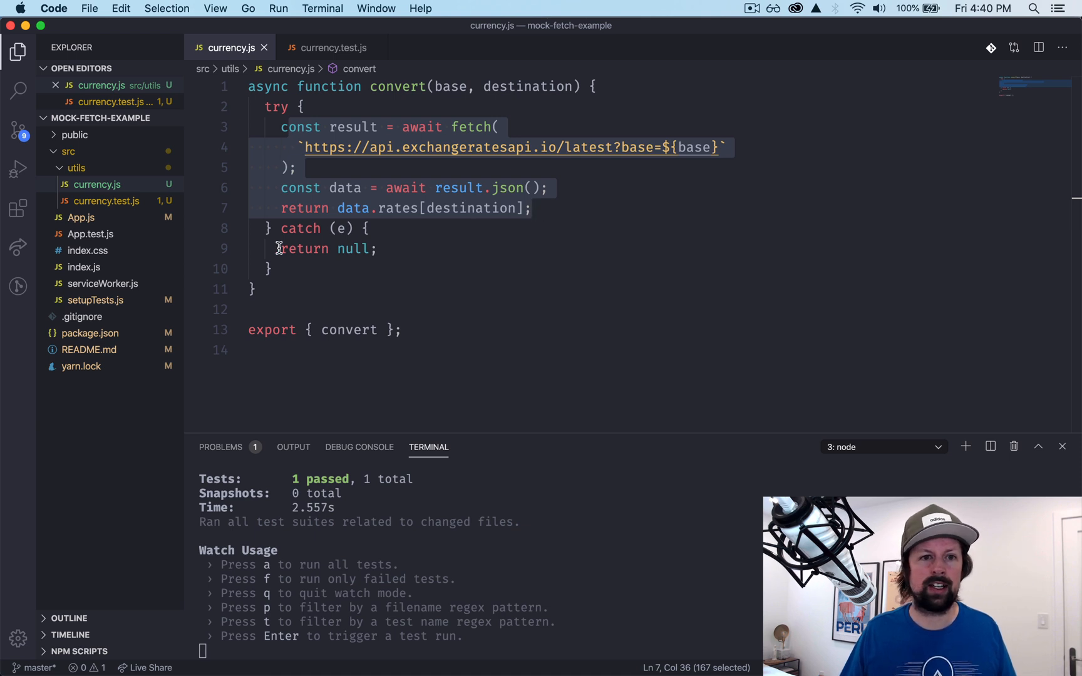
{"action": "left_click", "coordinate": [379, 249]}
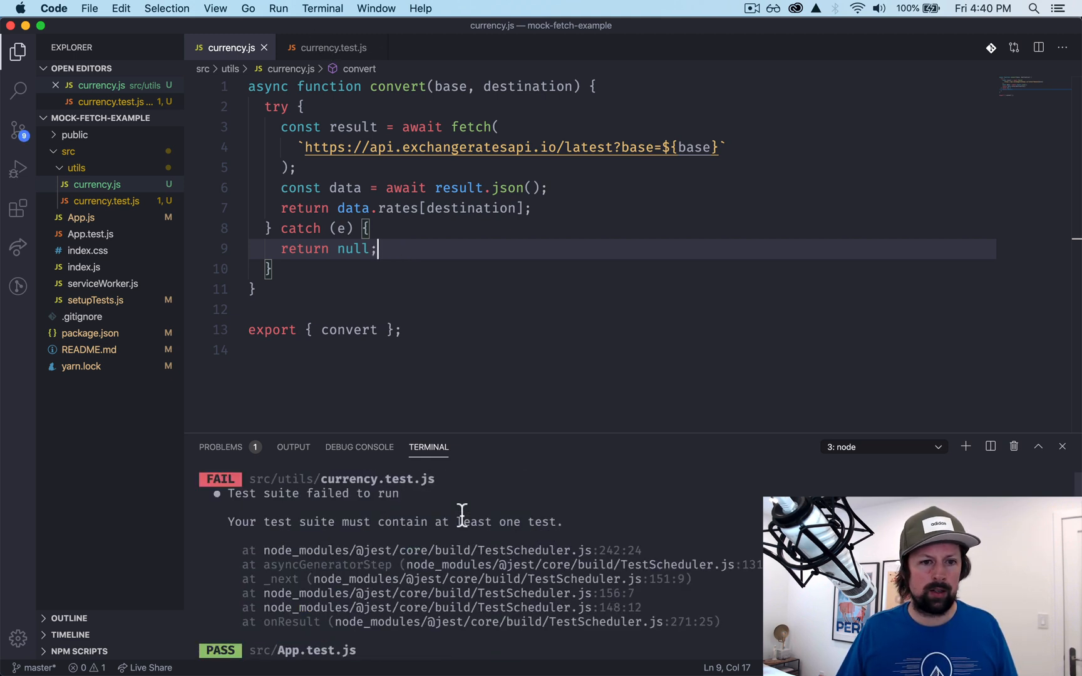
In currency.test.js, declare an async it("converts correctly") test below the import
{"action": "left_click", "coordinate": [330, 47]}
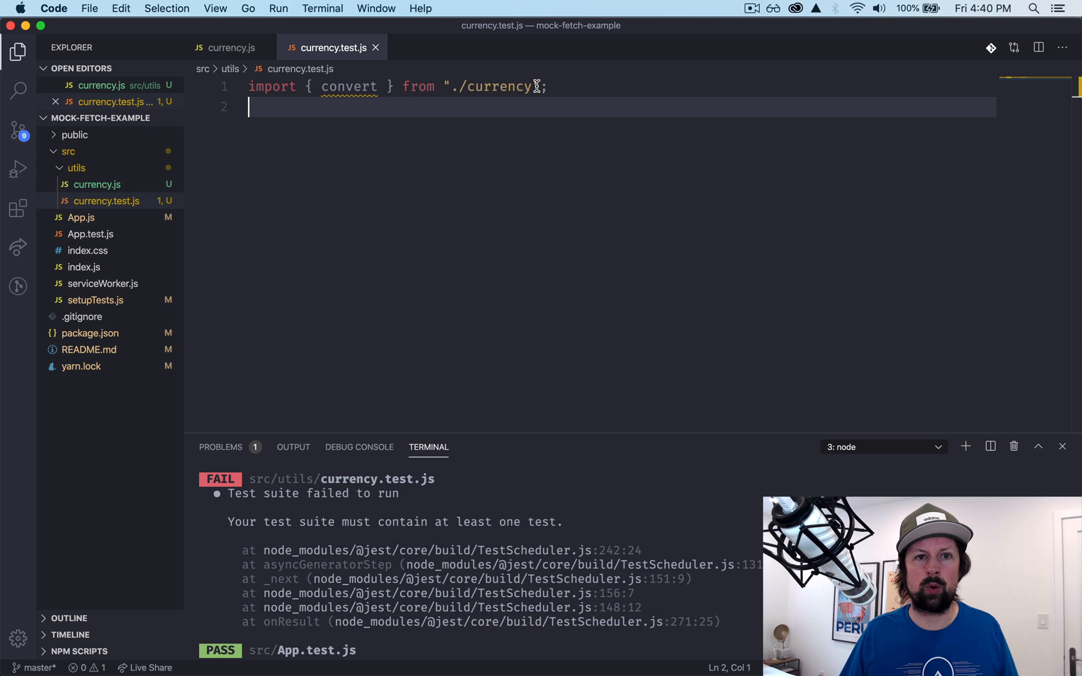
{"action": "key", "text": "enter"}
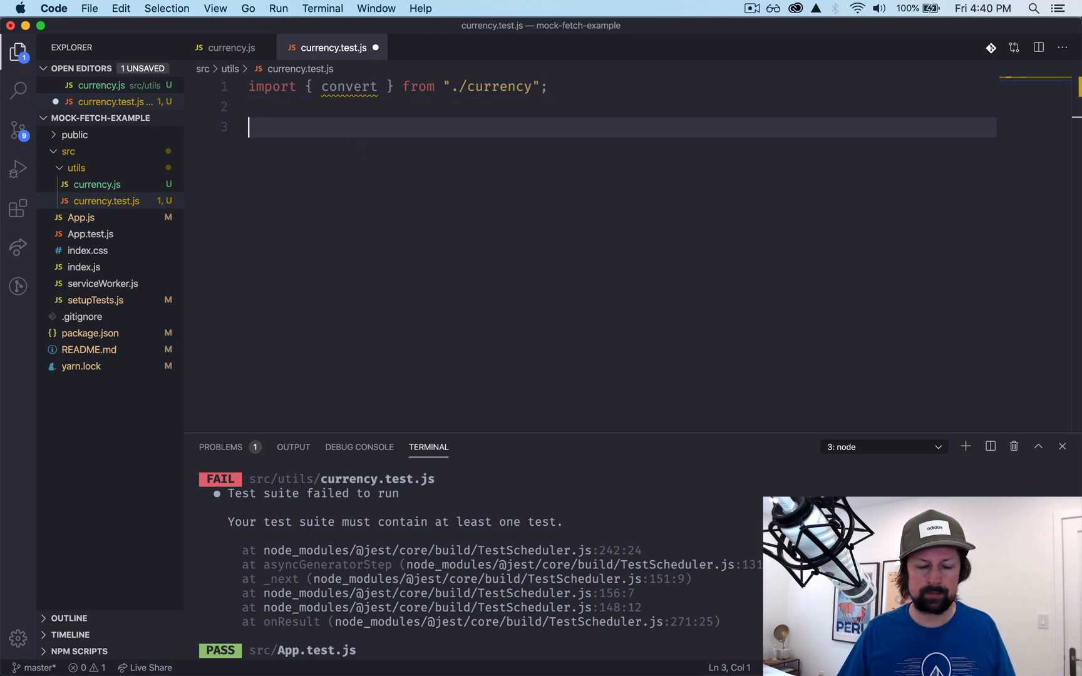
{"action": "type", "text": "it(\"\")"}
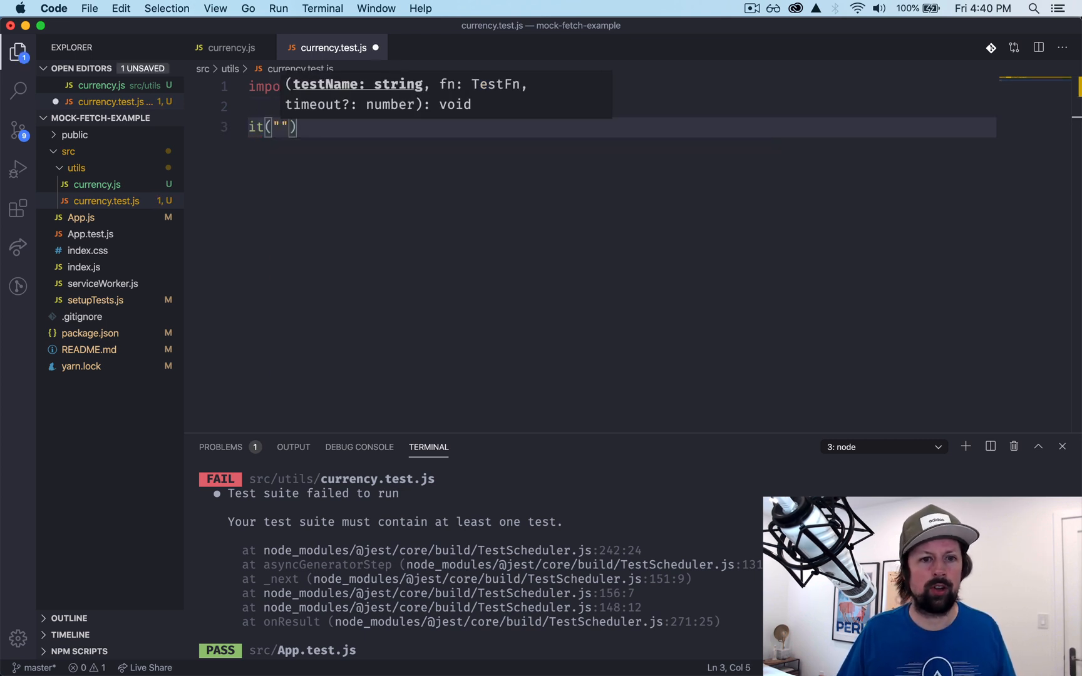
{"action": "type", "text": "converts correctly"}
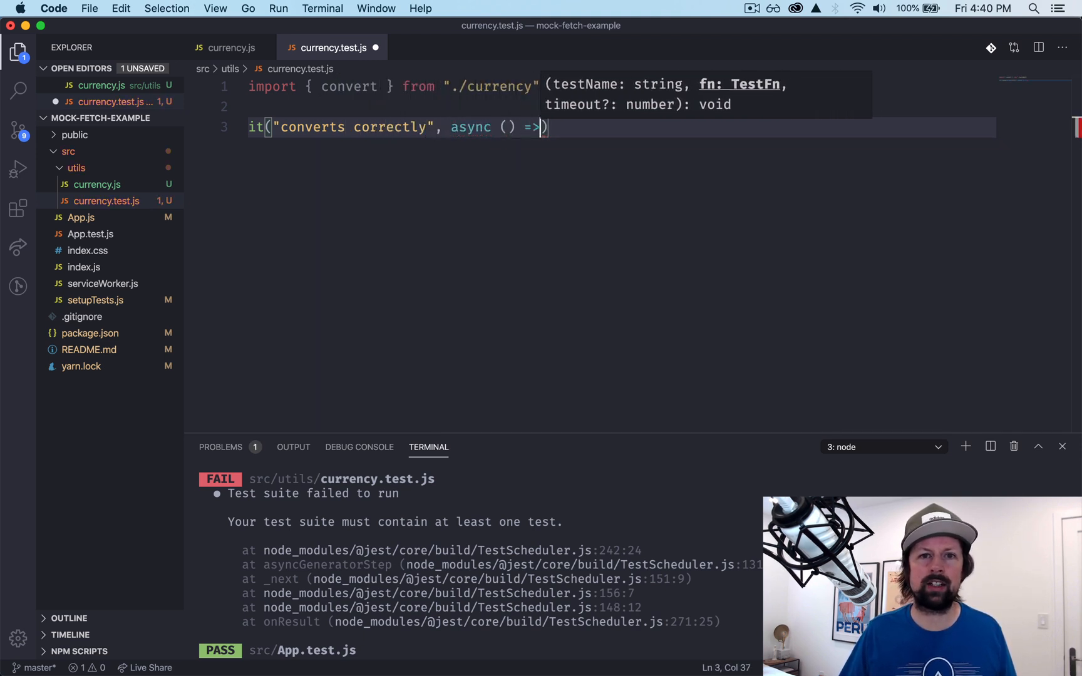
{"action": "type", "text": "{"}
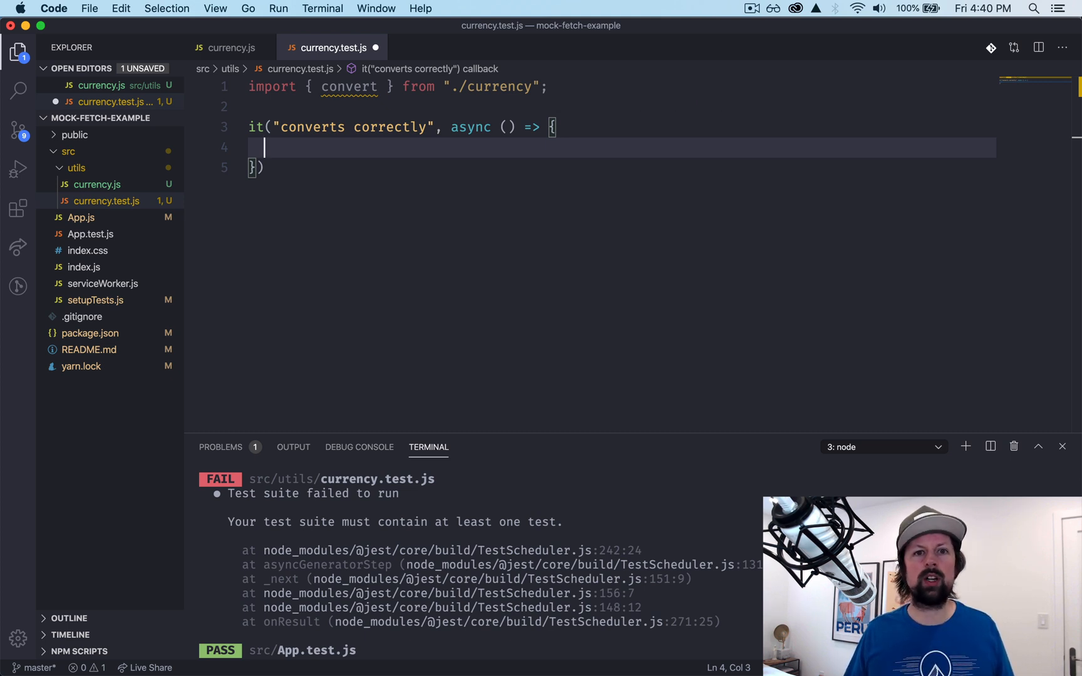
Await convert("USD", "CAD") into rates and expect it toEqual(1.42)
{"action": "type", "text": "const"}
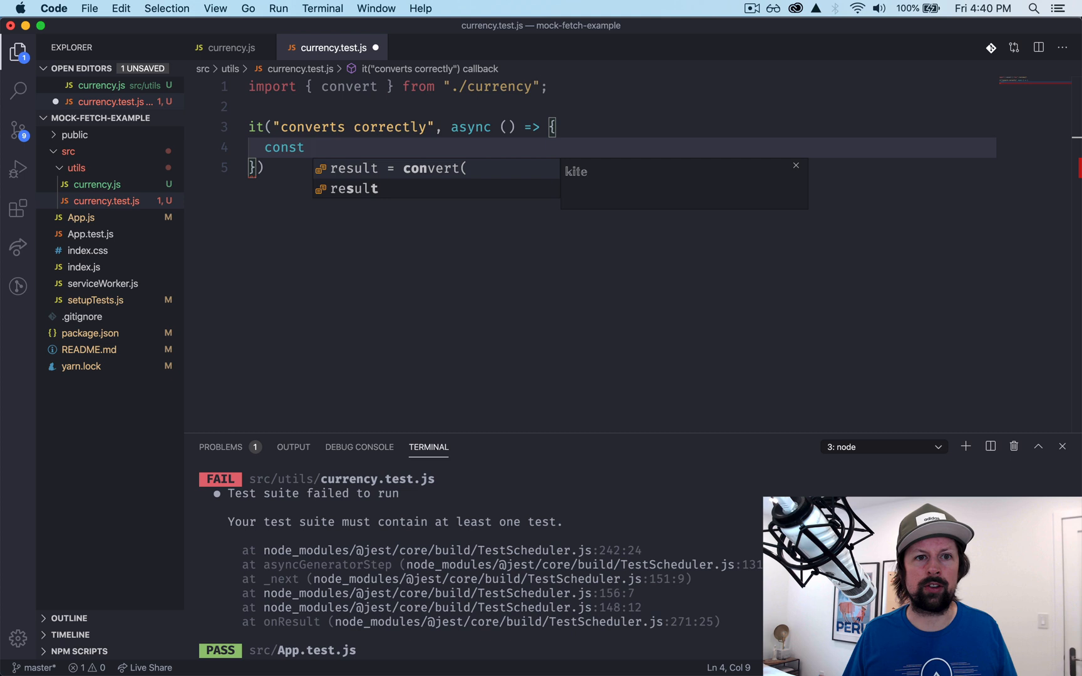
{"action": "type", "text": "rates = con"}
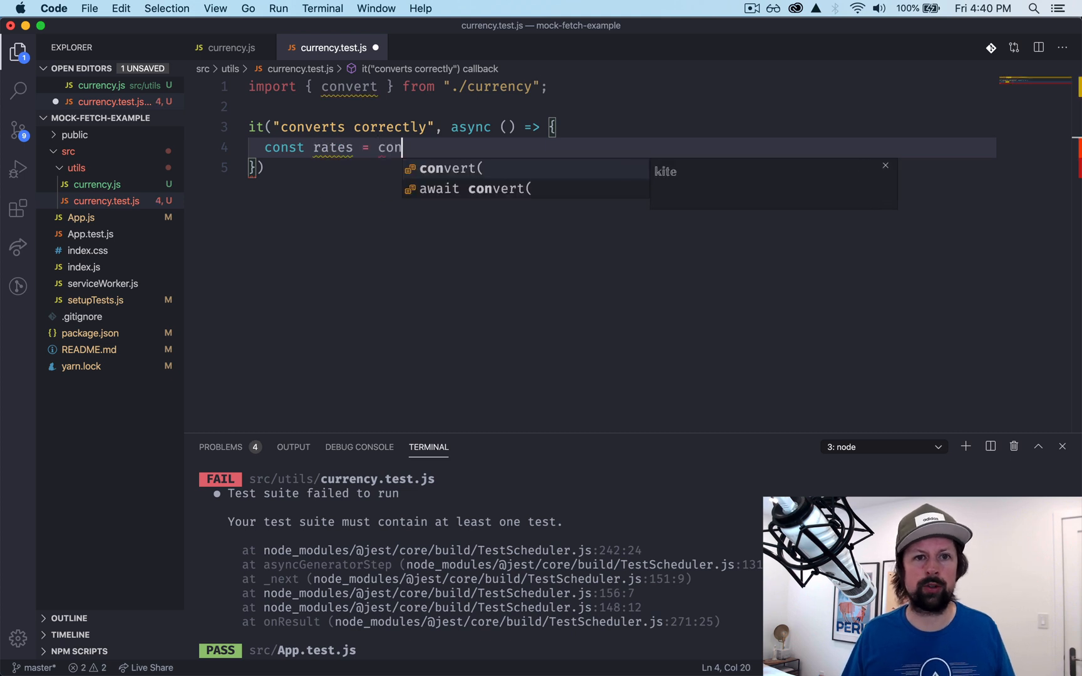
{"action": "type", "text": "vert(\"USD\", \"CA\""}
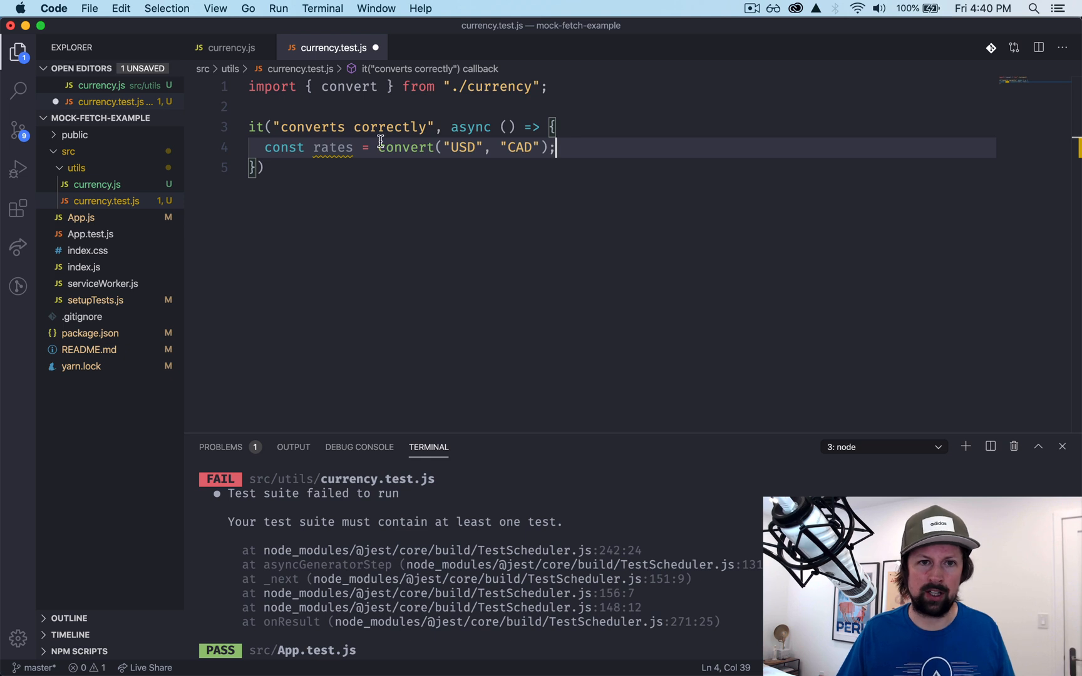
{"action": "type", "text": "await"}
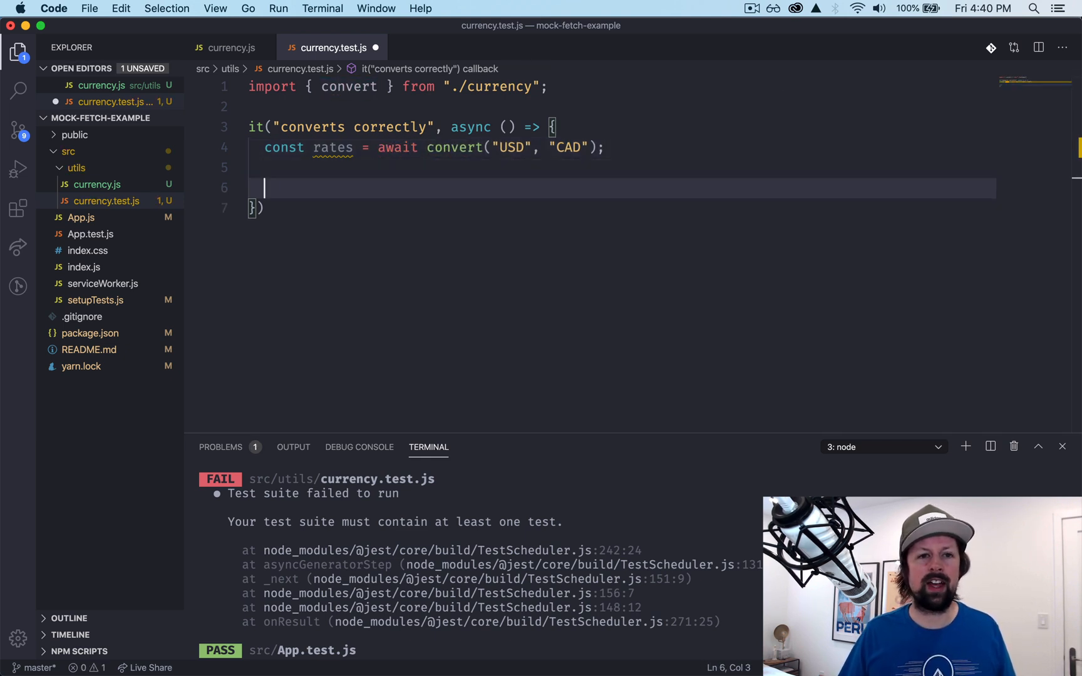
{"action": "type", "text": "expect(rates).t"}
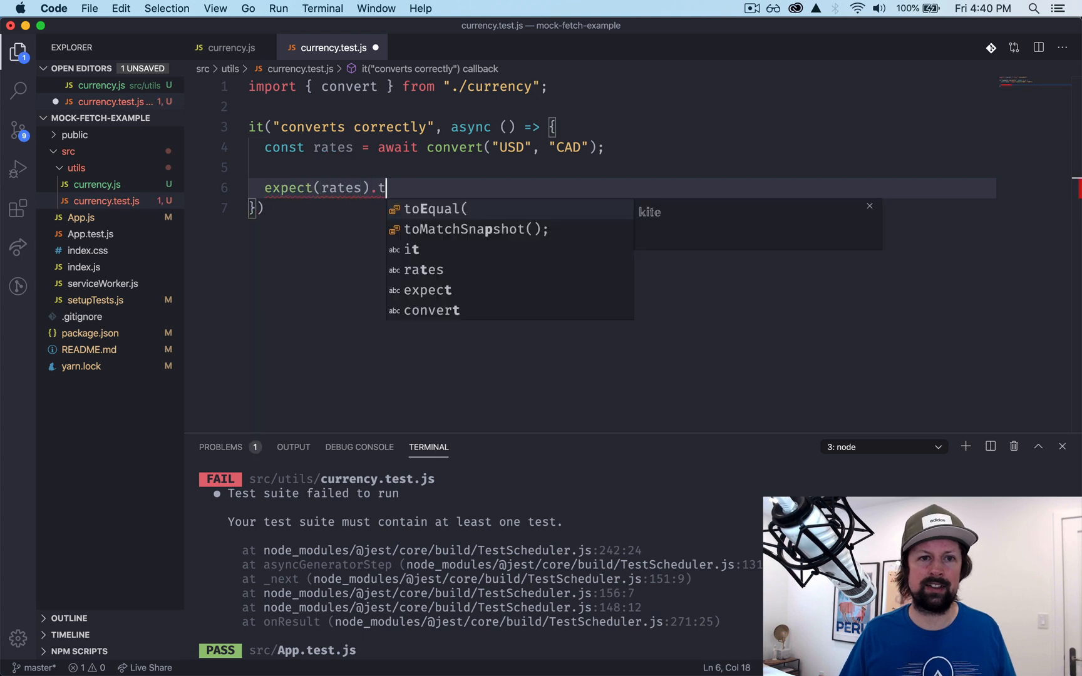
{"action": "type", "text": "oEqual(1.42);"}
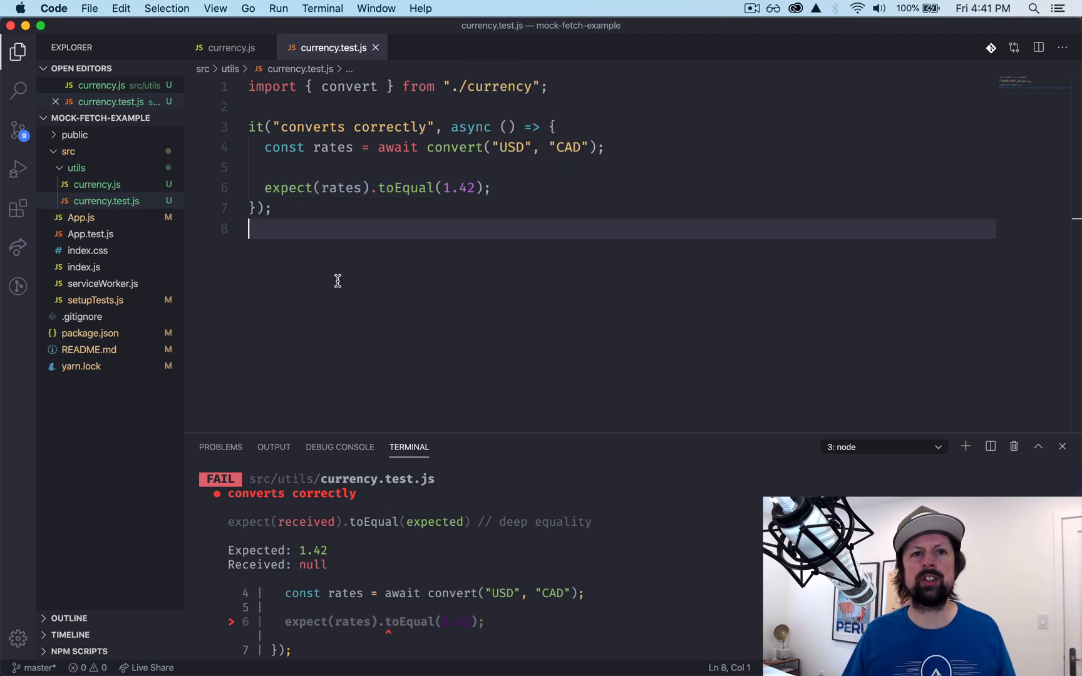
{"action": "mouse_move", "coordinate": [335, 289]}
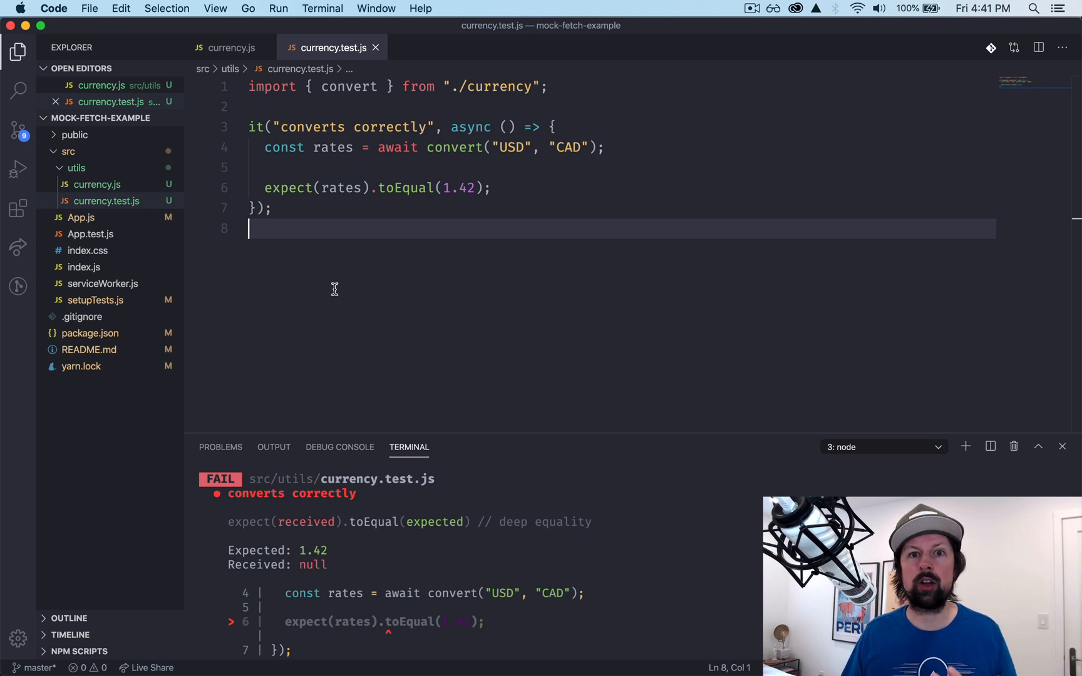
{"action": "mouse_move", "coordinate": [299, 579]}
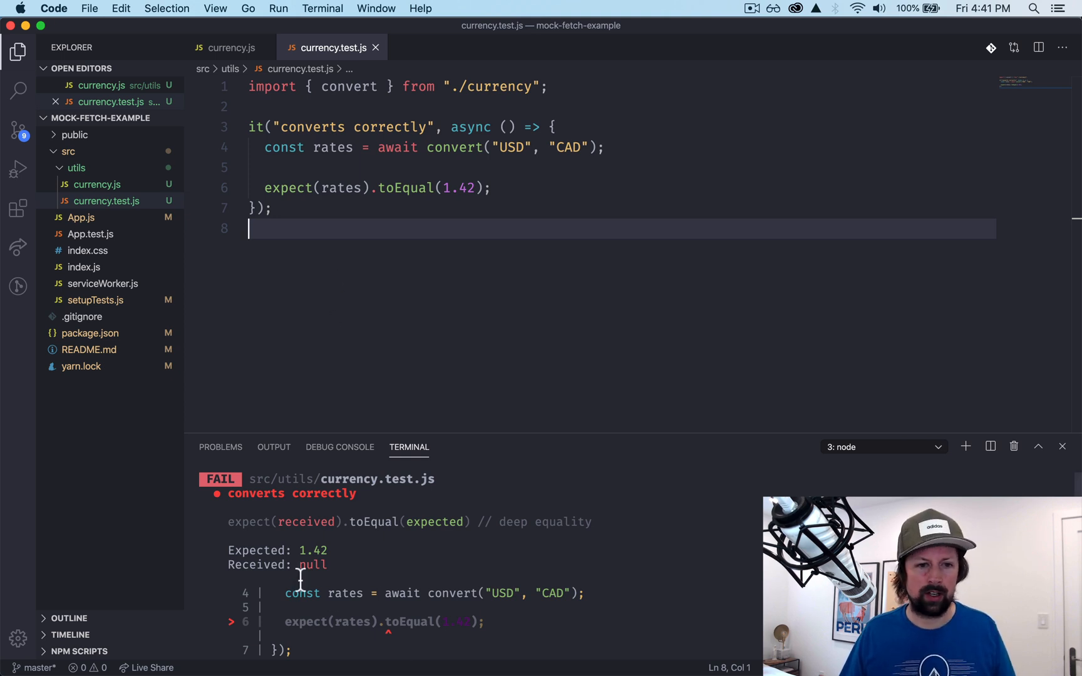
At the top of the test body, add fetch.mockResponseOnce({ rates: { CAD: 1.42 } })
{"action": "double_click", "coordinate": [315, 565]}
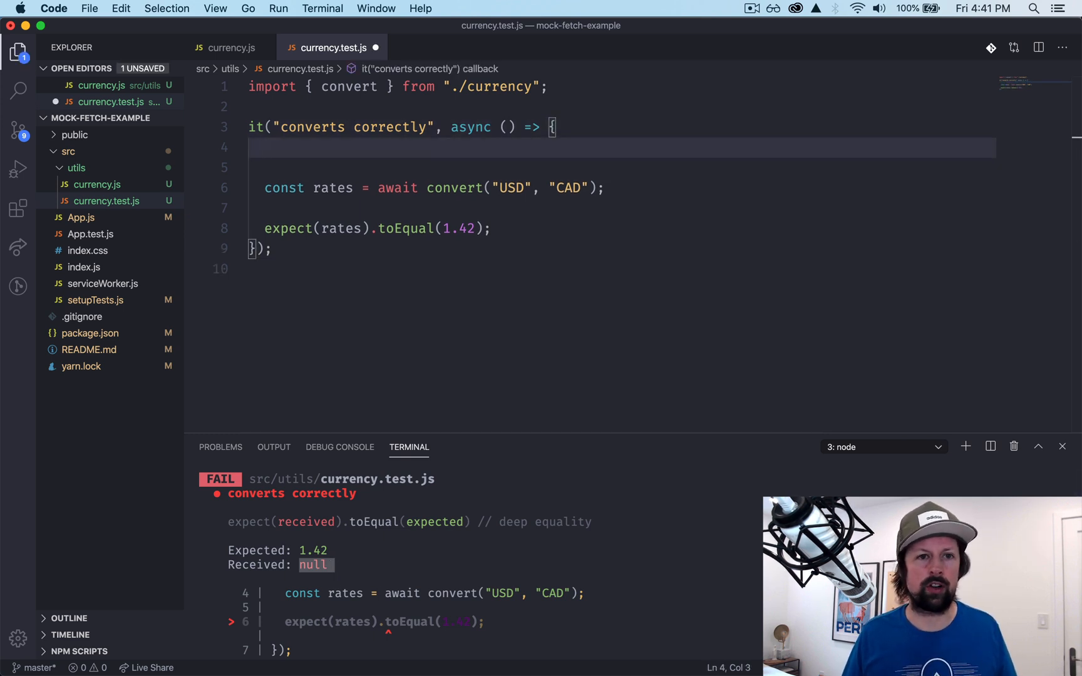
{"action": "type", "text": "fetch."}
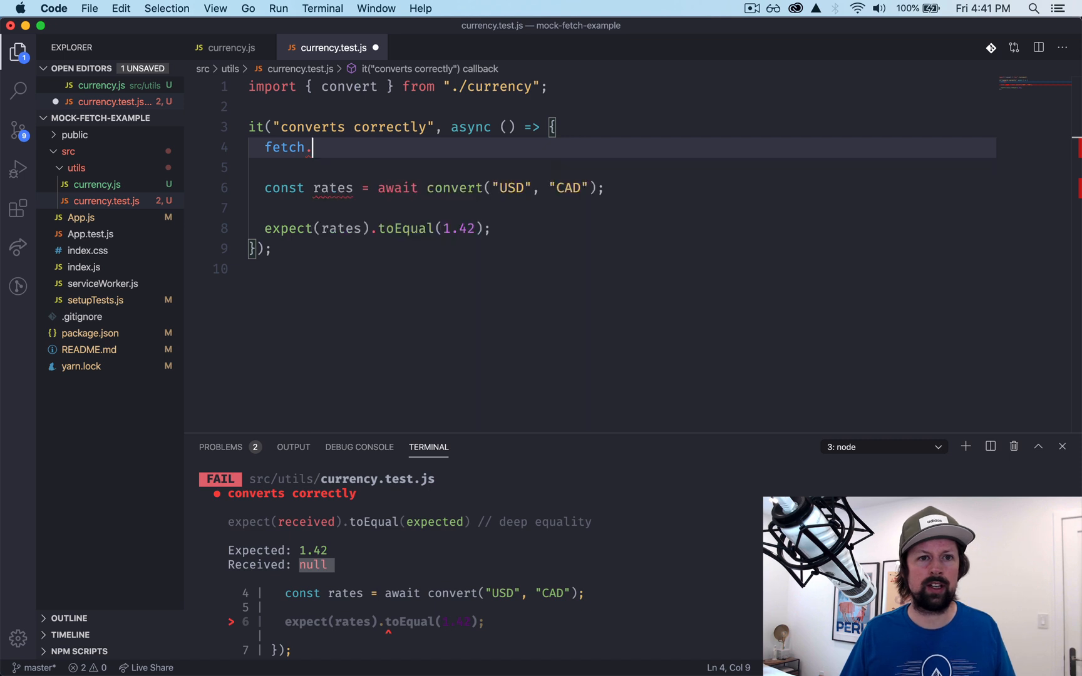
{"action": "type", "text": "moc"}
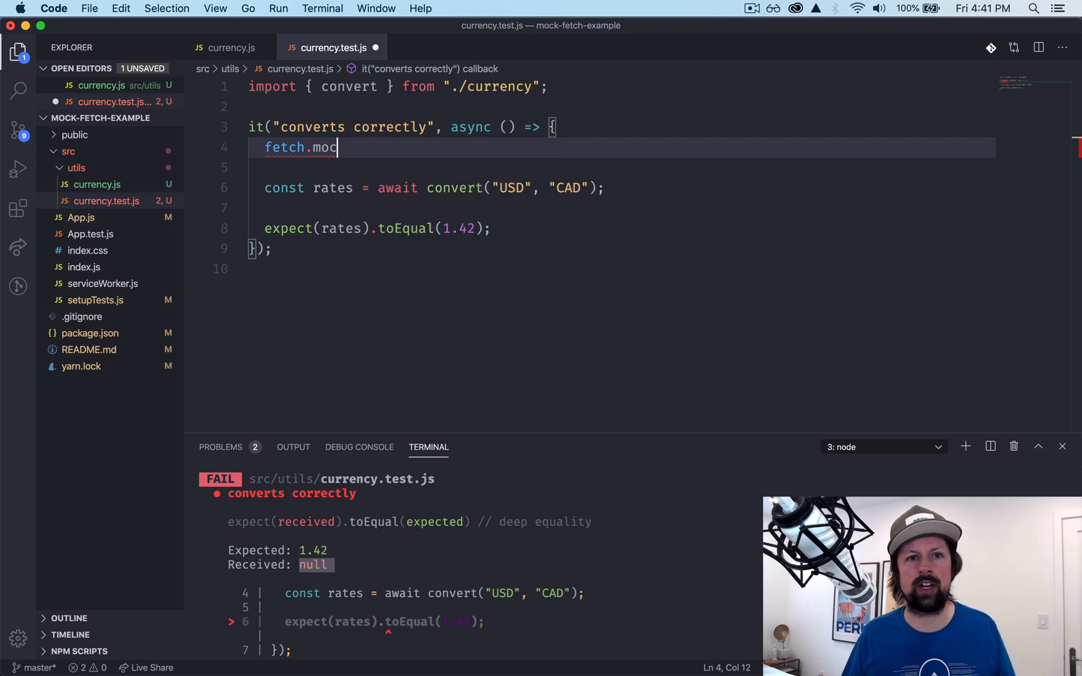
{"action": "type", "text": "kResponseOnce("}
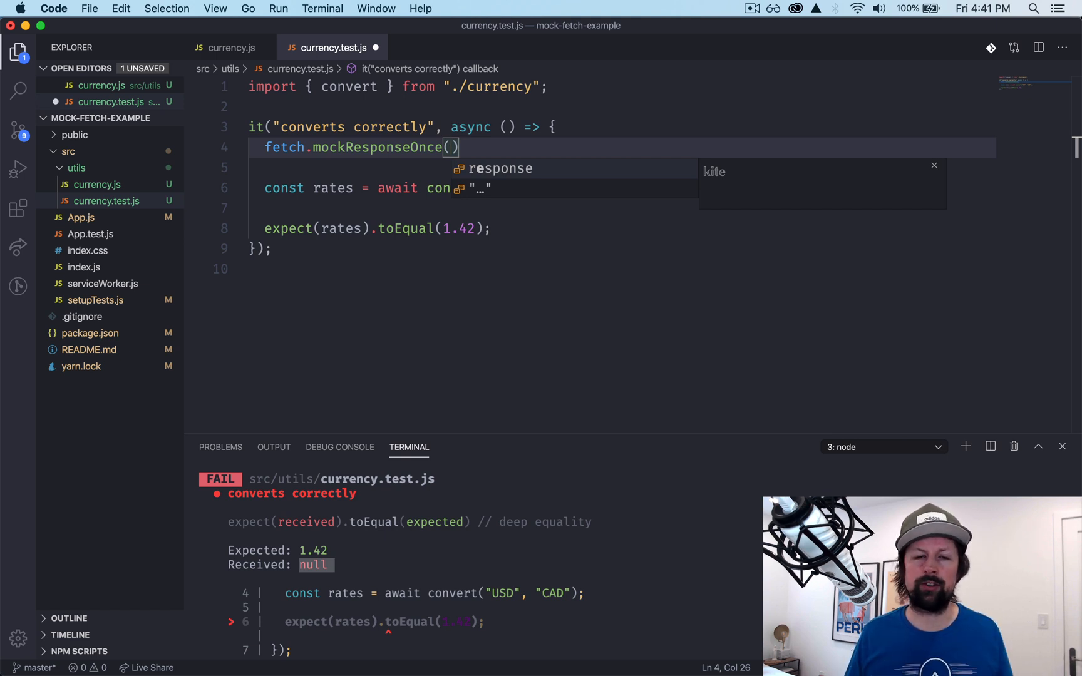
{"action": "type", "text": "{"}
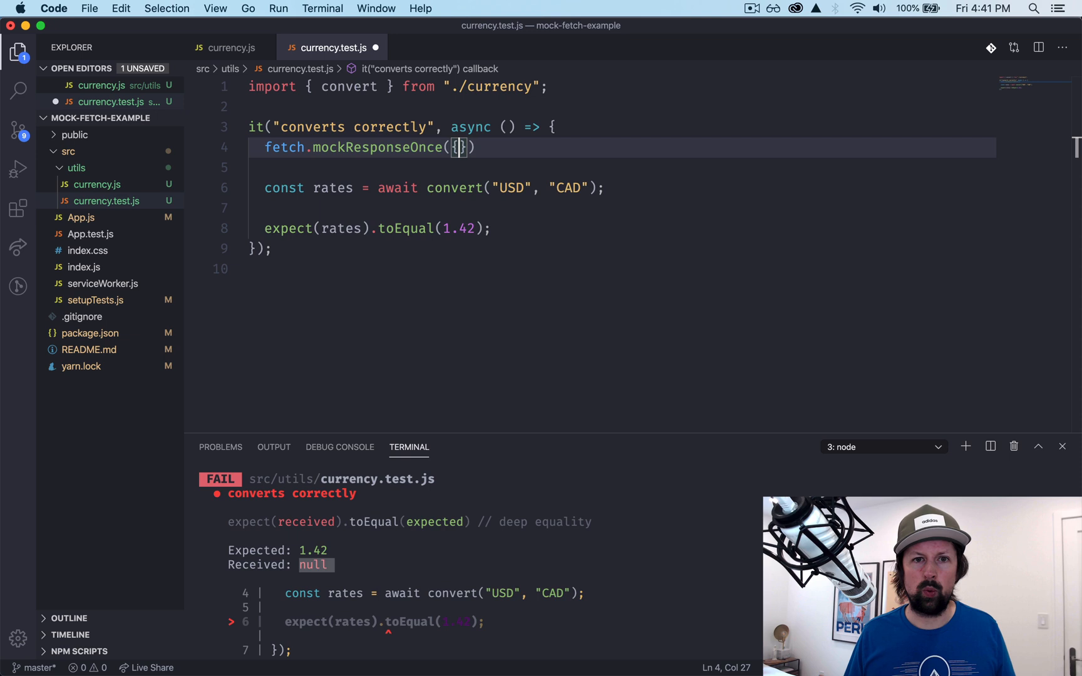
{"action": "type", "text": "rates:"}
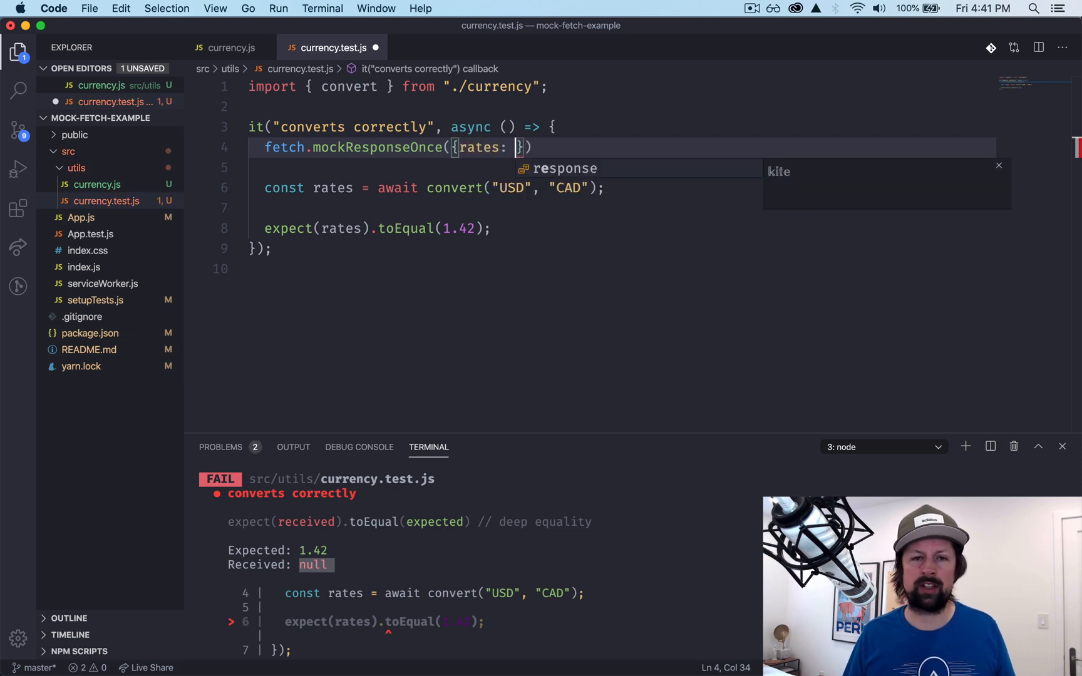
{"action": "type", "text": "{CAD: .1"}
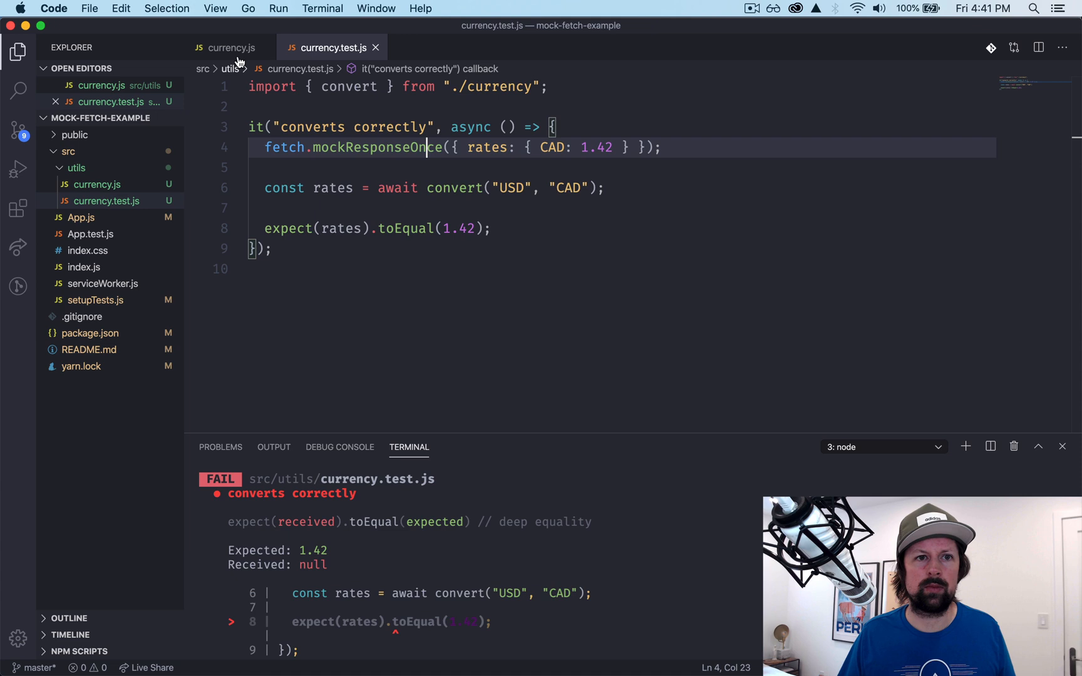
After checking result.json() in currency.js, wrap the mocked rates object in JSON.stringify
{"action": "left_click", "coordinate": [231, 48]}
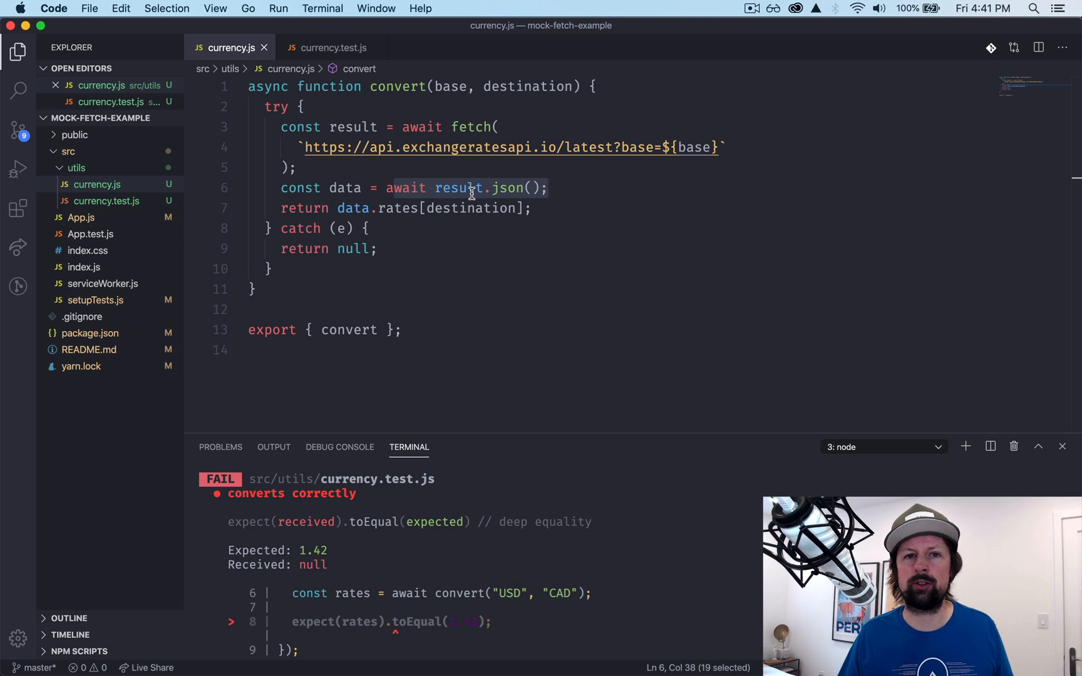
{"action": "mouse_move", "coordinate": [333, 47]}
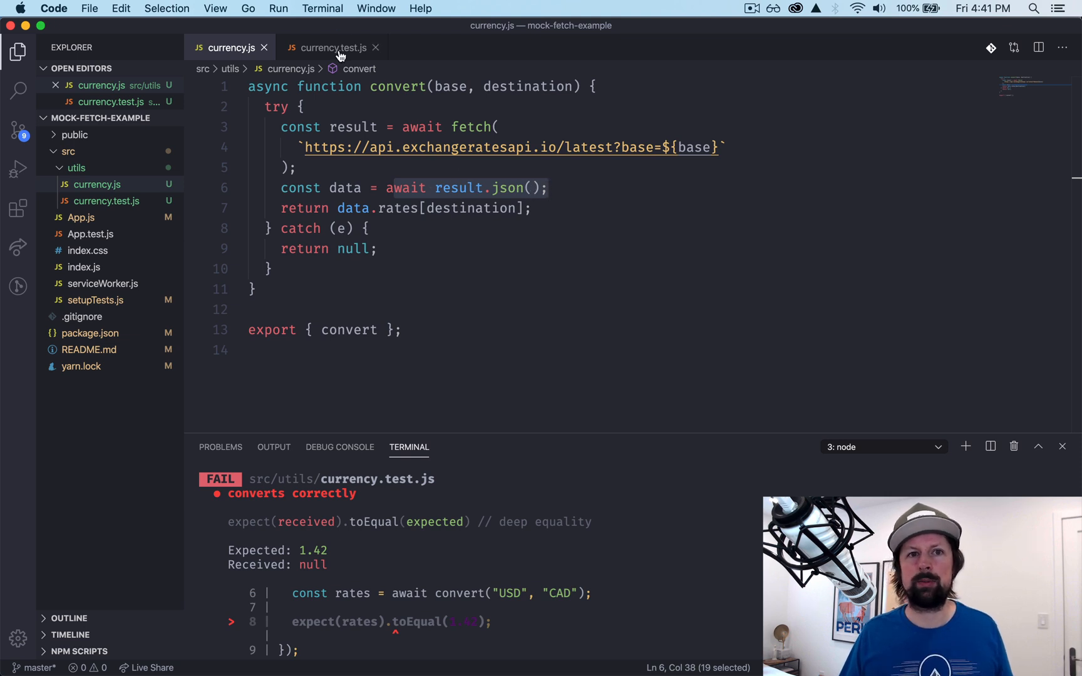
{"action": "left_click", "coordinate": [332, 47]}
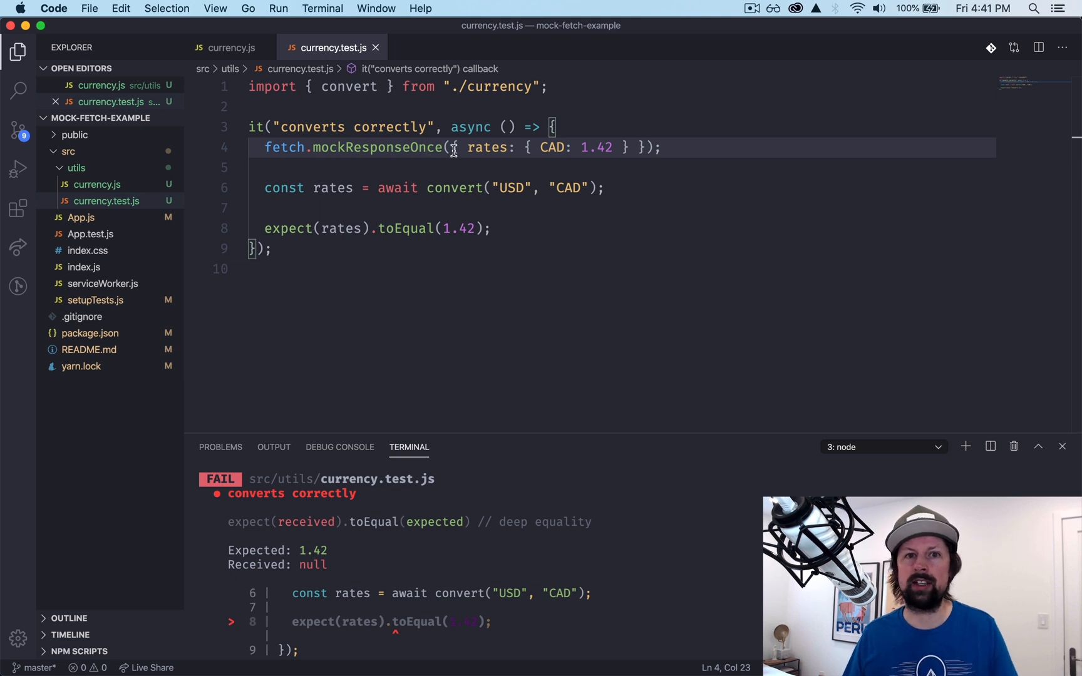
{"action": "type", "text": "JJ"}
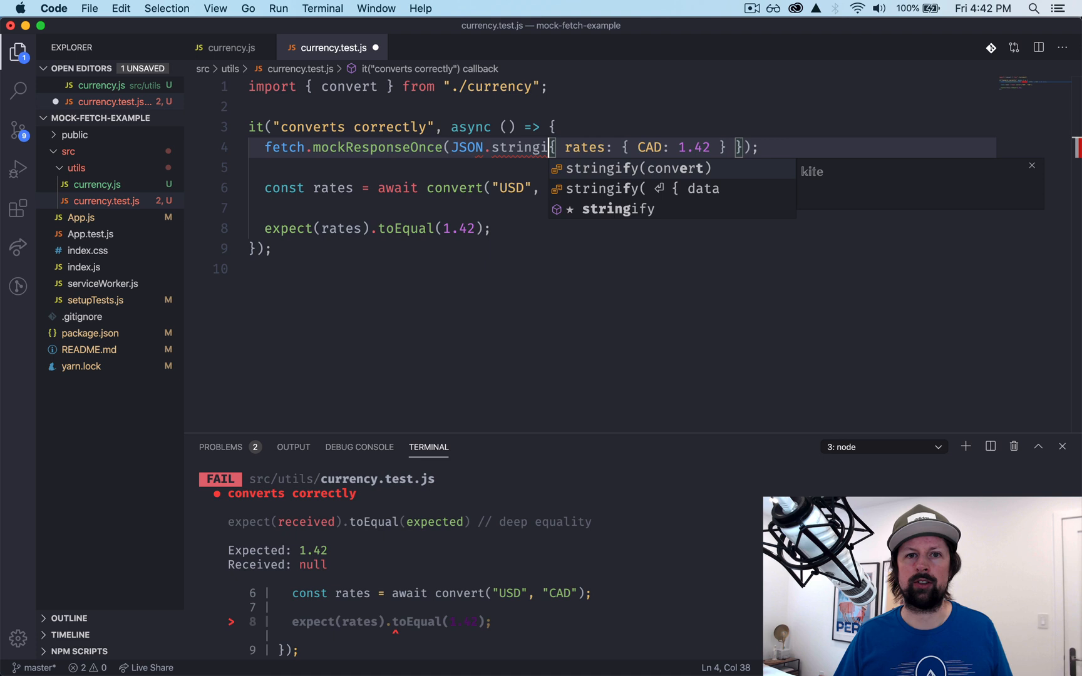
{"action": "type", "text": "("}
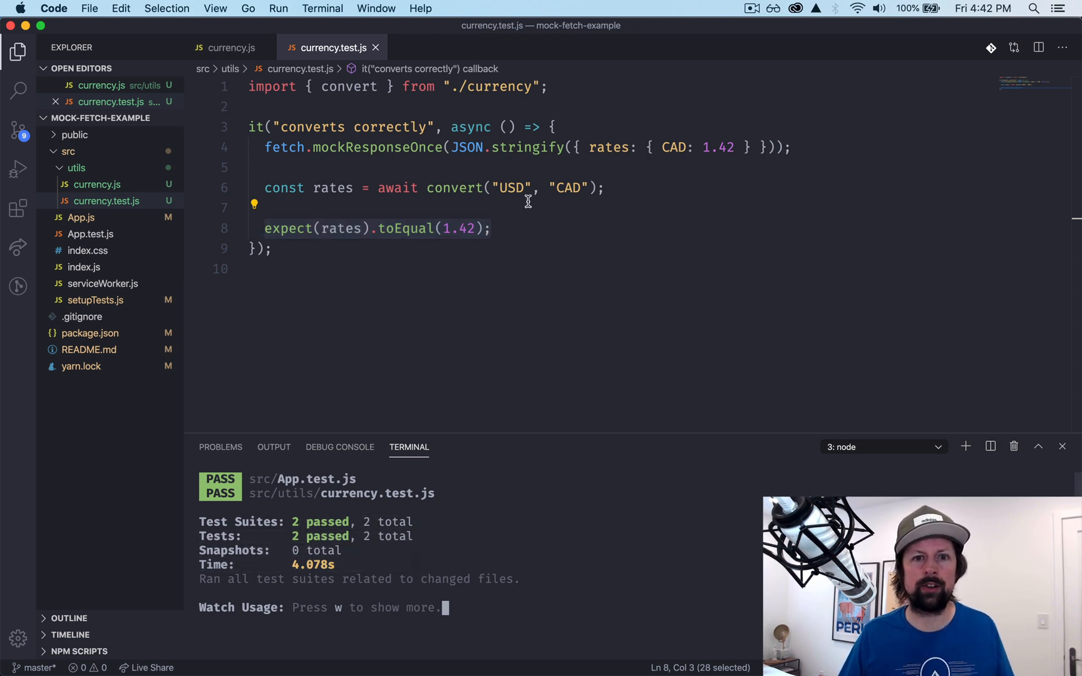
Assert expect(fetch).toHaveBeenCalledTimes(1) in the converts correctly test
{"action": "type", "text": "expect"}
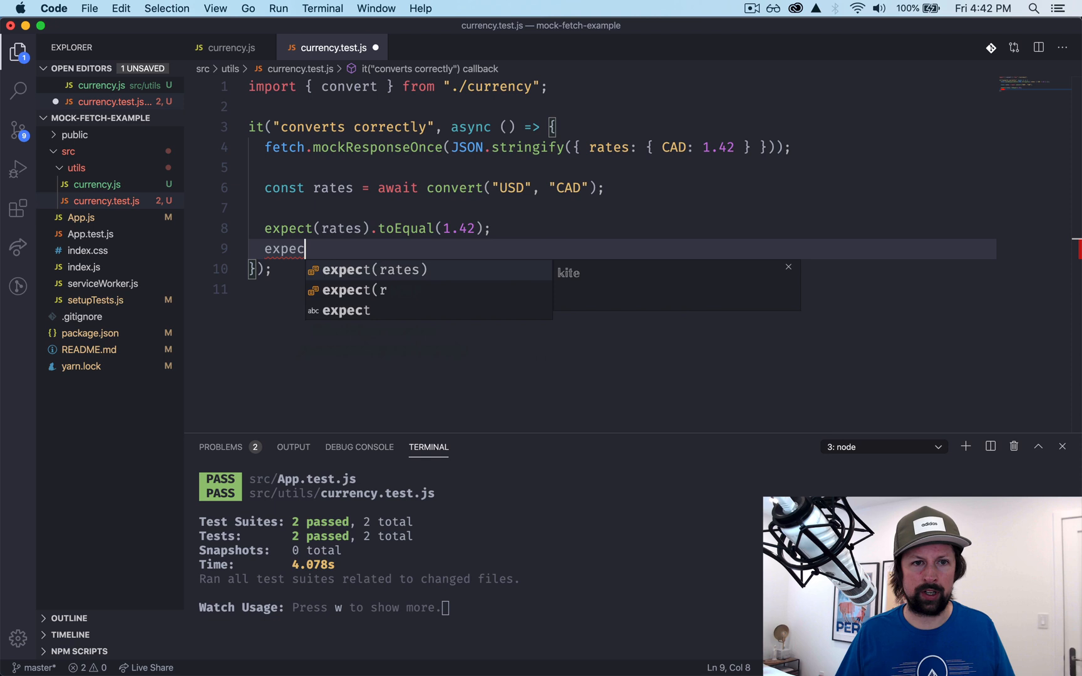
{"action": "type", "text": "(fetch"}
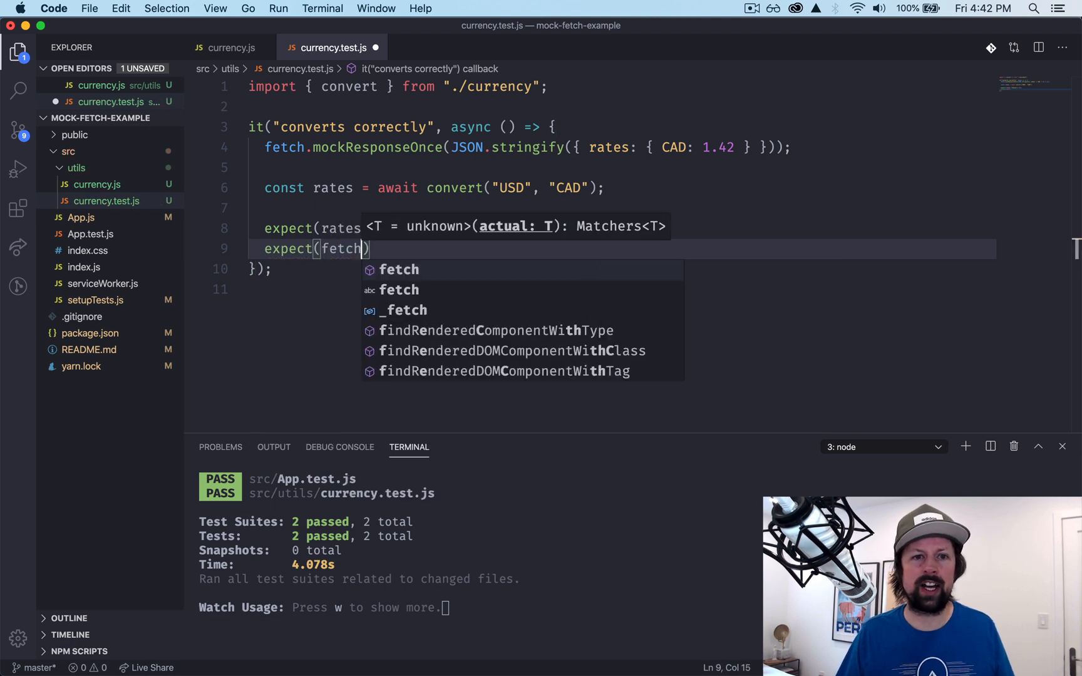
{"action": "type", "text": ".toHaveBeenT"}
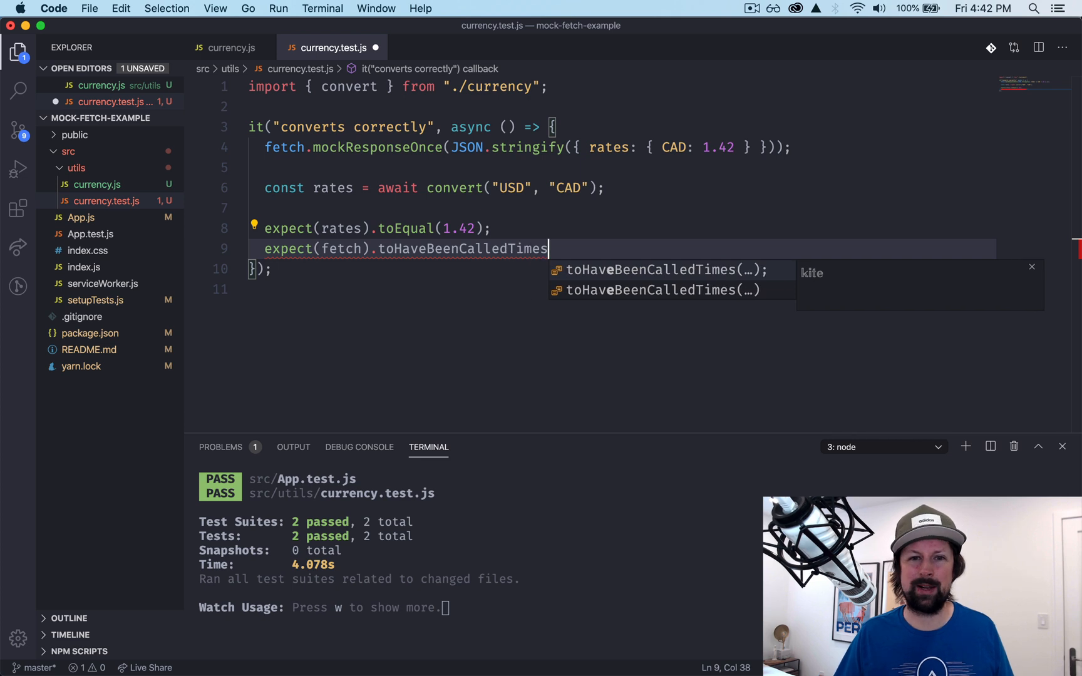
{"action": "type", "text": "(1);"}
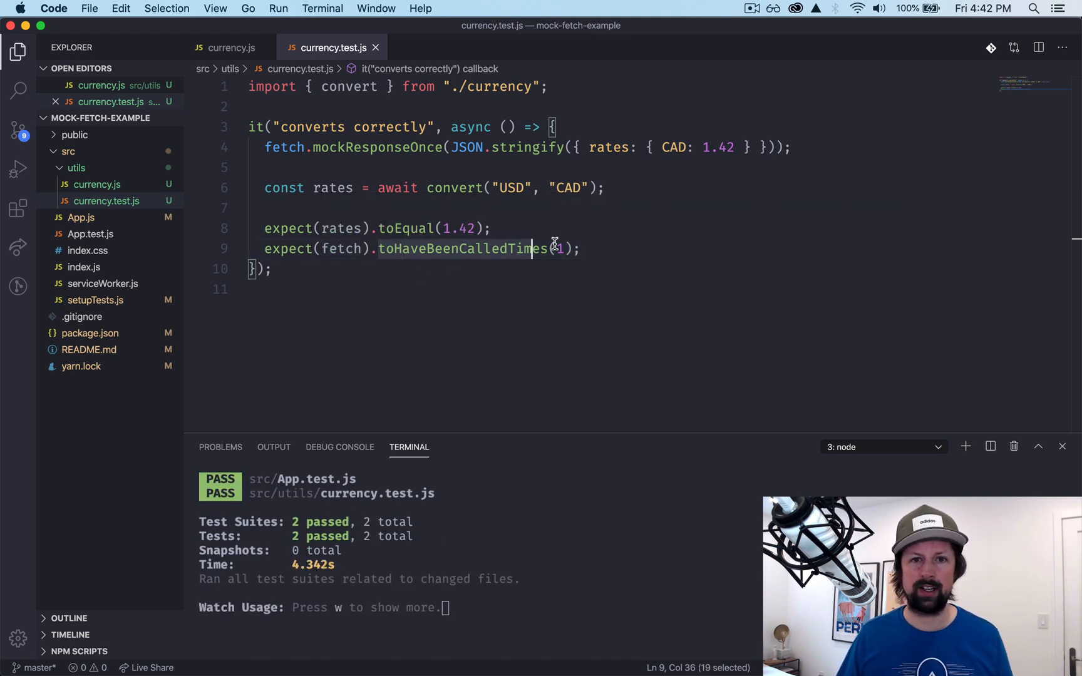
Begin an expect(fetch).toHaveBeenCalledWith() assertion for the call arguments
{"action": "type", "text": "expect(fetch"}
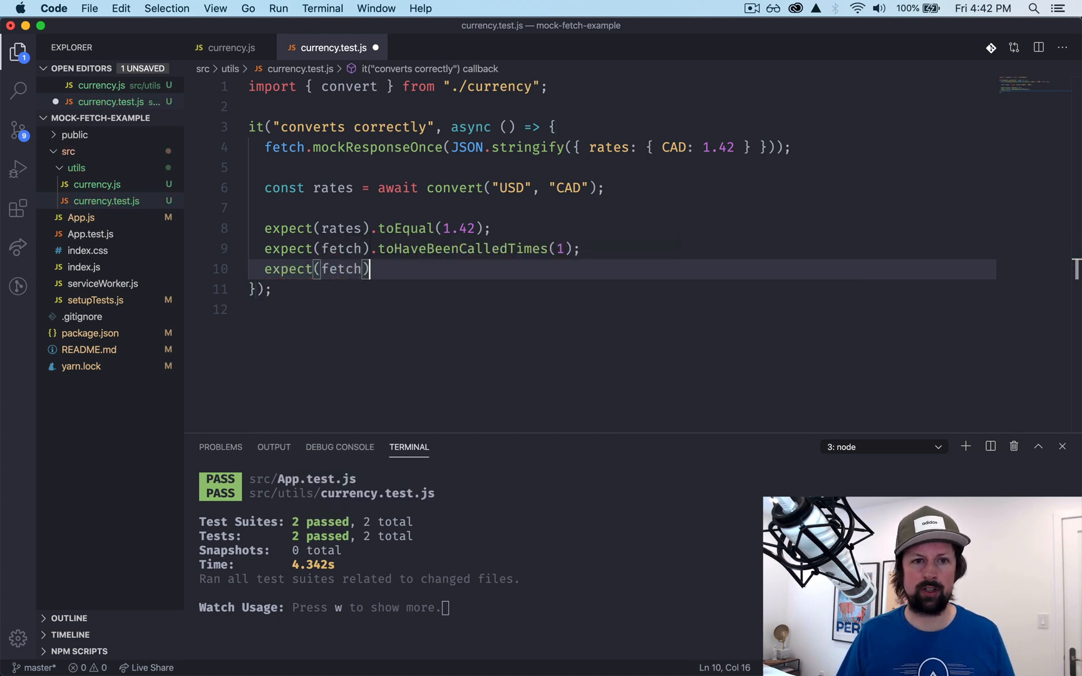
{"action": "type", "text": ".toHaveBeenCAlledWi"}
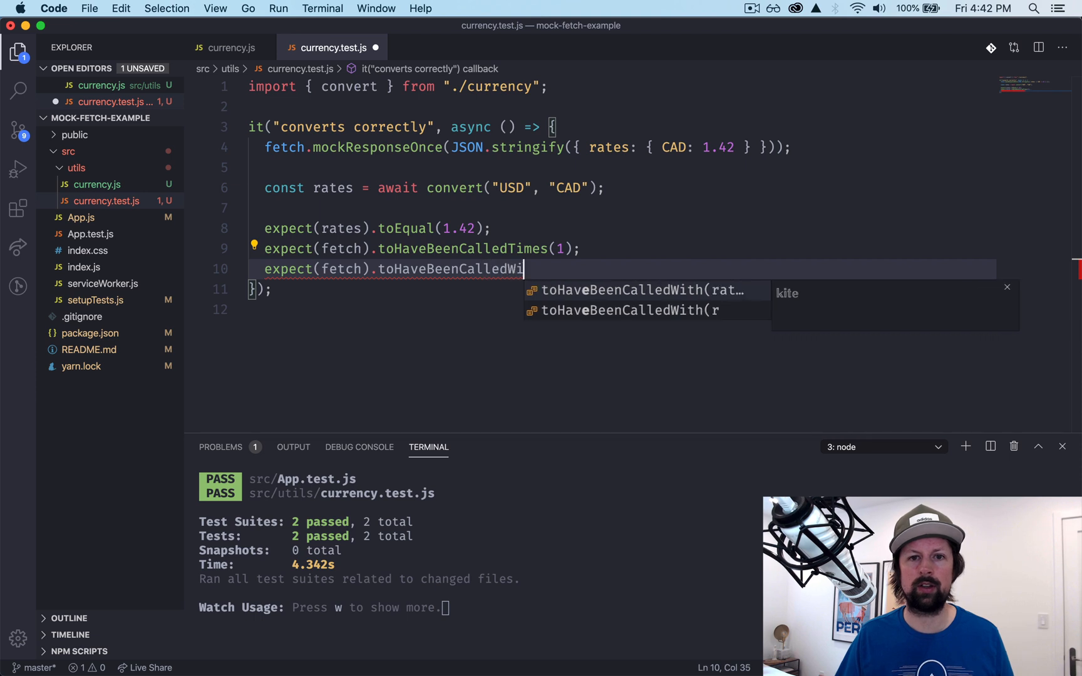
{"action": "type", "text": "("}
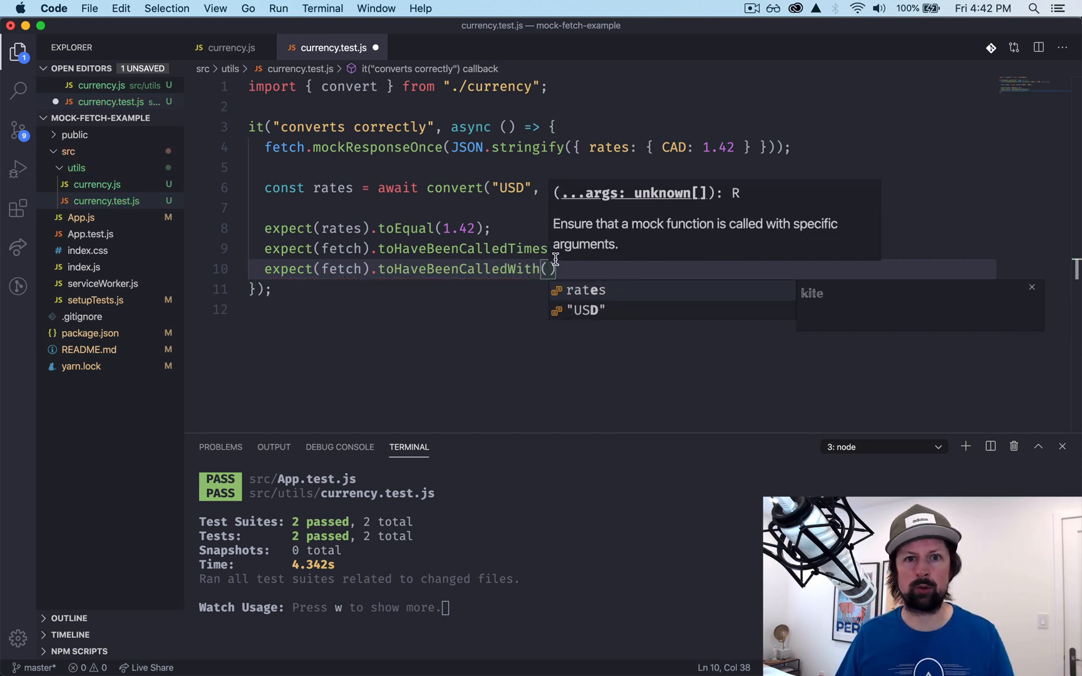
{"action": "type", "text": "\"CAD\""}
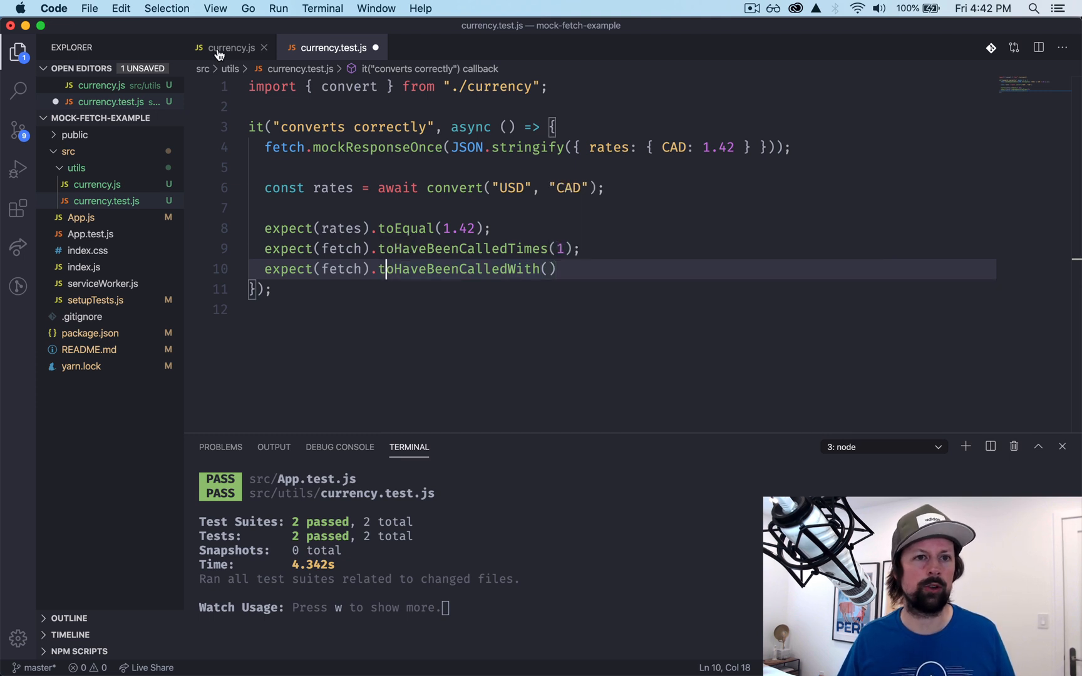
Expect fetch called with the exchangeratesapi latest URL copied from currency.js
{"action": "left_click", "coordinate": [229, 47]}
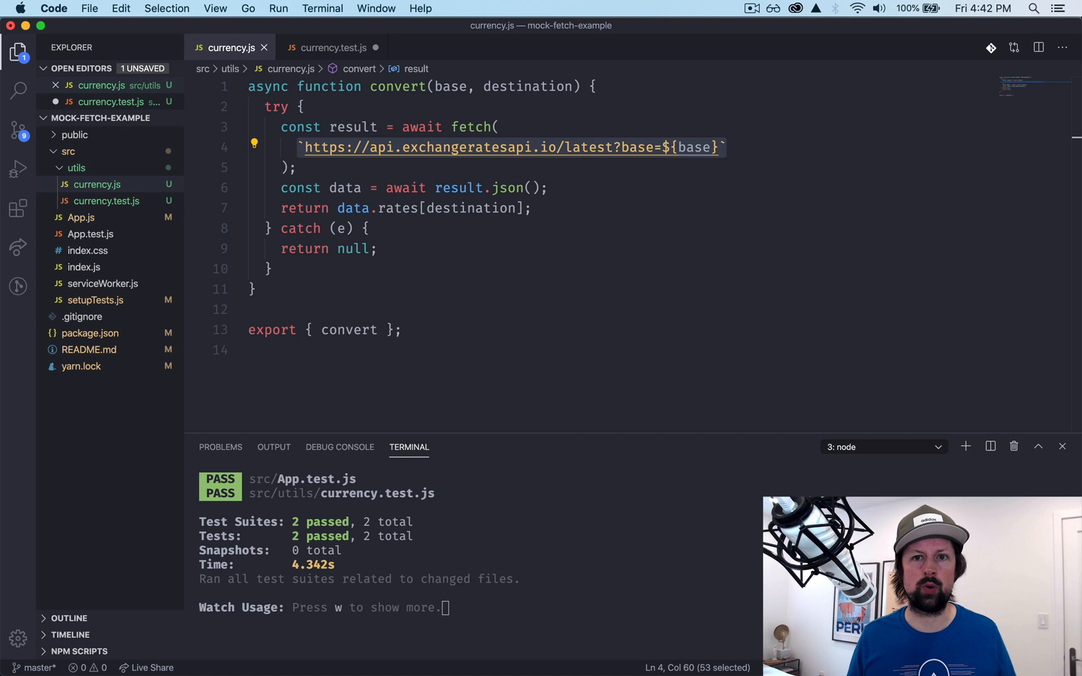
{"action": "left_click", "coordinate": [334, 46]}
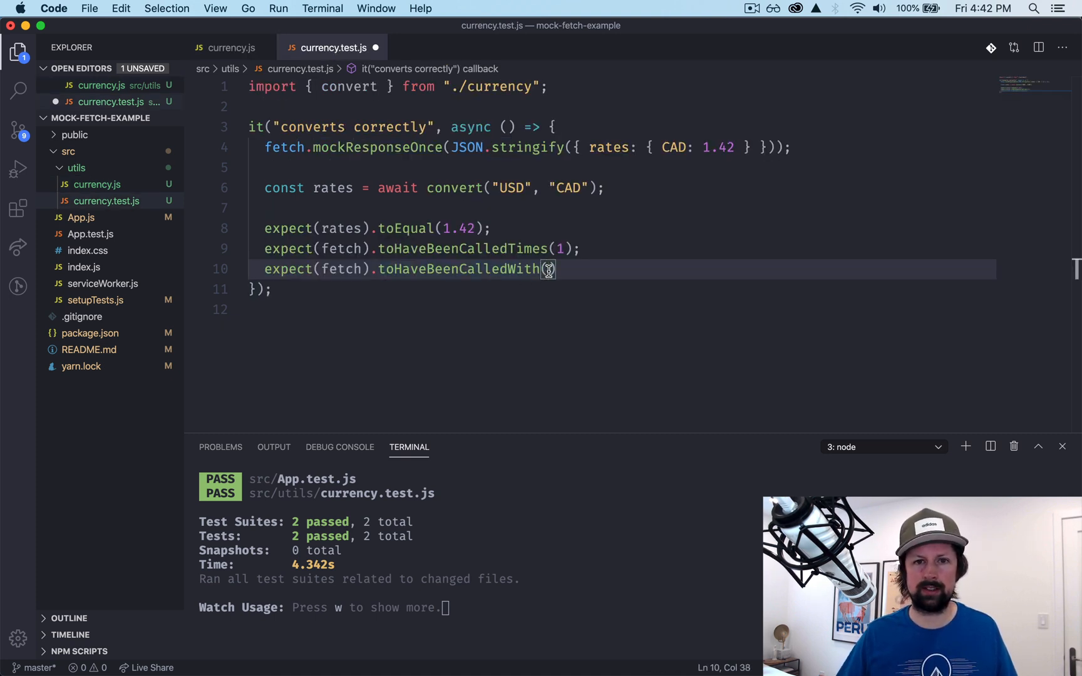
{"action": "type", "text": "`https://api.exchangeratesapi.io/latest?base=${base}`"}
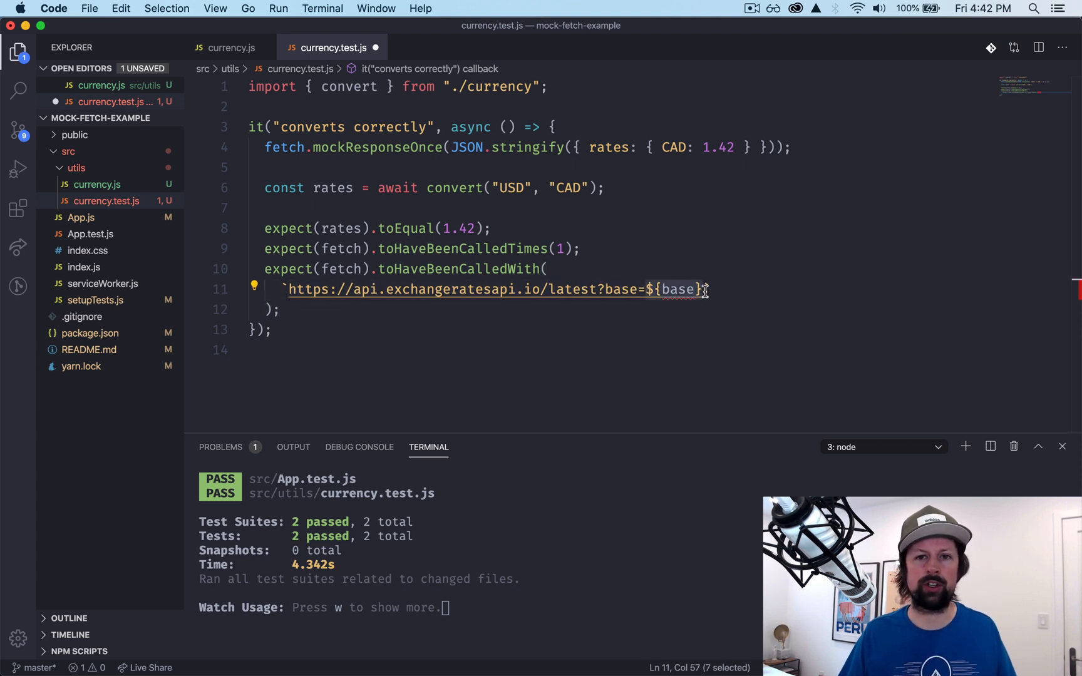
Try base=EUR to watch the assertion fail, then set base=USD so both suites pass
{"action": "type", "text": "EU"}
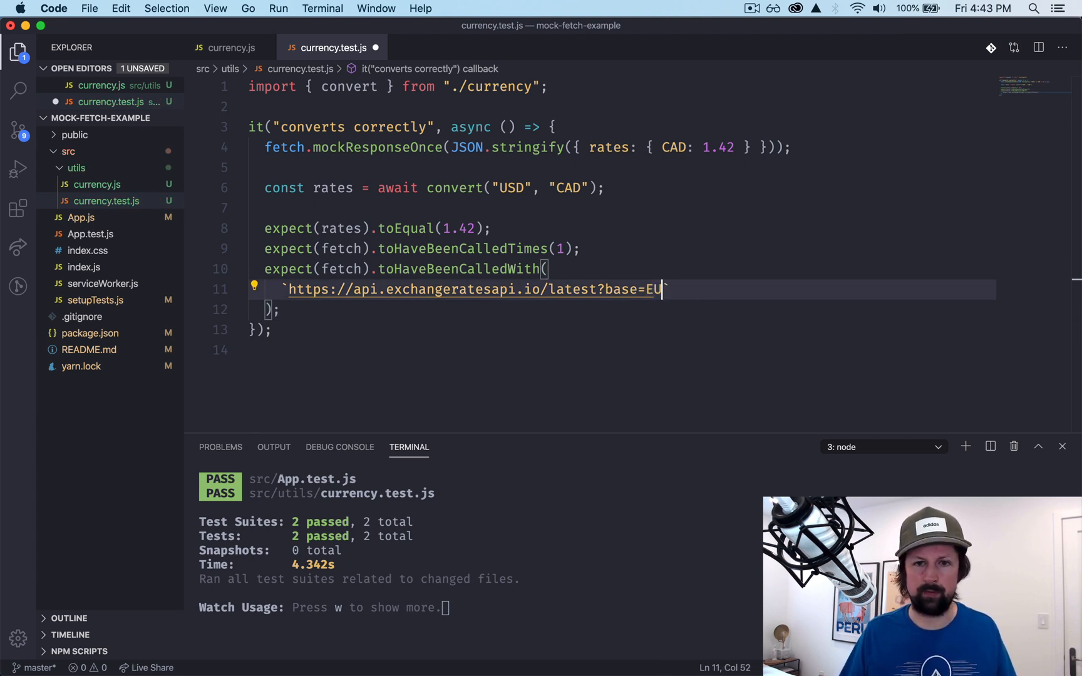
{"action": "type", "text": "R"}
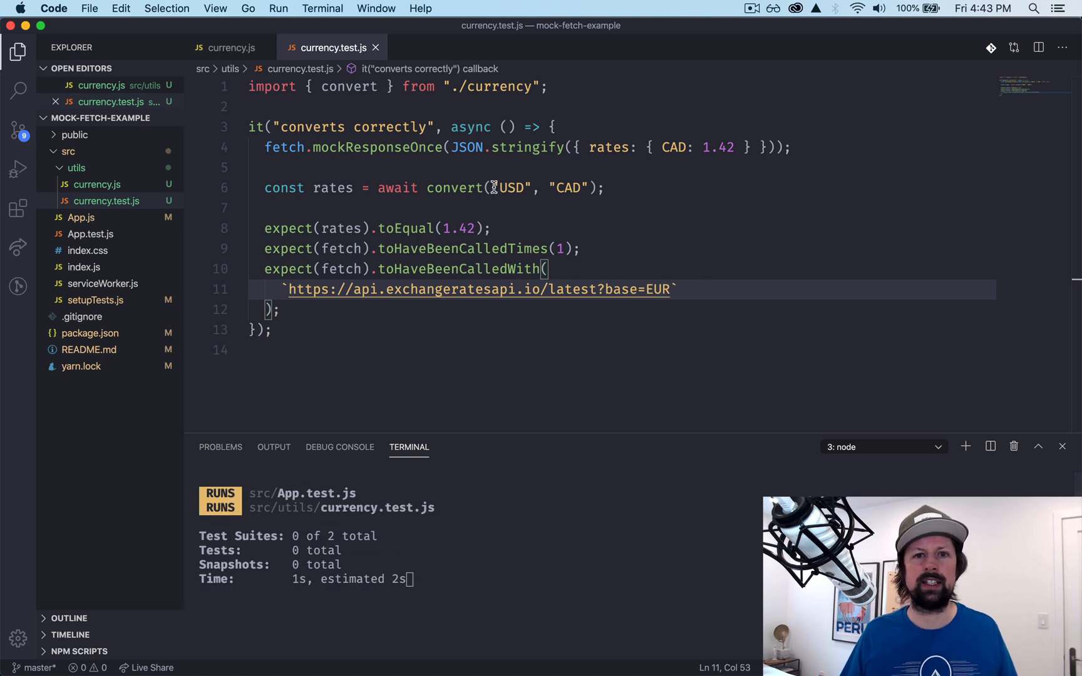
{"action": "double_click", "coordinate": [510, 188]}
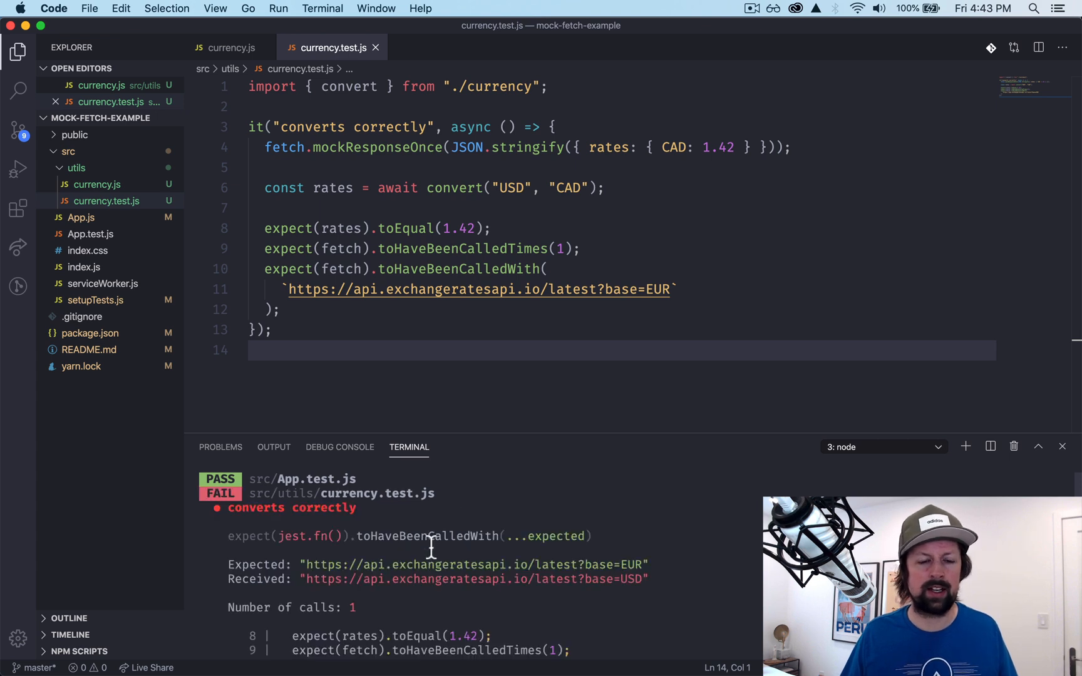
{"action": "mouse_move", "coordinate": [633, 571]}
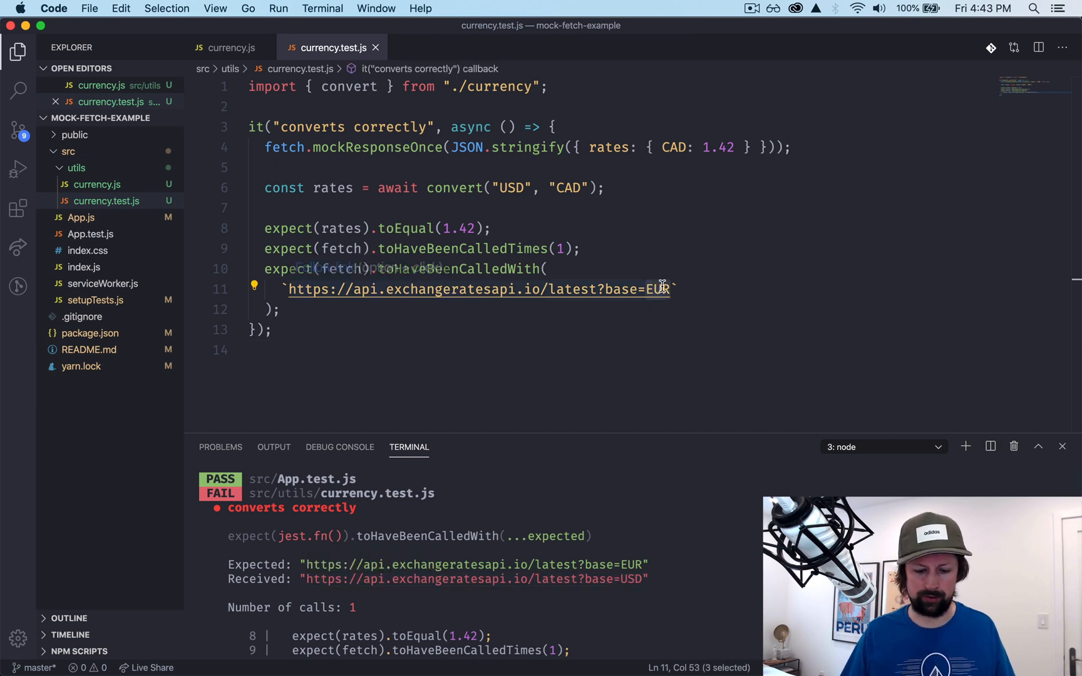
{"action": "type", "text": "USD"}
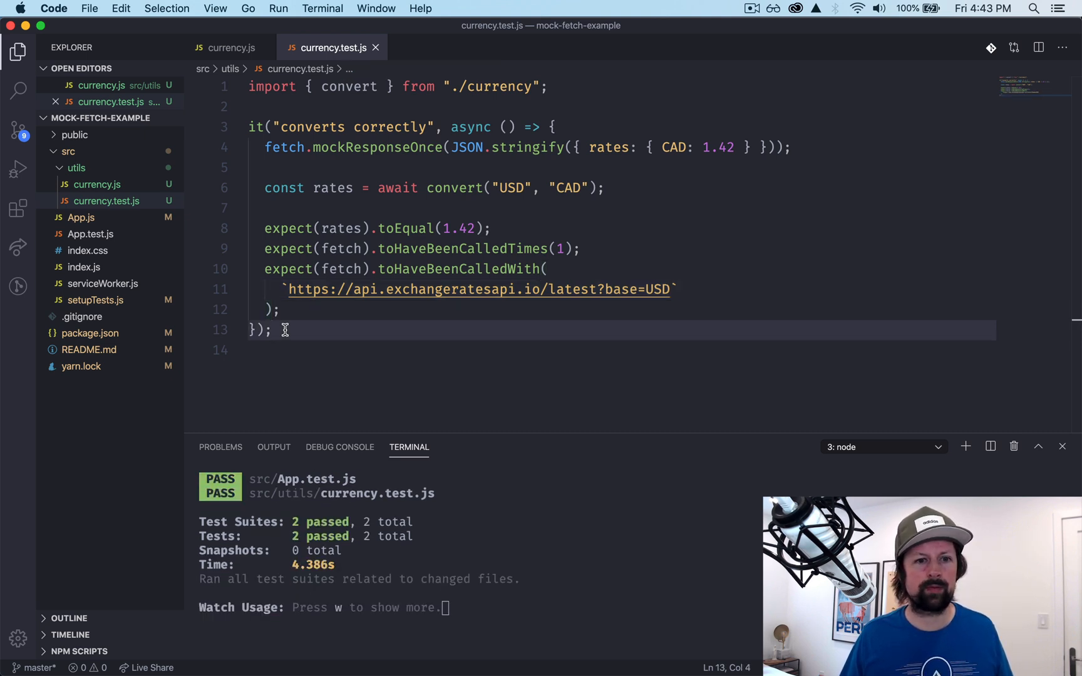
Declare a second test it("catches errors and returns null")
{"action": "type", "text": "it"}
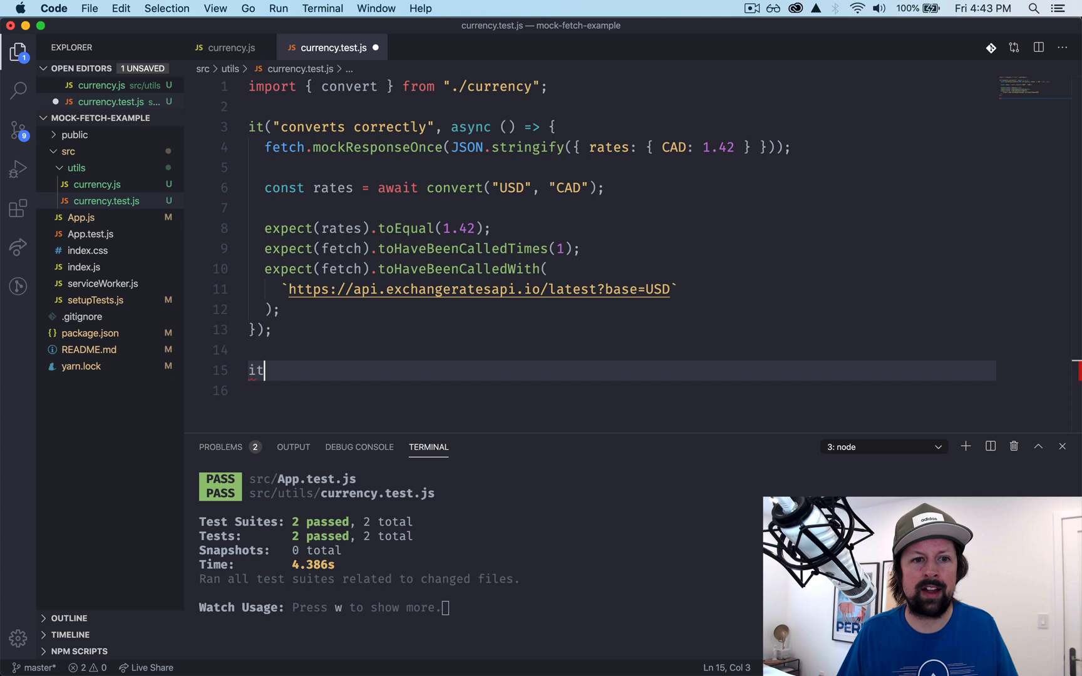
{"action": "type", "text": "(\"\")"}
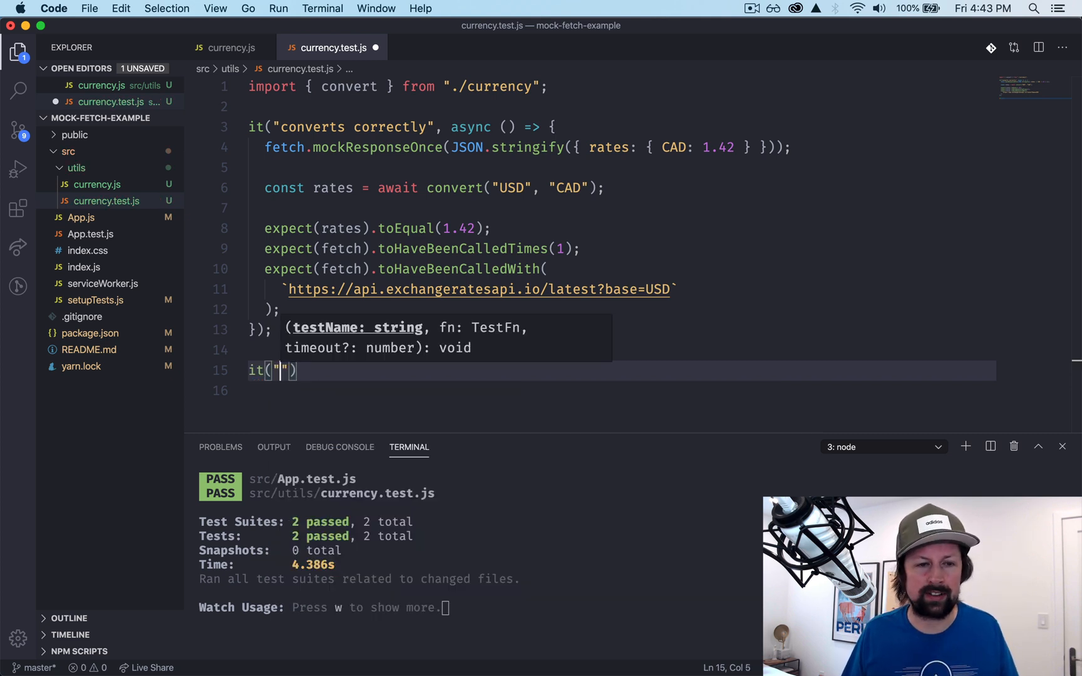
{"action": "type", "text": "c"}
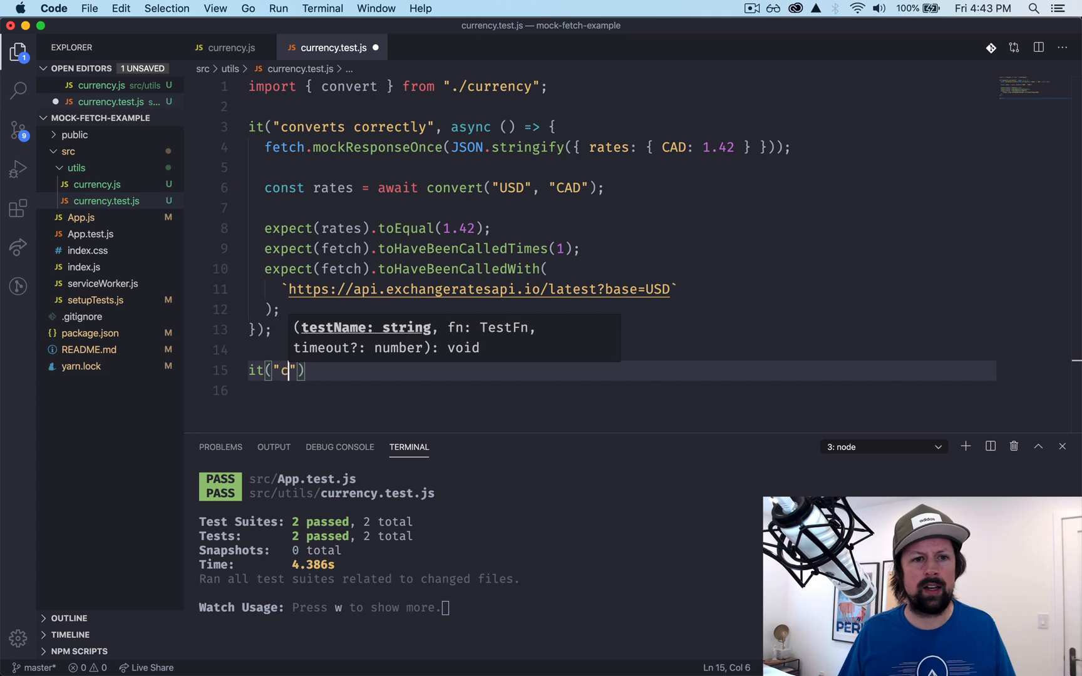
{"action": "type", "text": "atches errors and returns null"}
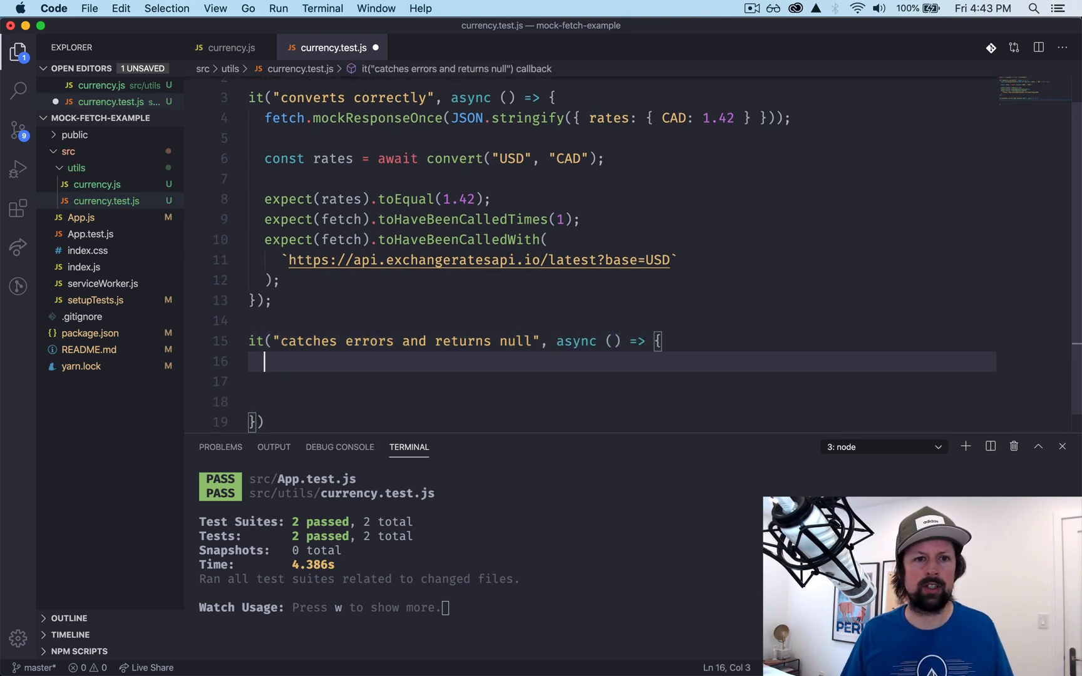
Make fetch.mockReject(() => "API failure"), await convert into rates and reuse the fetch call assertions
{"action": "type", "text": "fetch."}
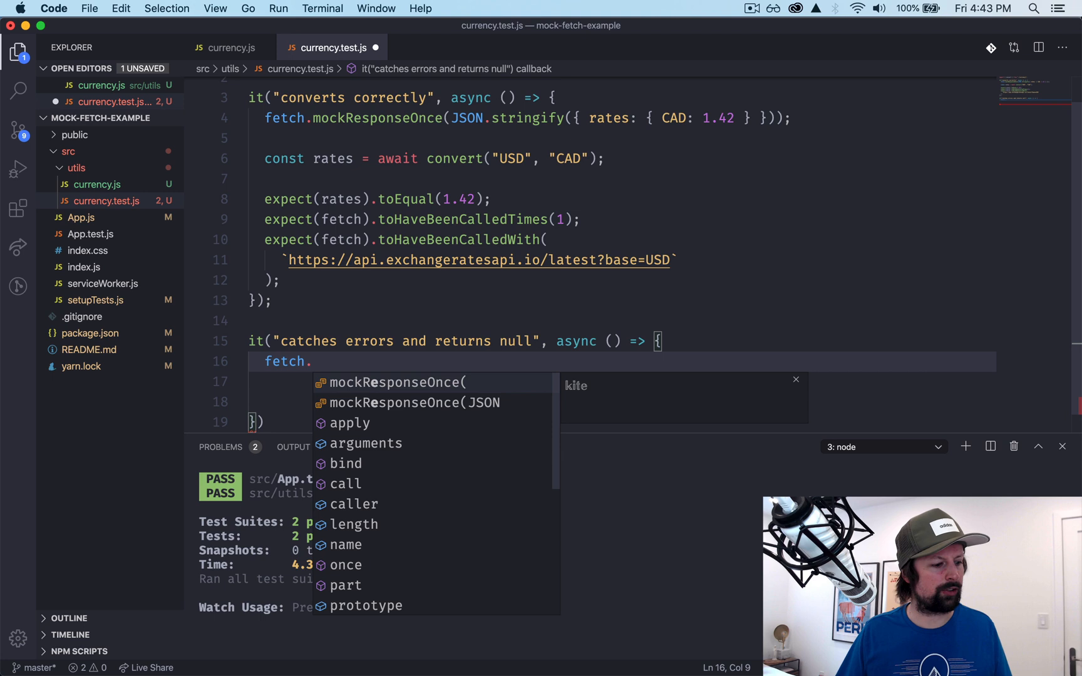
{"action": "type", "text": "mockR"}
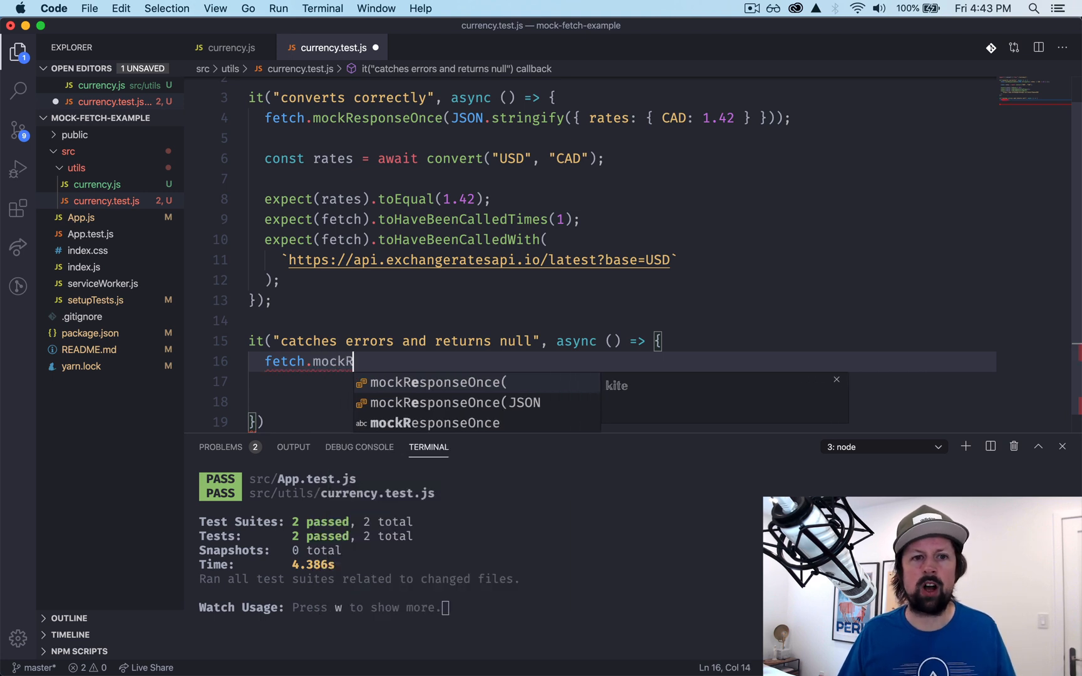
{"action": "type", "text": "eject(() => Promise."}
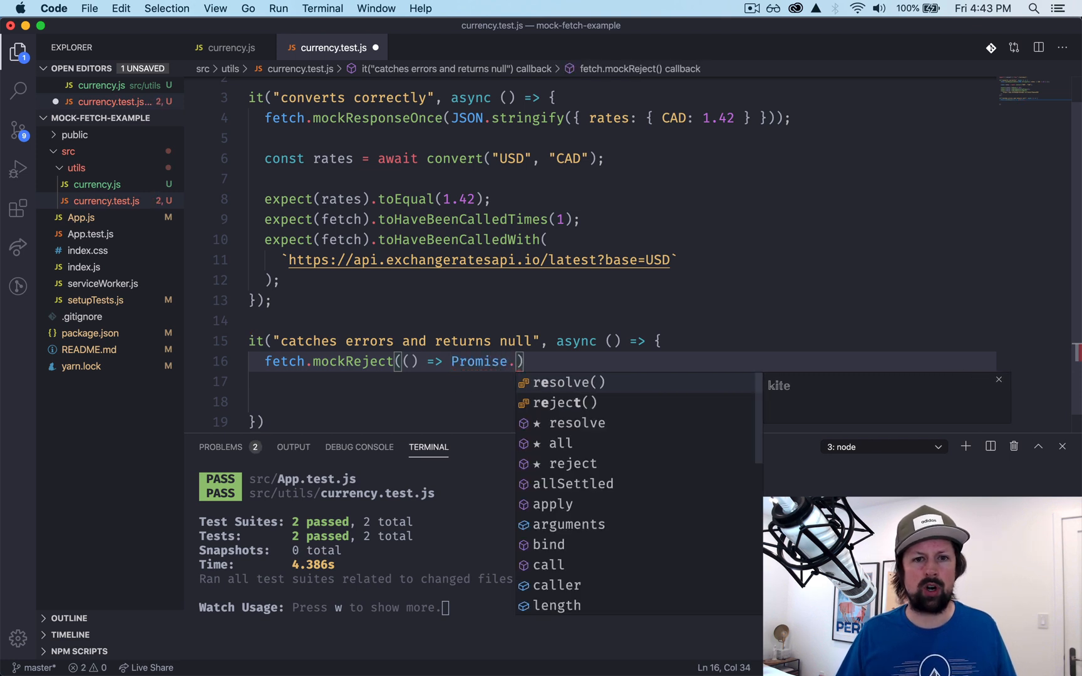
{"action": "type", "text": "re"}
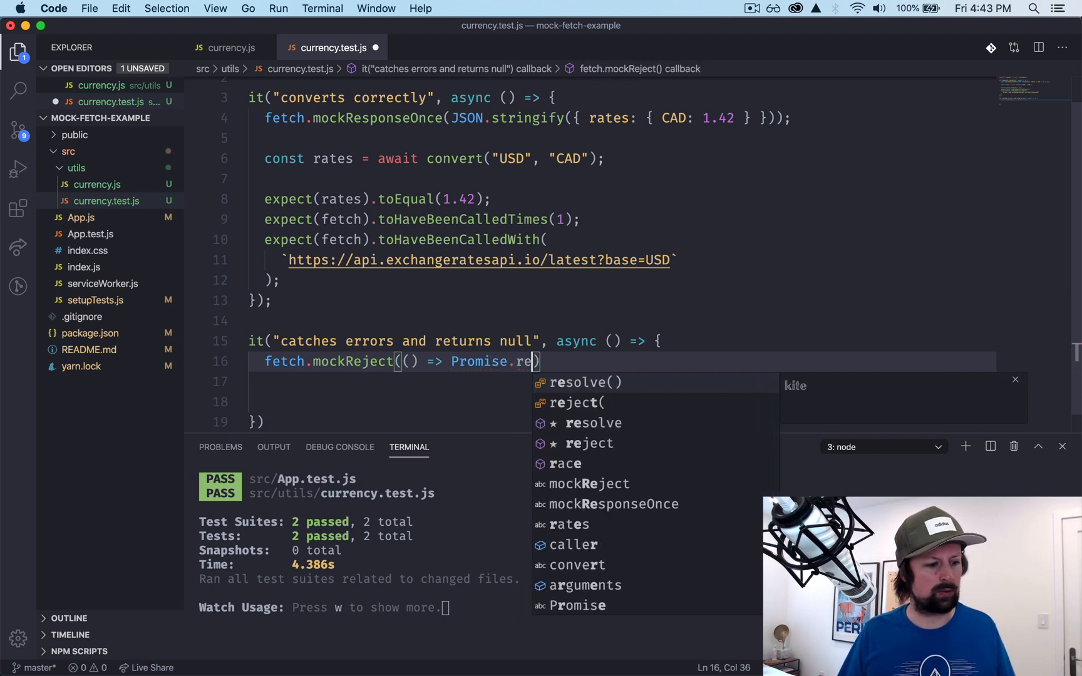
{"action": "type", "text": "ject(\"API failure"}
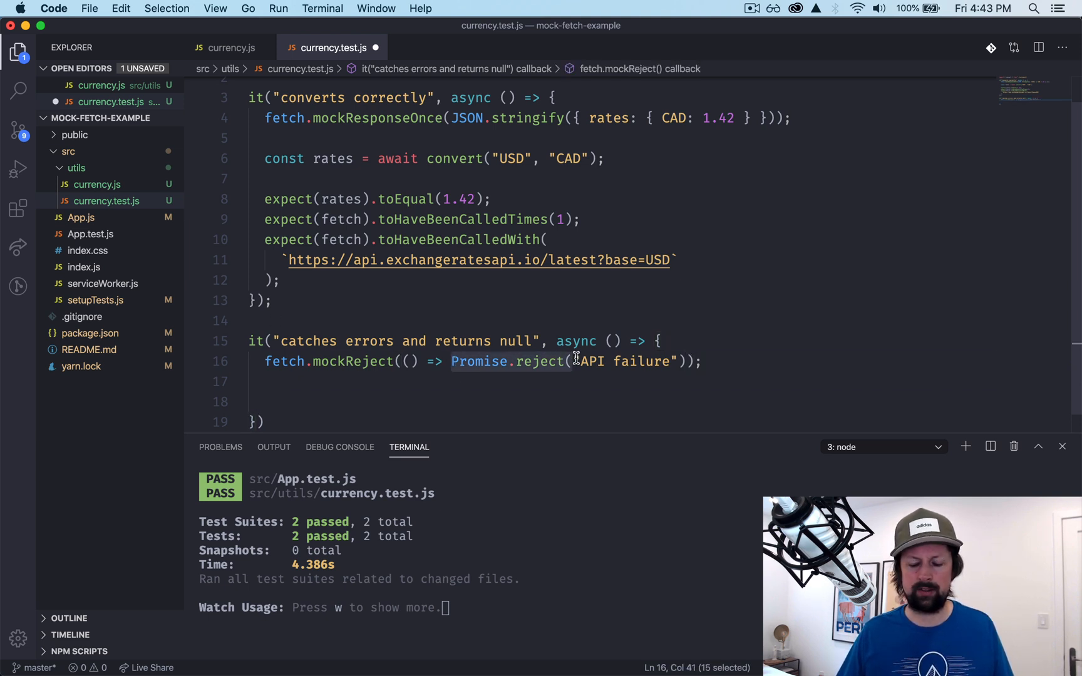
{"action": "key", "text": "Delete"}
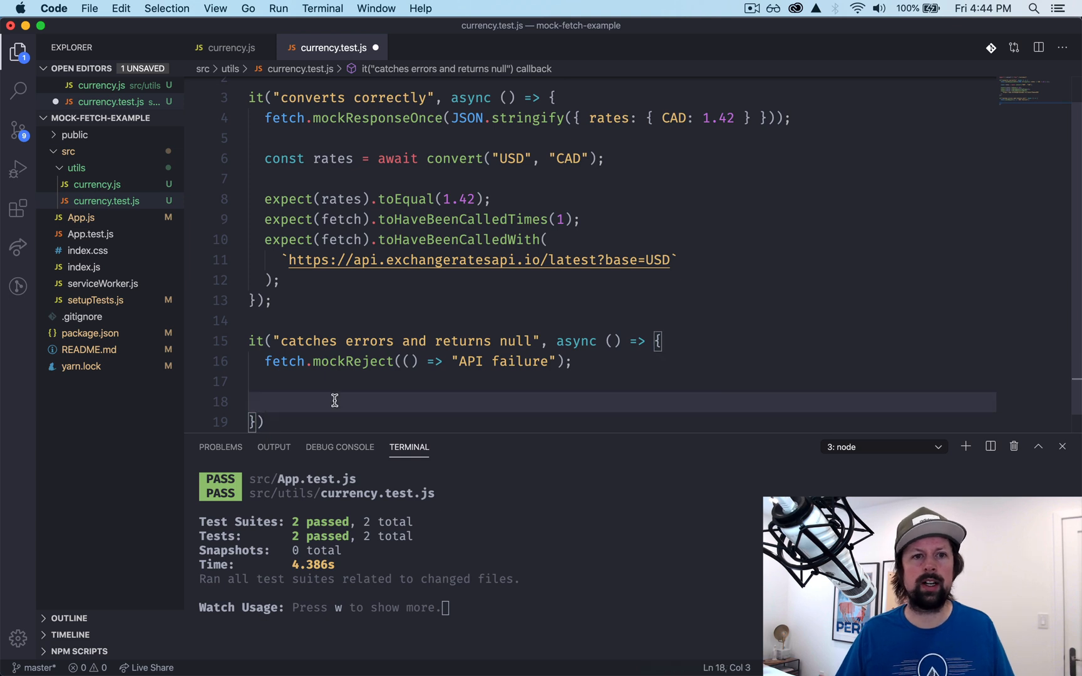
{"action": "type", "text": "const rates = await convert(\"USD\", \"CAD\");"}
{"action": "type", "text": "expect(rates).toEqual(null);"}
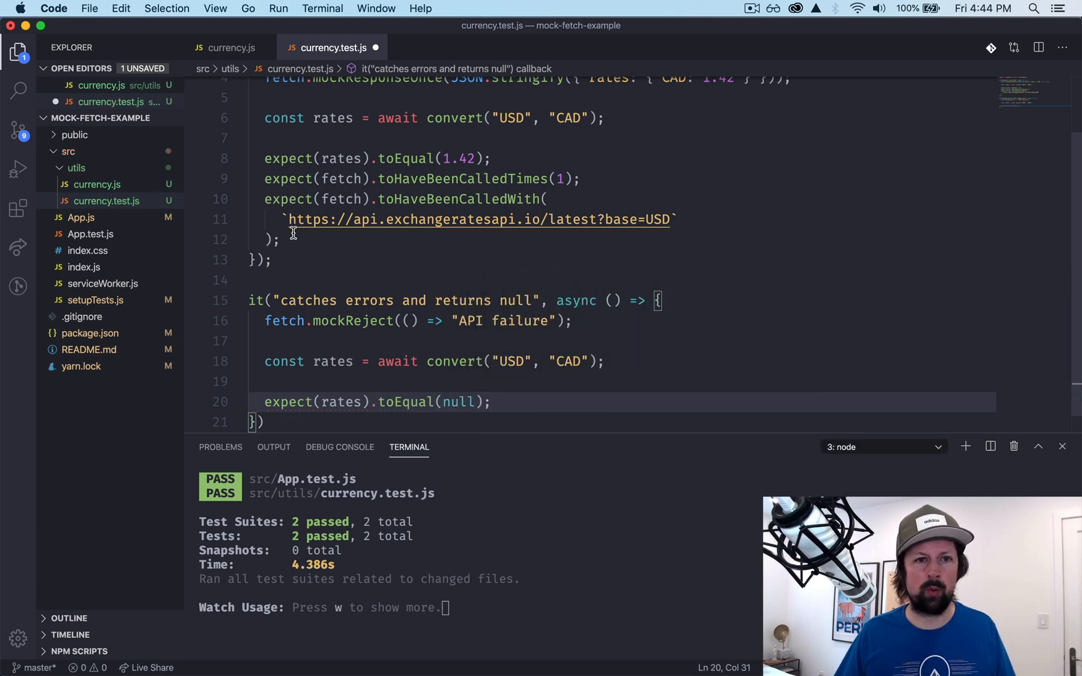
{"action": "left_click_drag", "start_coordinate": [263, 180], "coordinate": [275, 239]}
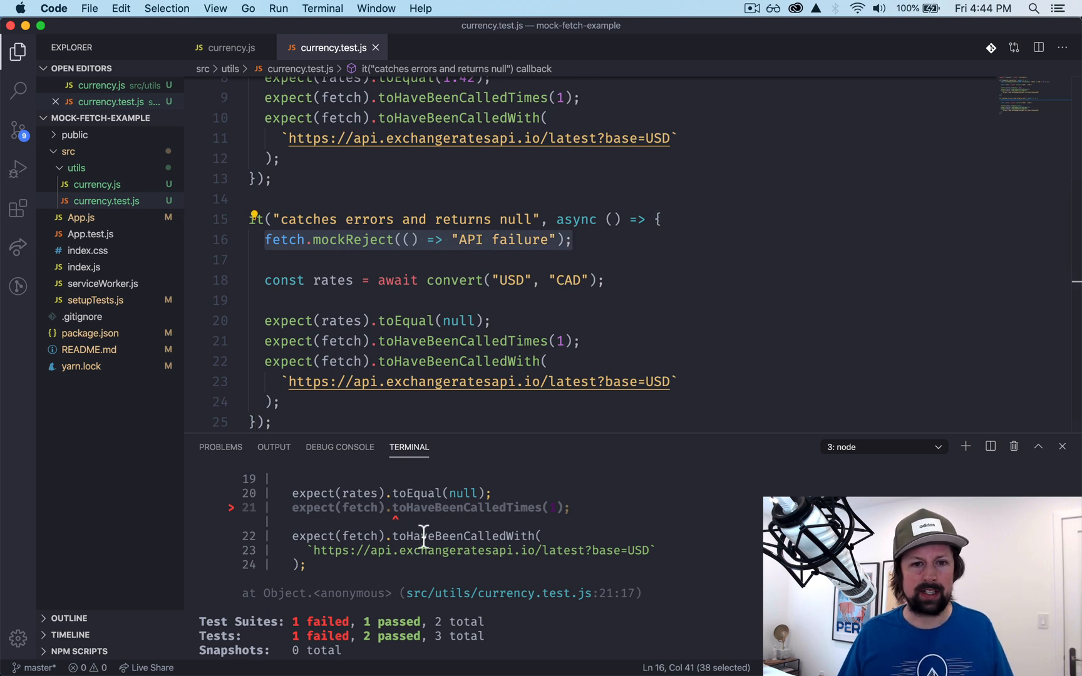
{"action": "left_click", "coordinate": [566, 341]}
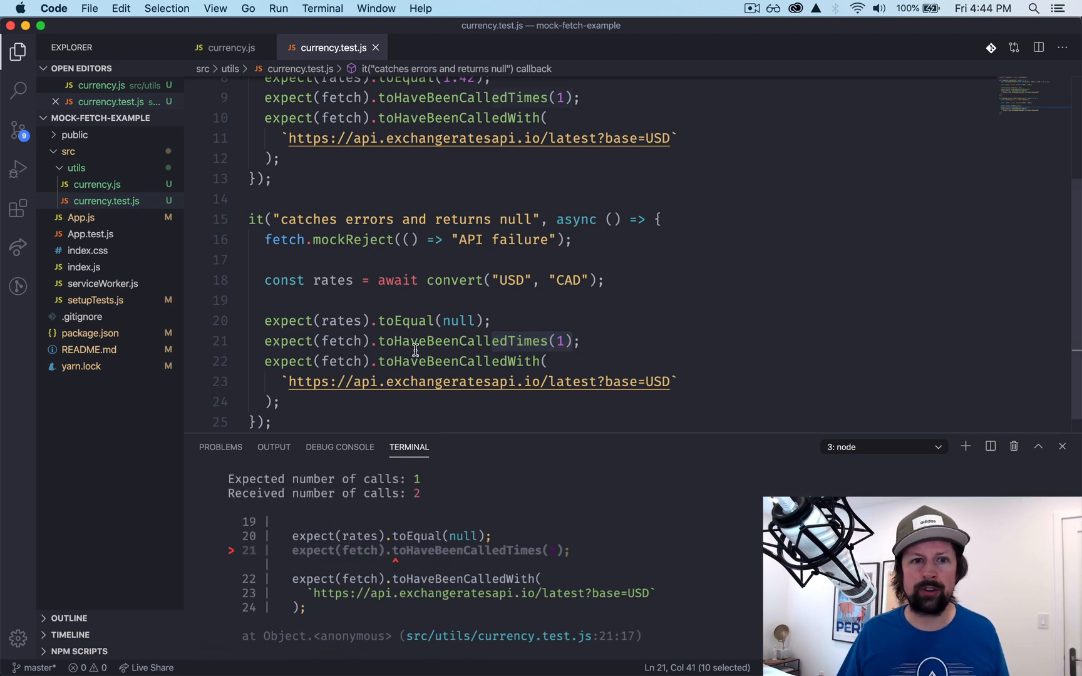
{"action": "left_click", "coordinate": [418, 340]}
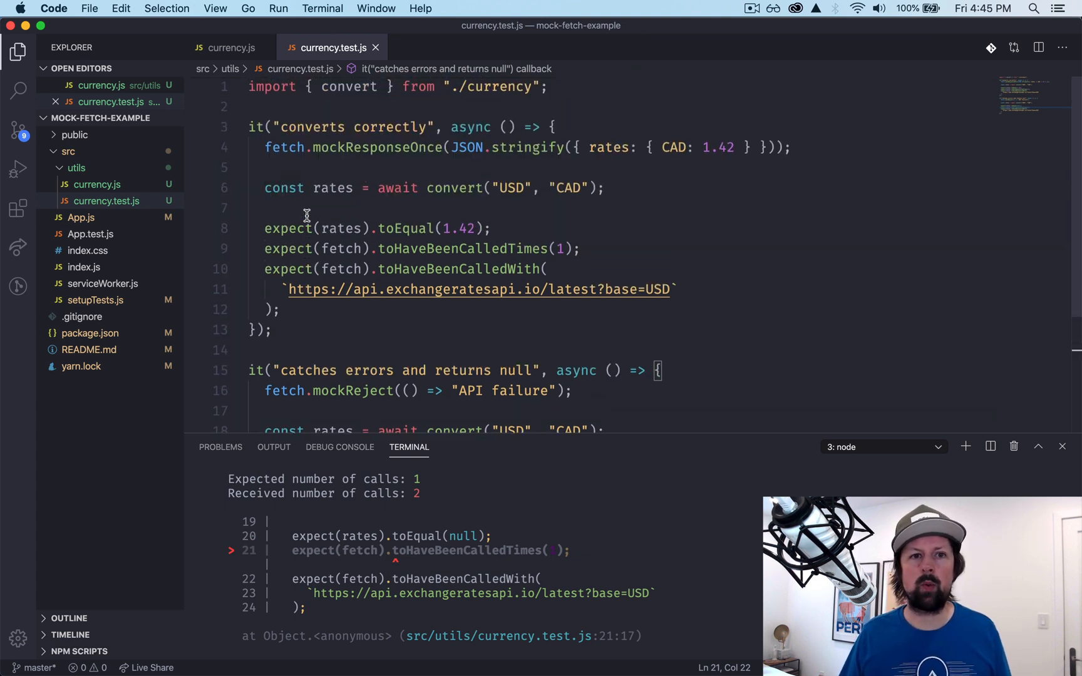
{"action": "key", "text": "enter"}
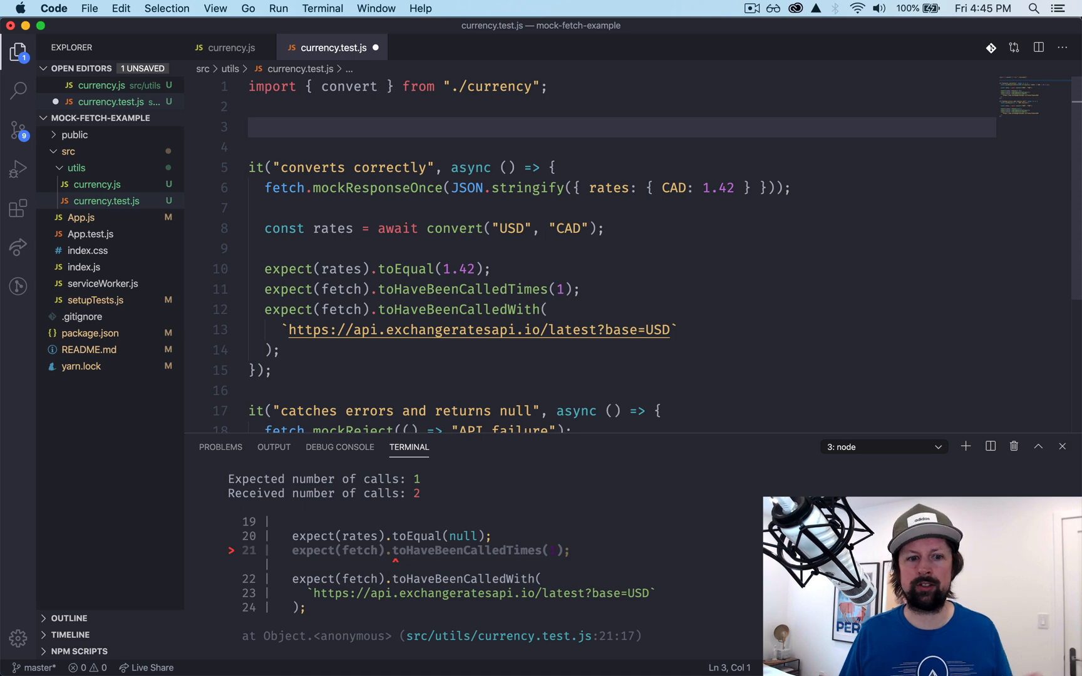
Add beforeEach(() => { fetch.resetMocks(); }) below the import so all three tests pass
{"action": "type", "text": "beforeEach(() ="}
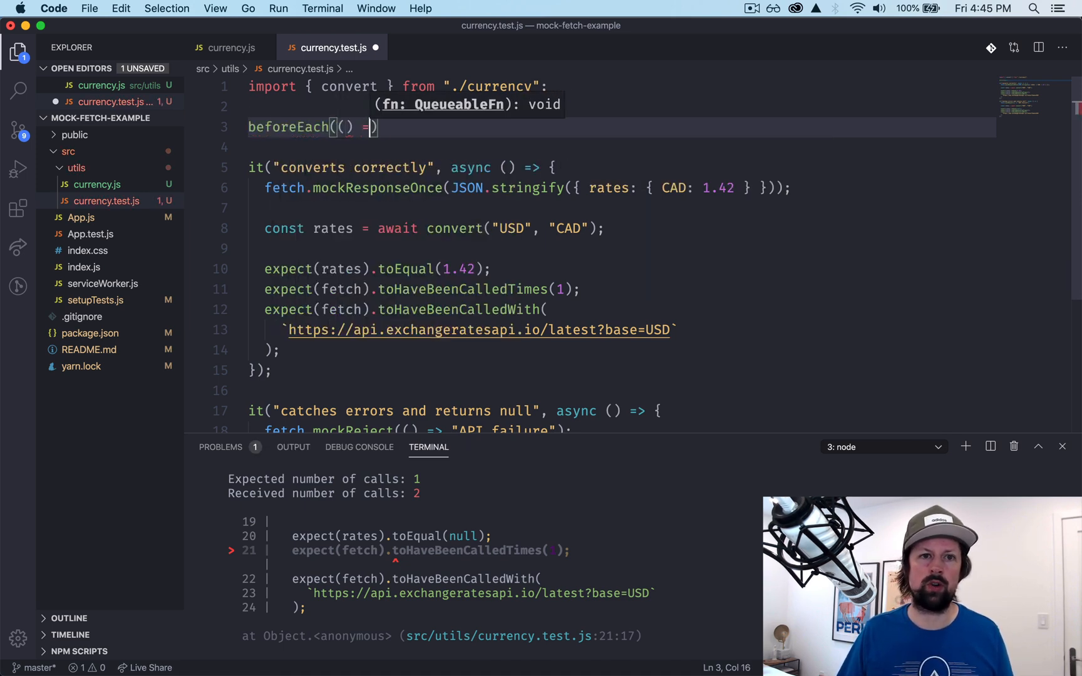
{"action": "type", "text": "fetch"}
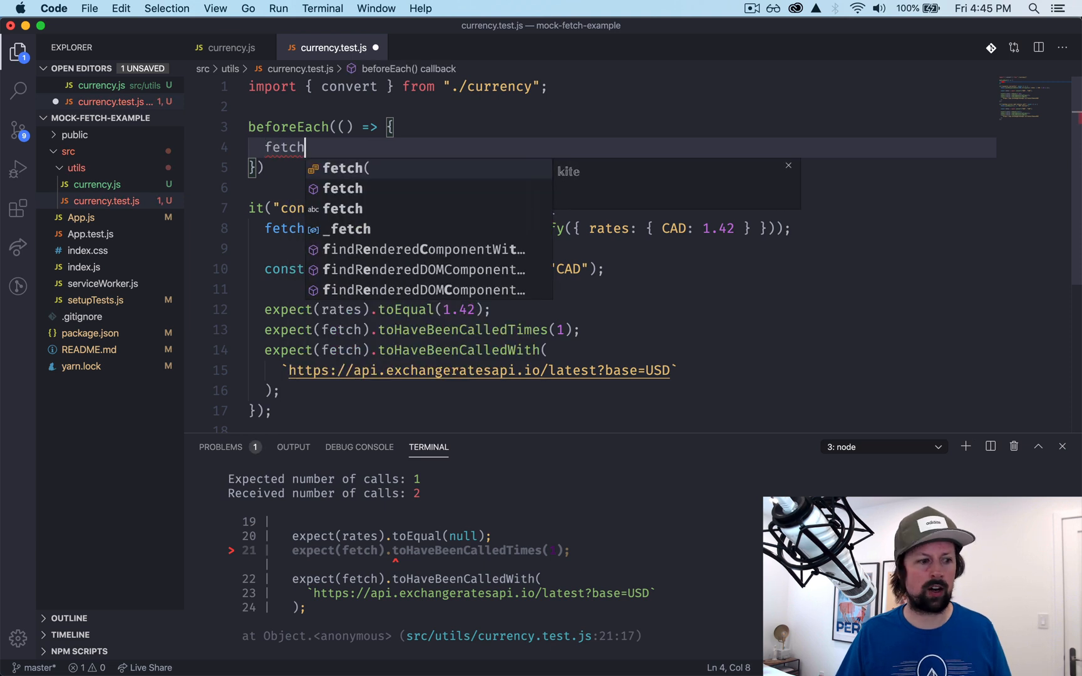
{"action": "type", "text": ".reset"}
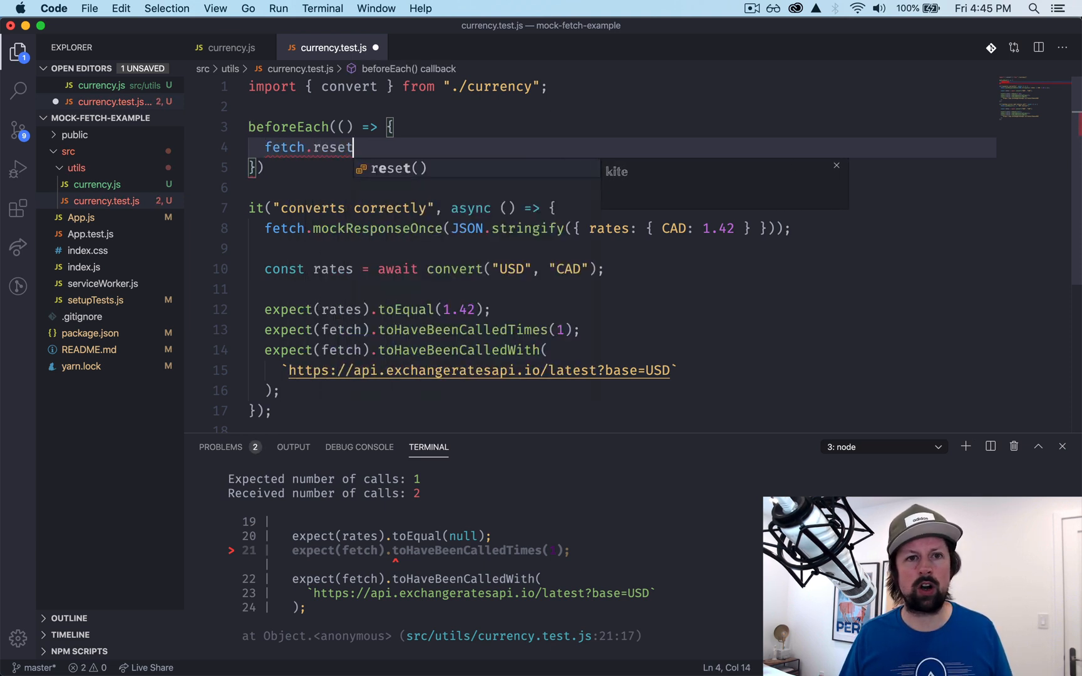
{"action": "type", "text": "Mocks();"}
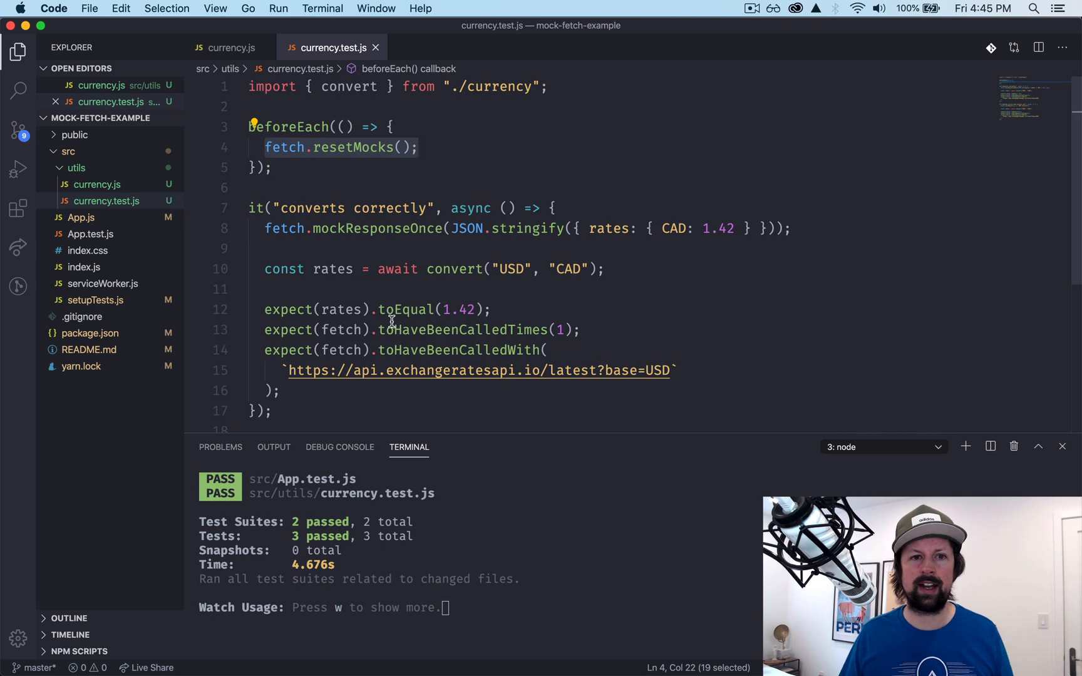
Go to the first test's fetch.mockResponseOnce line to disable it
{"action": "scroll", "scroll_direction": "down", "scroll_amount": 3}
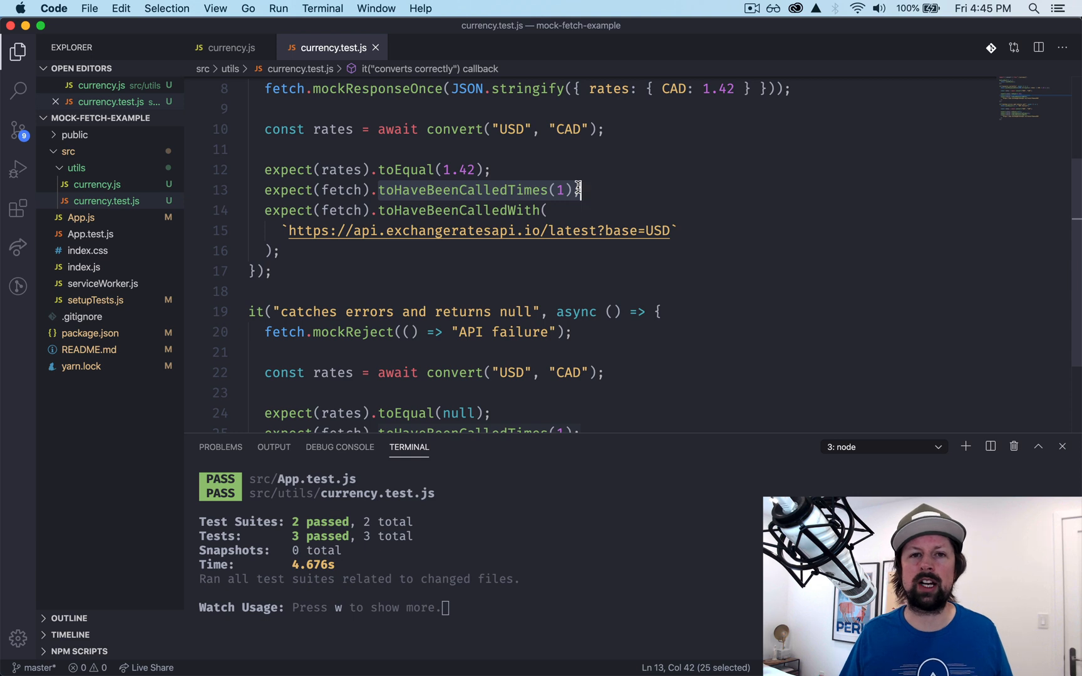
{"action": "left_click", "coordinate": [402, 211]}
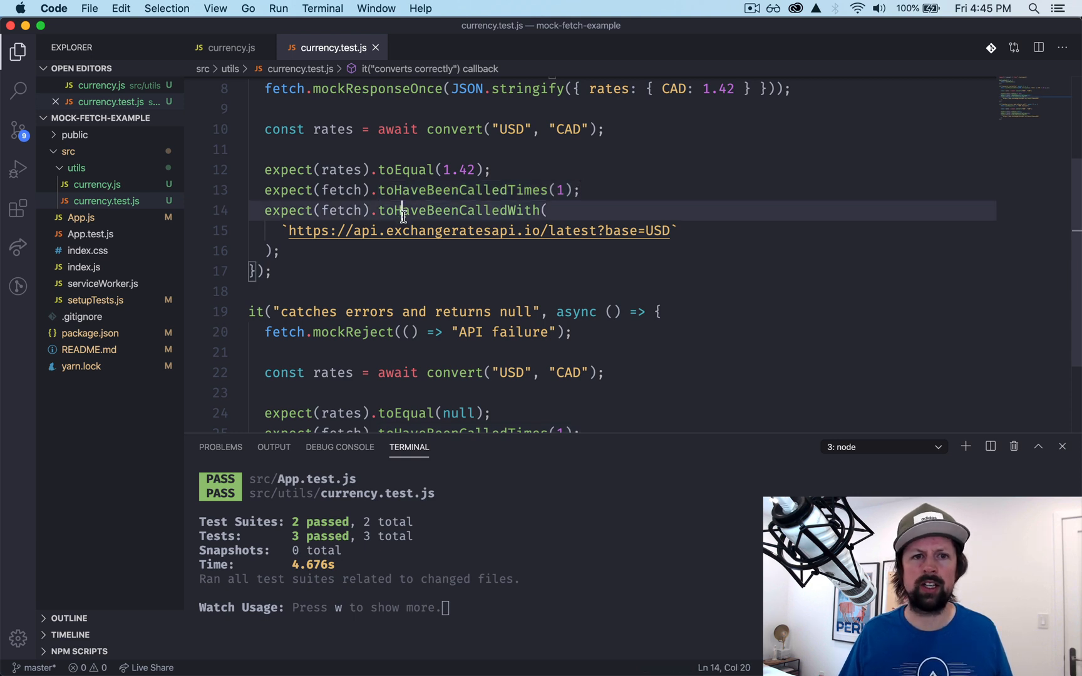
{"action": "left_click_drag", "start_coordinate": [403, 211], "coordinate": [274, 250]}
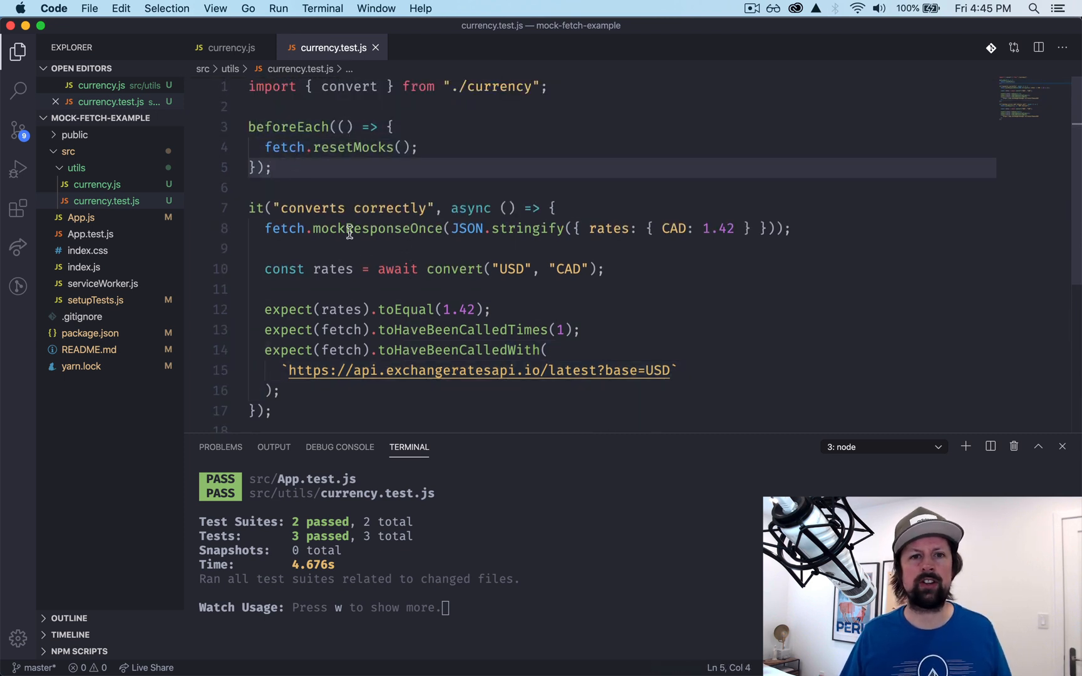
{"action": "left_click", "coordinate": [353, 228]}
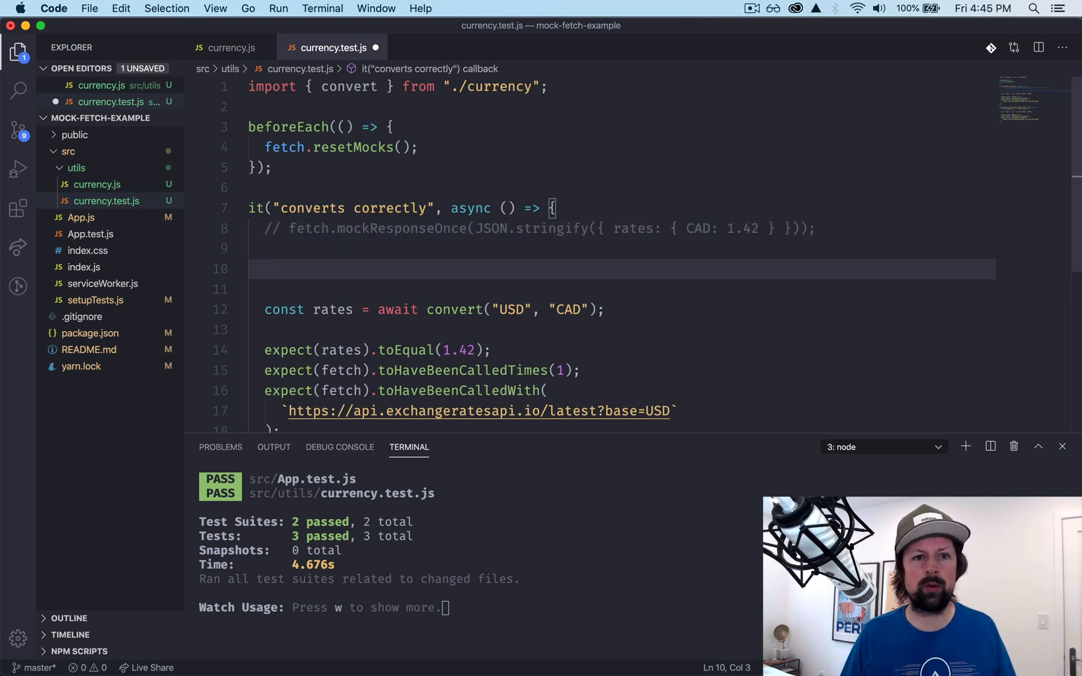
Beneath the commented-out mockResponseOnce, start fetch.mockResponses([ { body: "" } ])
{"action": "type", "text": "fetch."}
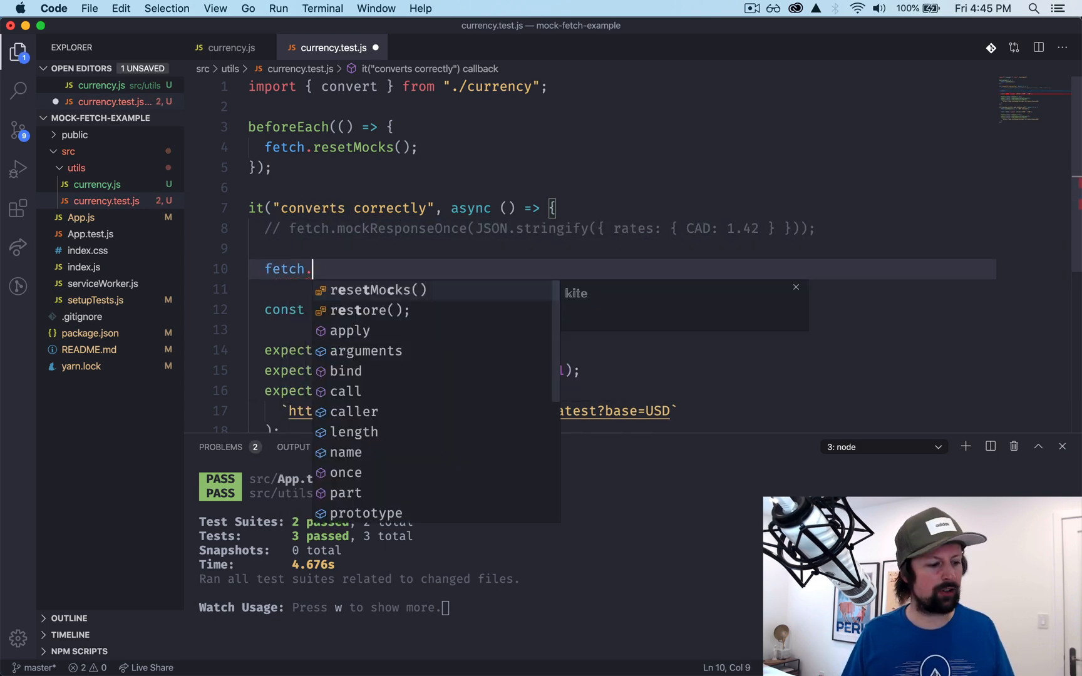
{"action": "type", "text": "mockResponse"}
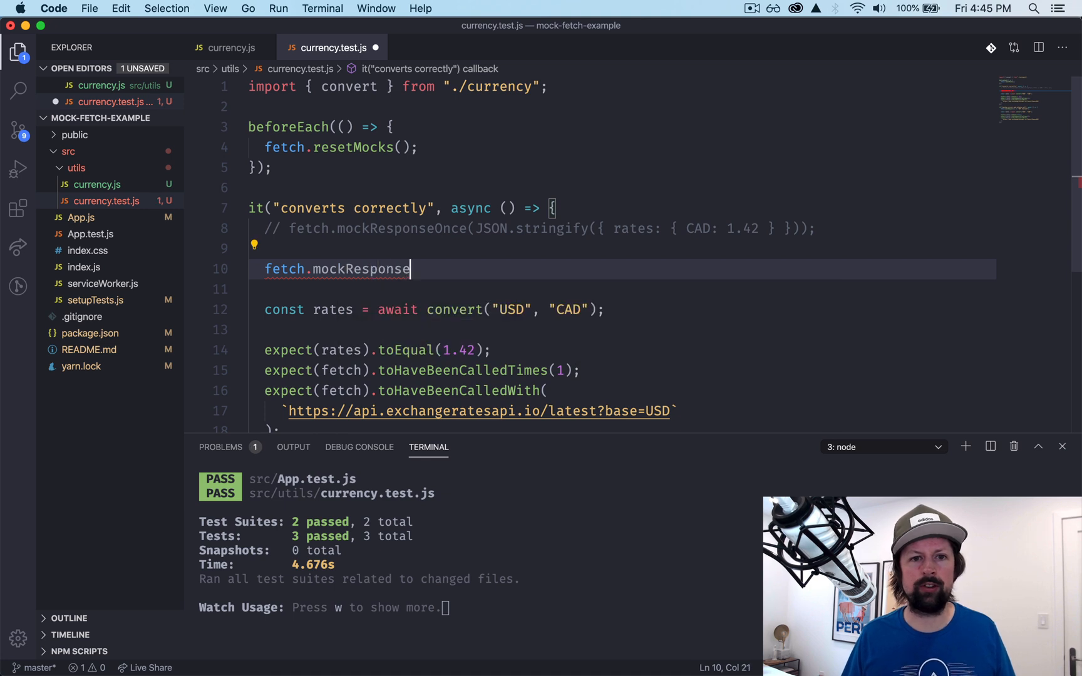
{"action": "type", "text": "s(["}
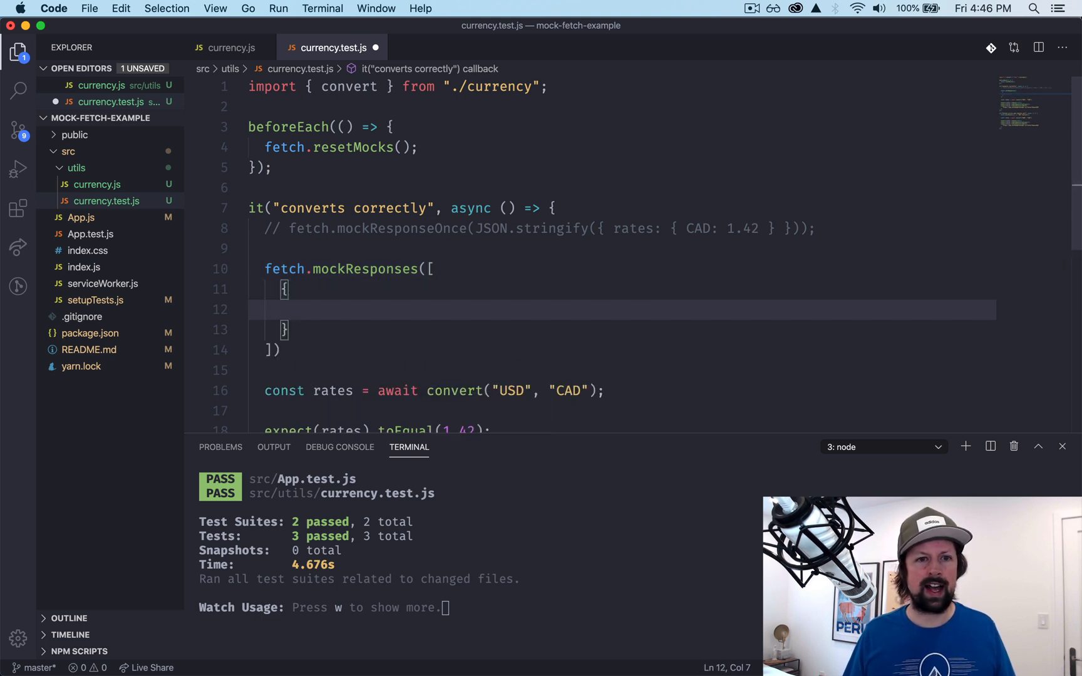
{"action": "type", "text": "body:"}
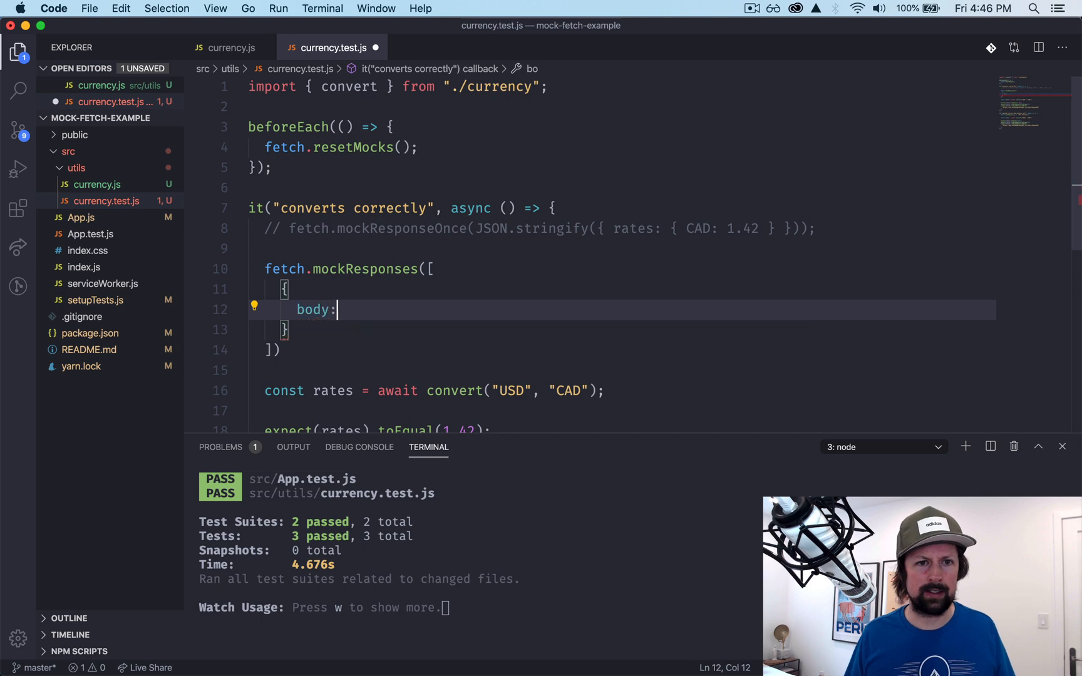
{"action": "type", "text": "\" \""}
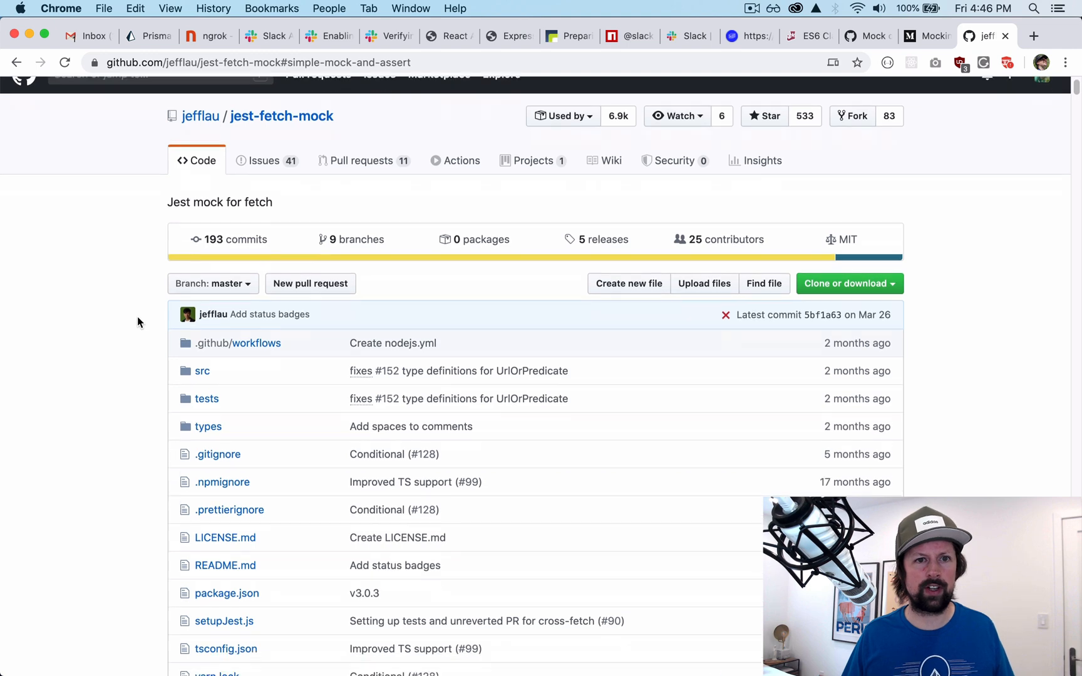
Jump from the README Contents to the 'Mocking multiple fetches with fetch.mockResponses' section
{"action": "scroll", "scroll_direction": "down", "scroll_amount": 3}
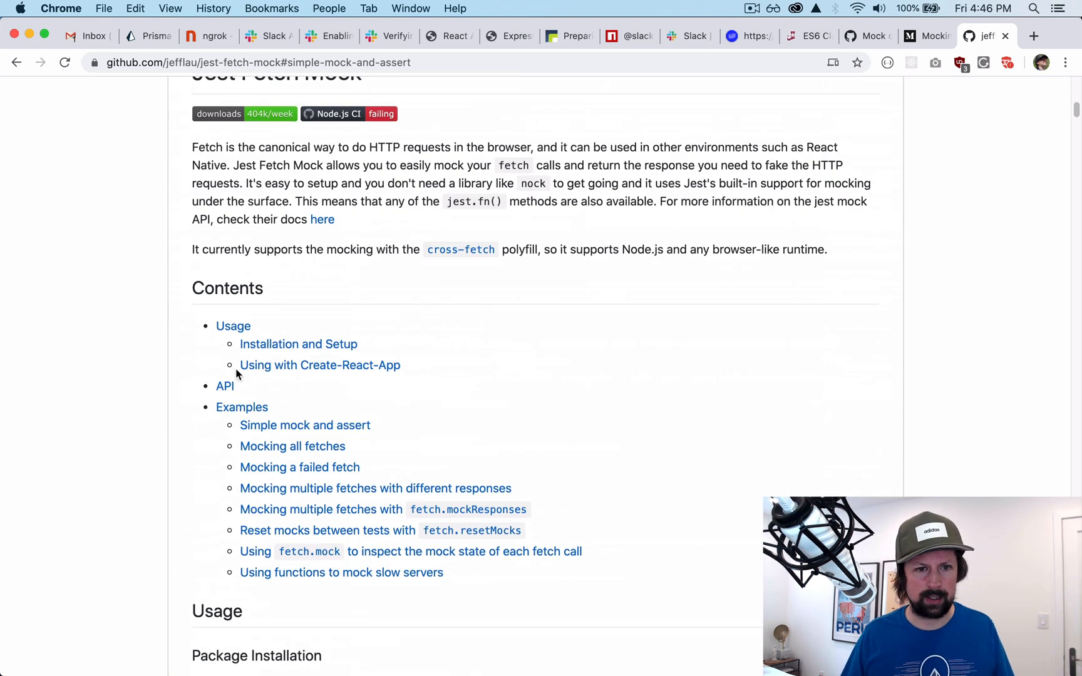
{"action": "mouse_move", "coordinate": [466, 518]}
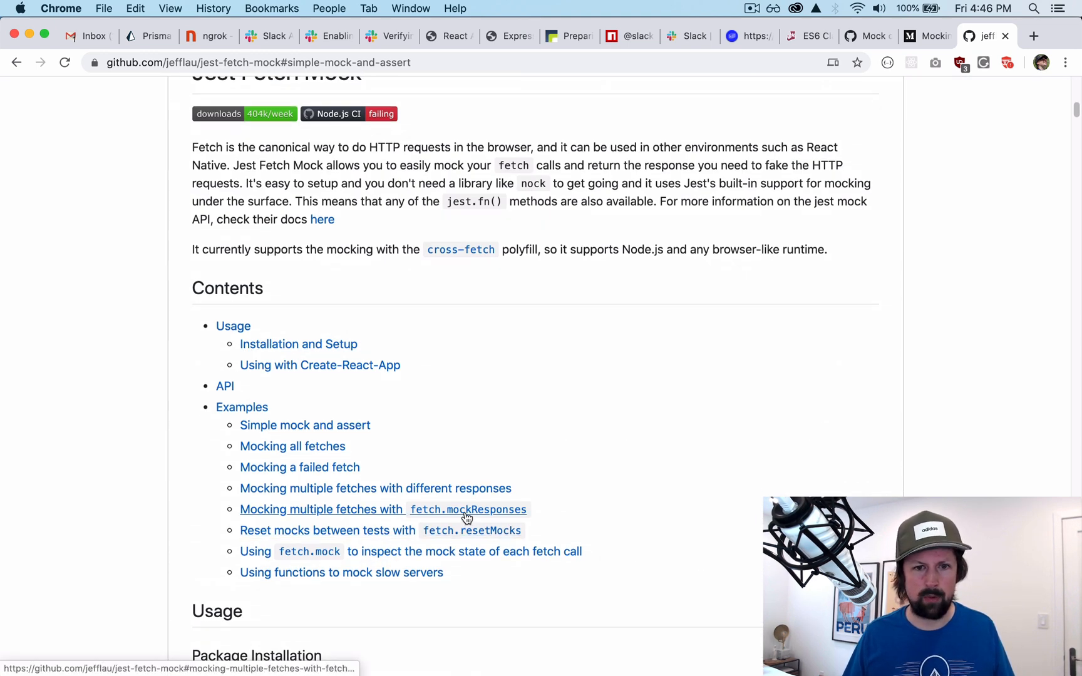
{"action": "left_click", "coordinate": [382, 510]}
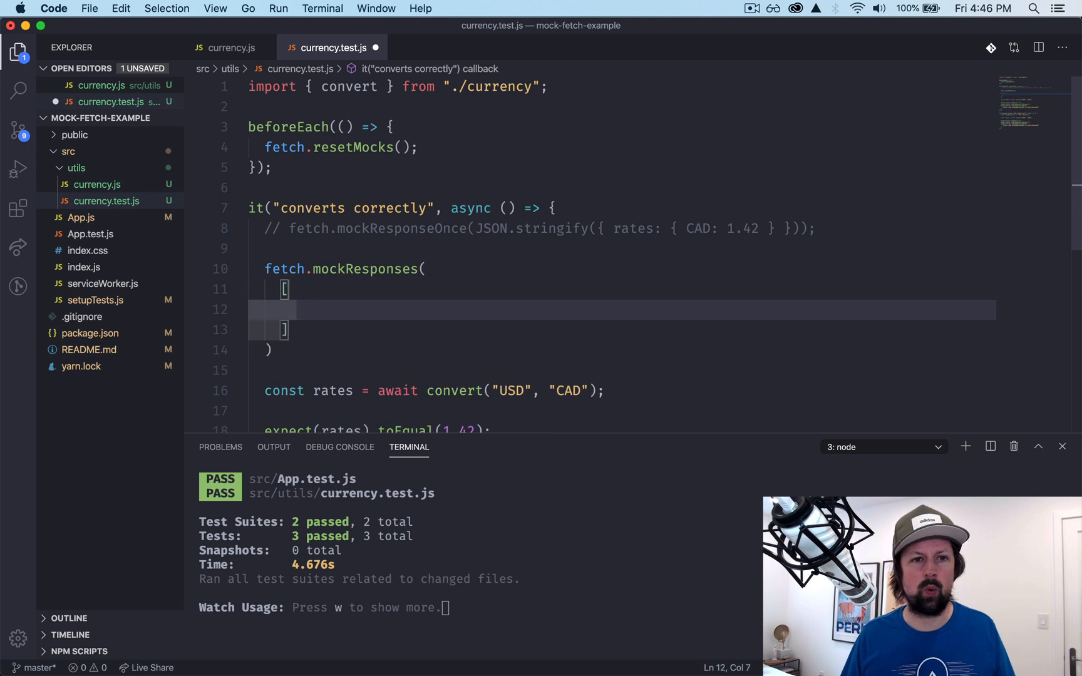
{"action": "mouse_move", "coordinate": [483, 226]}
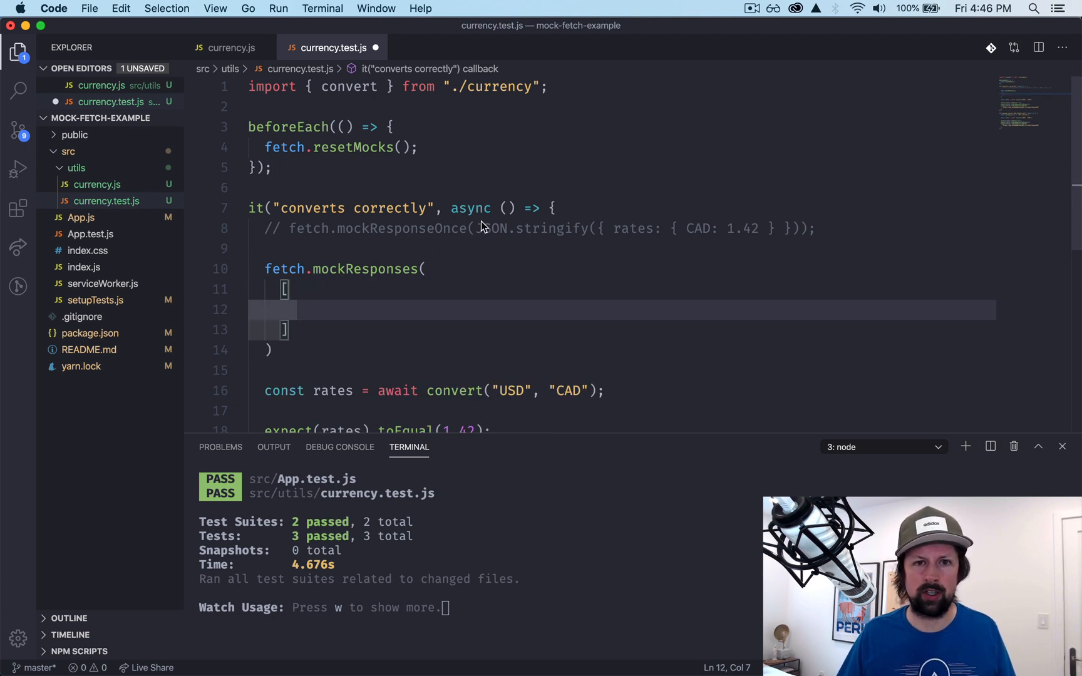
Fill fetch.mockResponses with the stringified CAD 1.42 rates and a status 200 object, then save
{"action": "left_click_drag", "start_coordinate": [476, 228], "coordinate": [790, 228]}
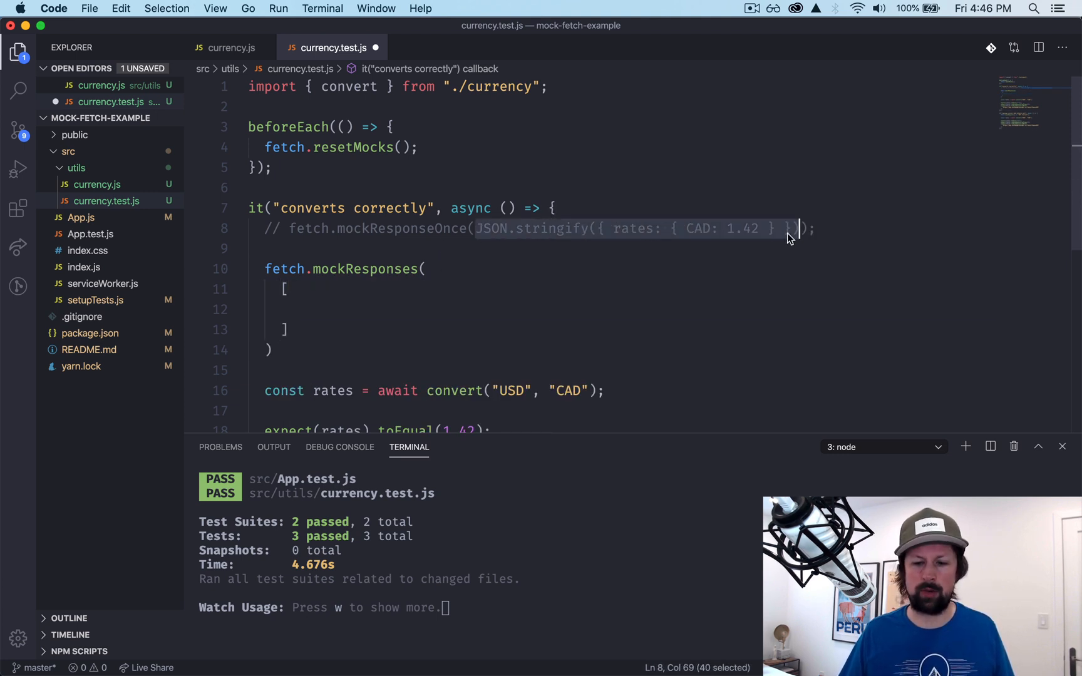
{"action": "left_click", "coordinate": [334, 308]}
{"action": "type", "text": "{ status: 200 },"}
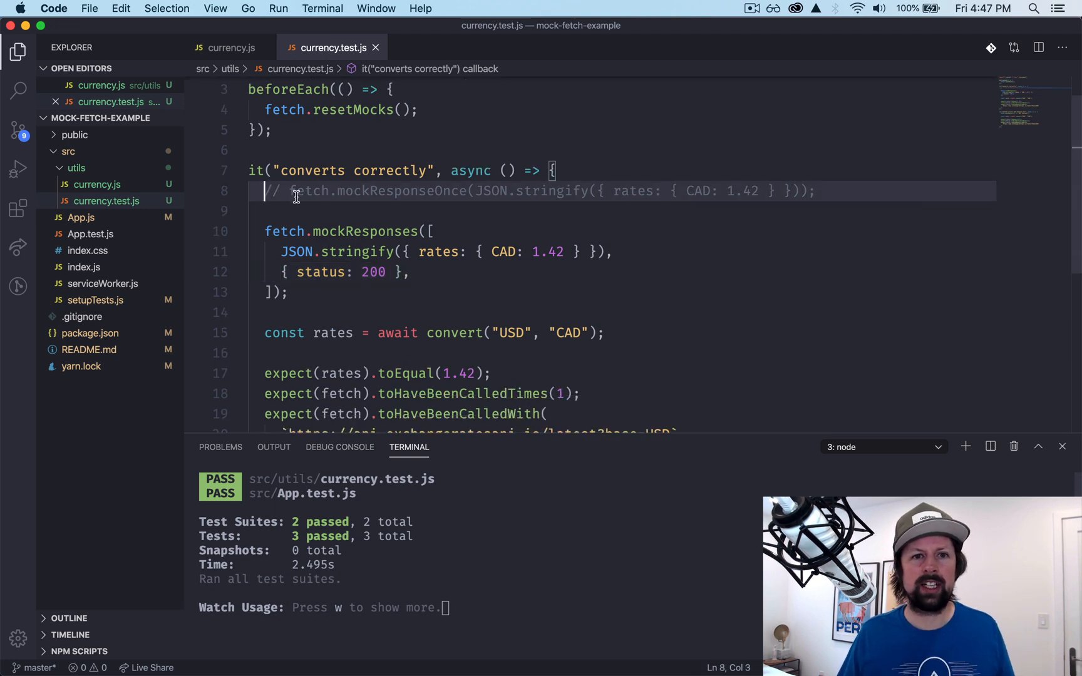
{"action": "left_click_drag", "start_coordinate": [265, 190], "coordinate": [815, 191]}
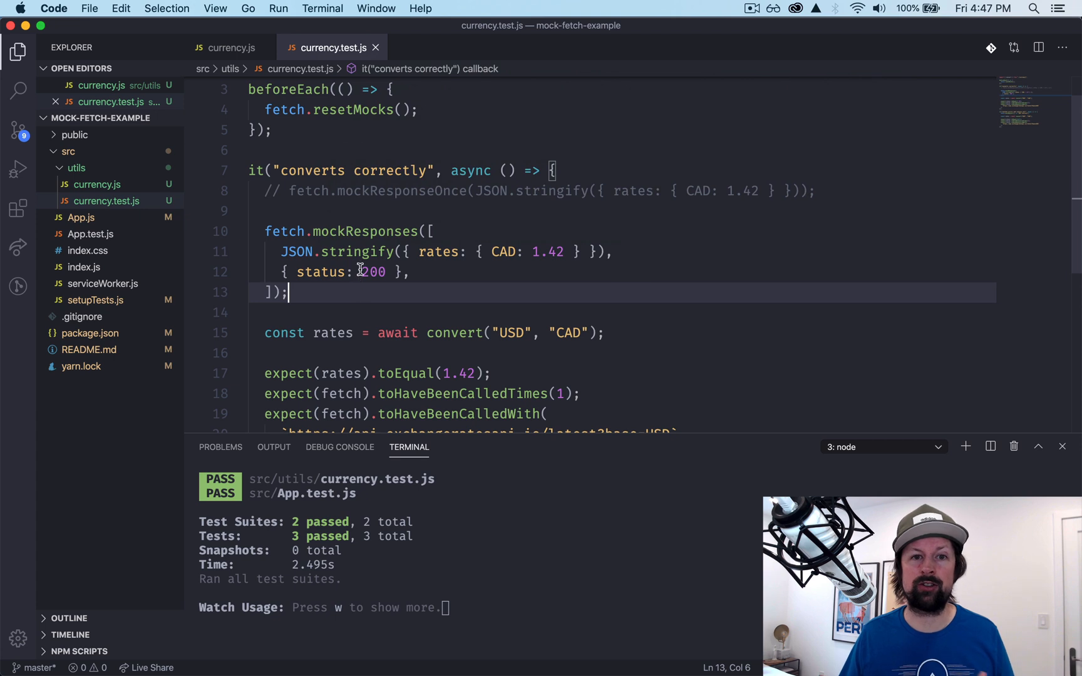
{"action": "type", "text": ","}
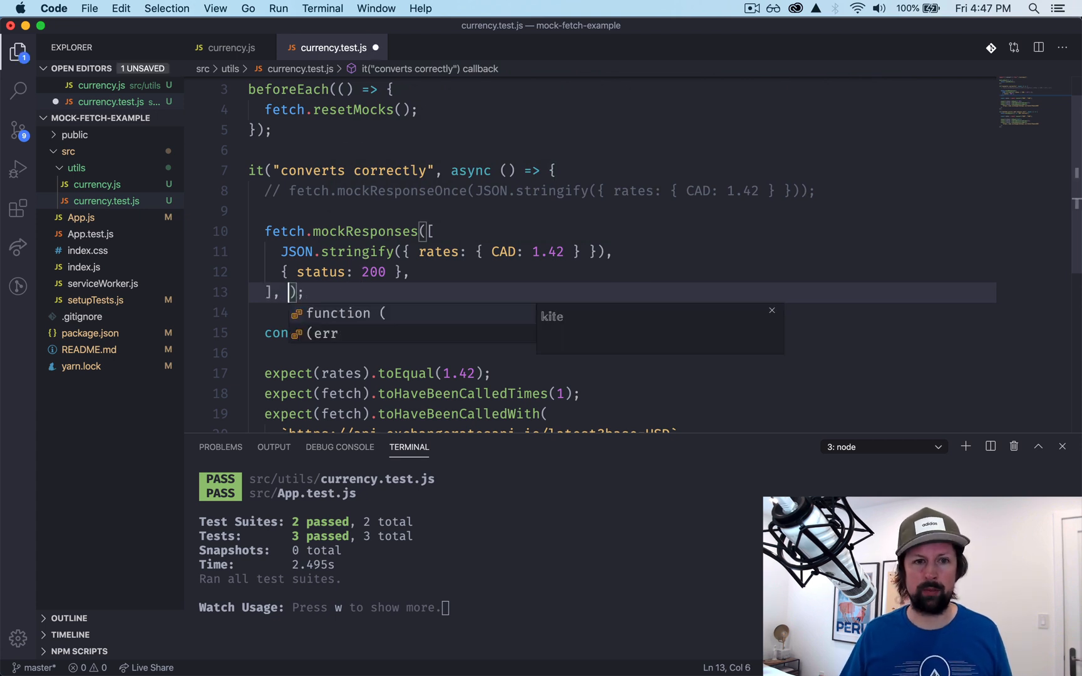
{"action": "type", "text": "[]"}
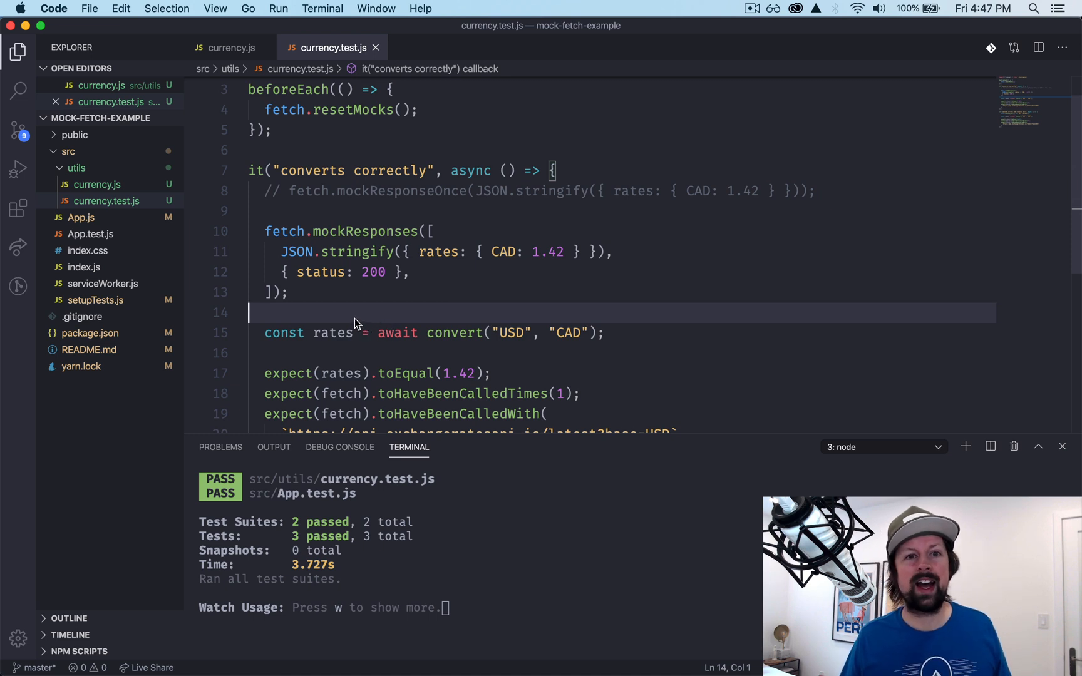
{"action": "mouse_move", "coordinate": [283, 231]}
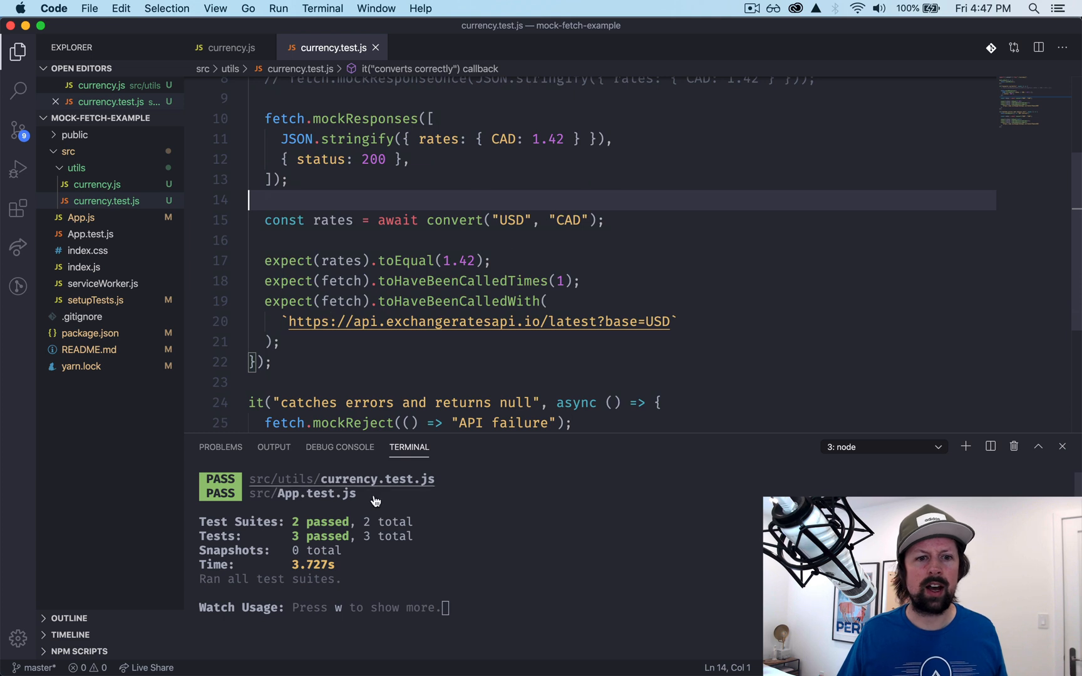
Show package.json with jest-fetch-mock ^3.0.3 under devDependencies
{"action": "left_click", "coordinate": [89, 333]}
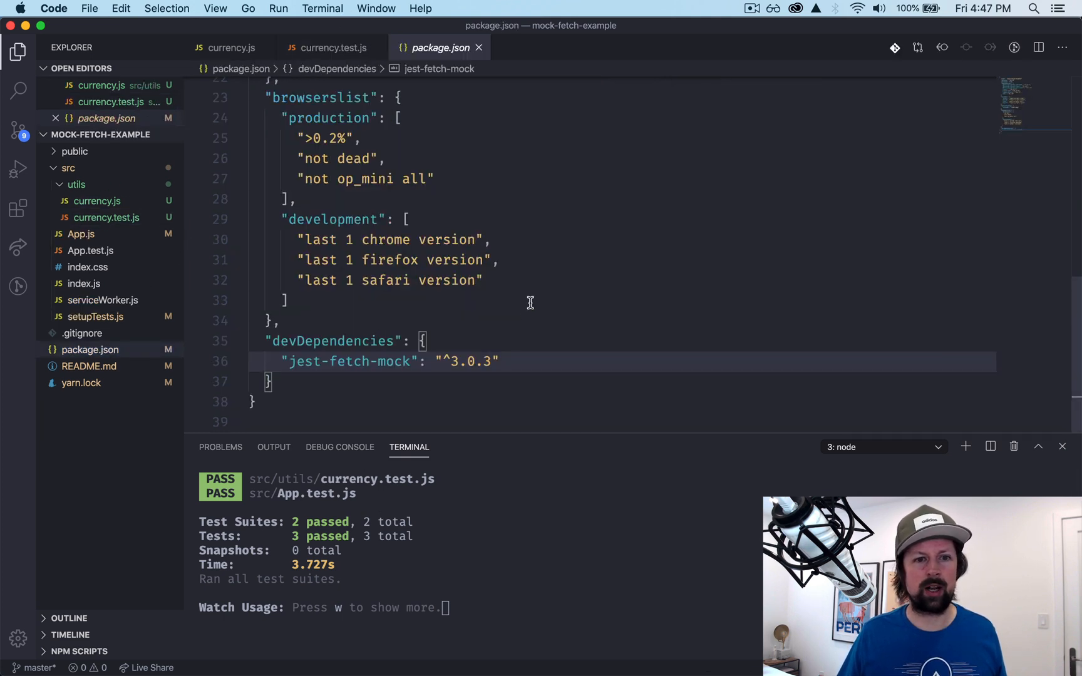